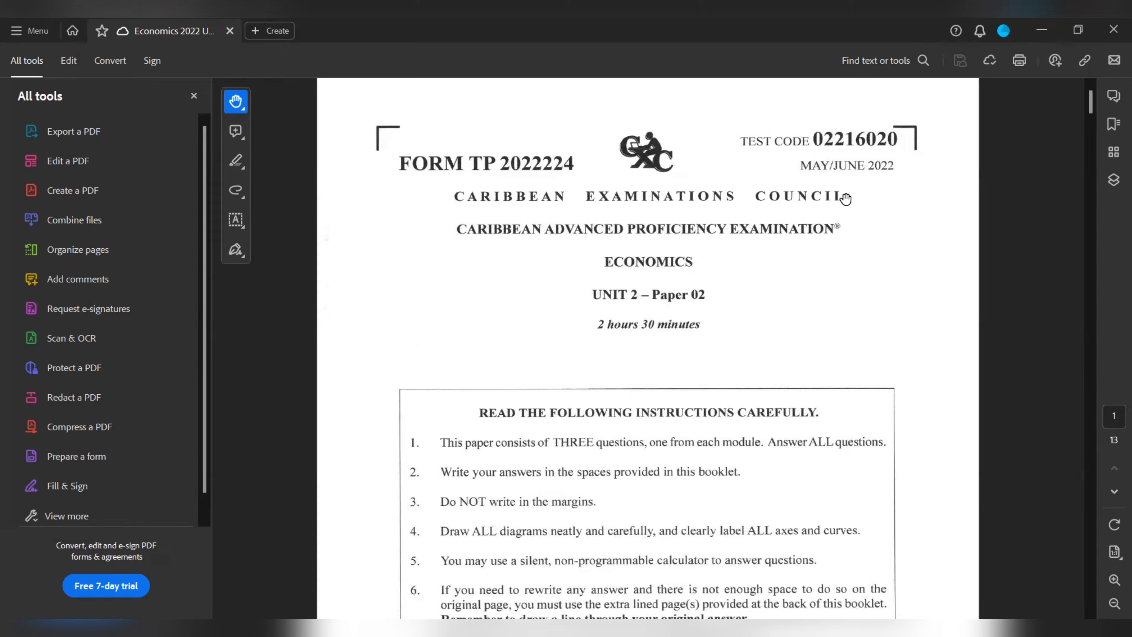
{"action": "scroll", "scroll_direction": "down", "scroll_amount": 3}
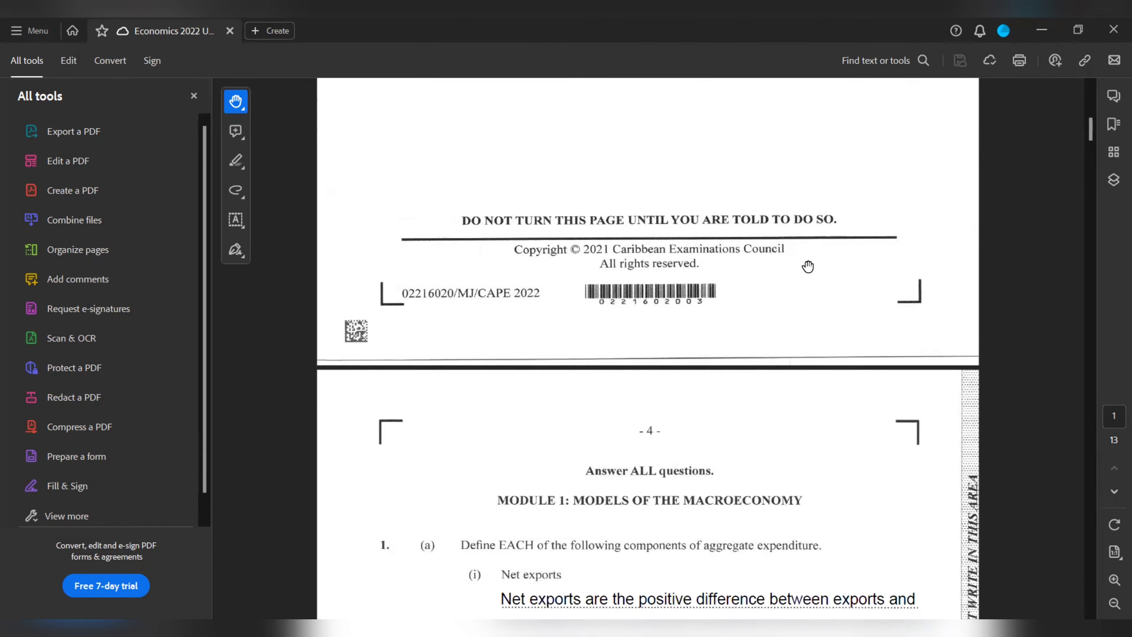
{"action": "scroll", "scroll_direction": "down", "scroll_amount": 3}
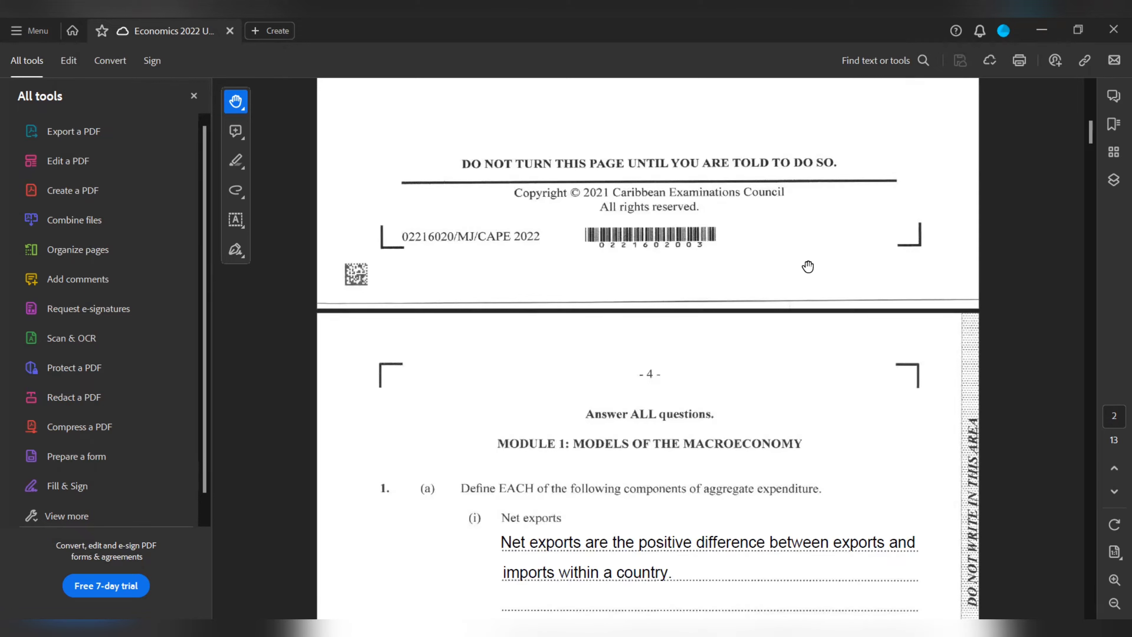
{"action": "scroll", "scroll_direction": "down", "scroll_amount": 3}
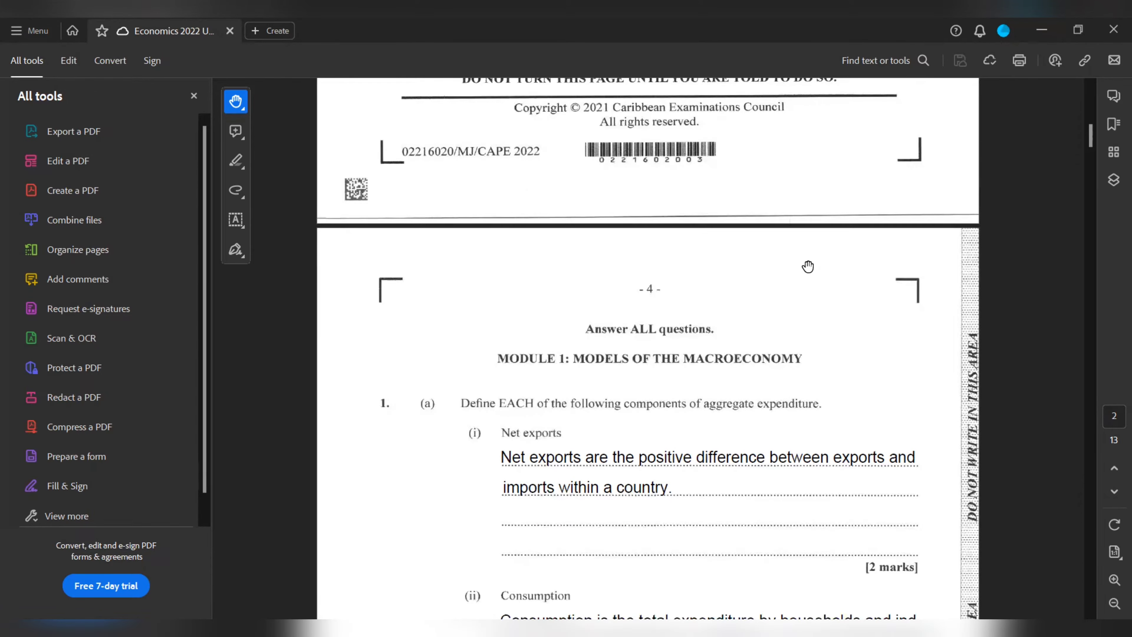
{"action": "scroll", "scroll_direction": "down", "scroll_amount": 3}
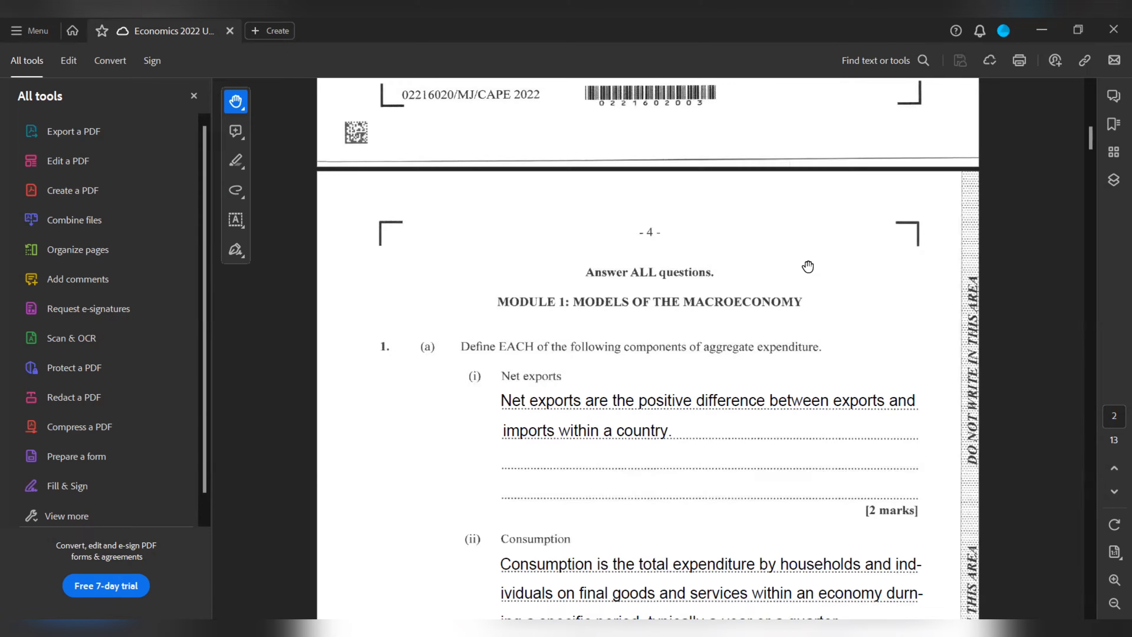
{"action": "scroll", "scroll_direction": "down", "scroll_amount": 3}
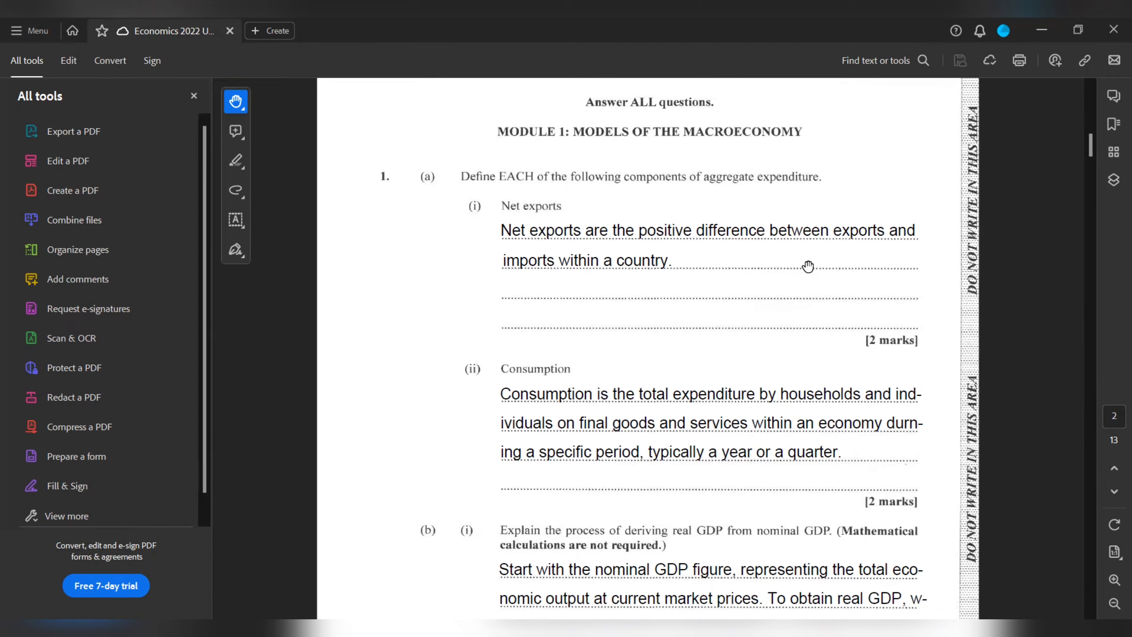
{"action": "scroll", "scroll_direction": "down", "scroll_amount": 3}
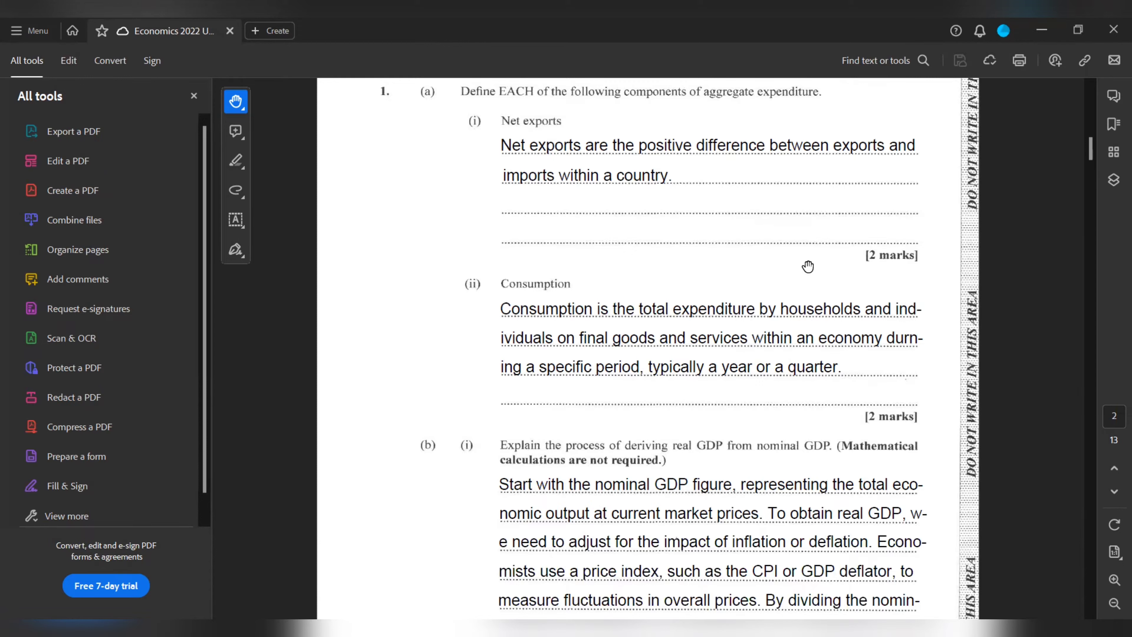
{"action": "scroll", "scroll_direction": "down", "scroll_amount": 3}
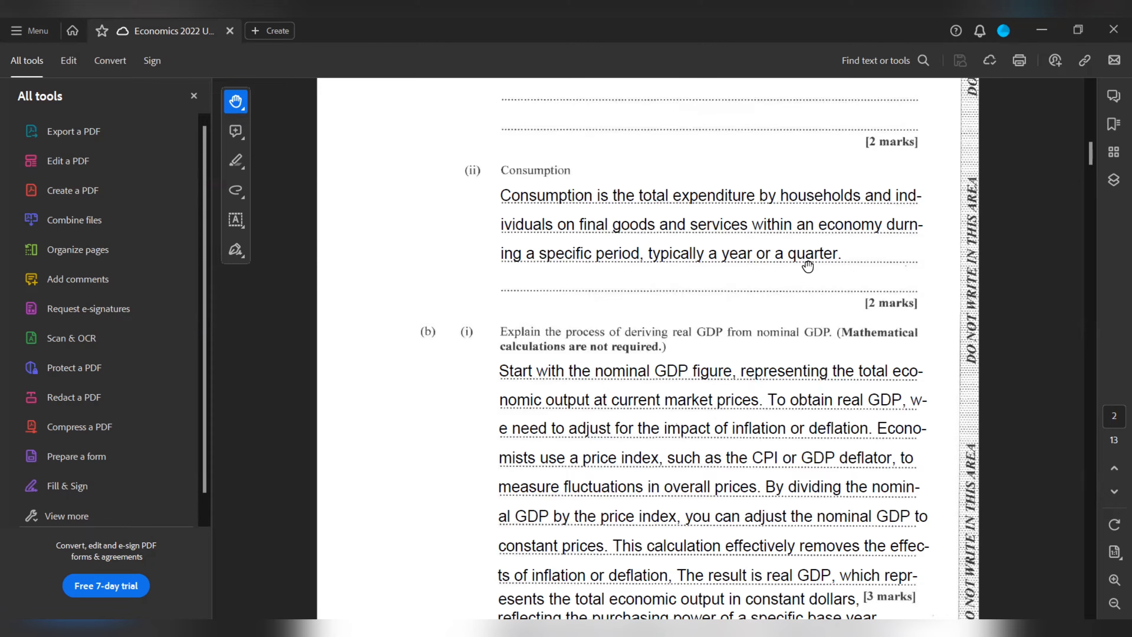
{"action": "mouse_move", "coordinate": [894, 488]}
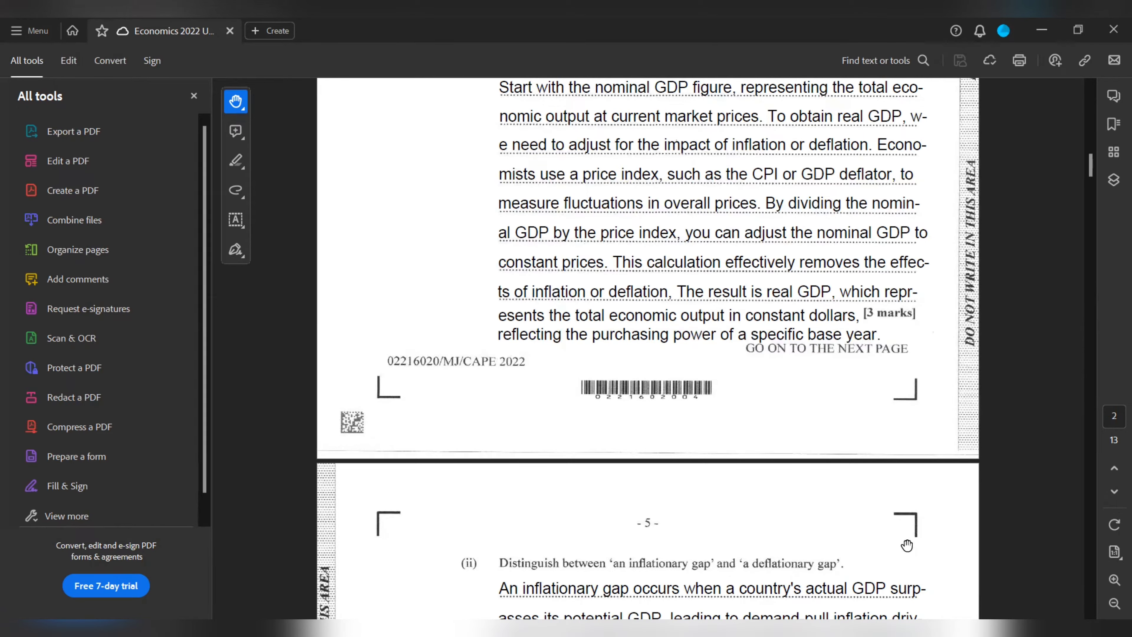
{"action": "scroll", "scroll_direction": "down", "scroll_amount": 3}
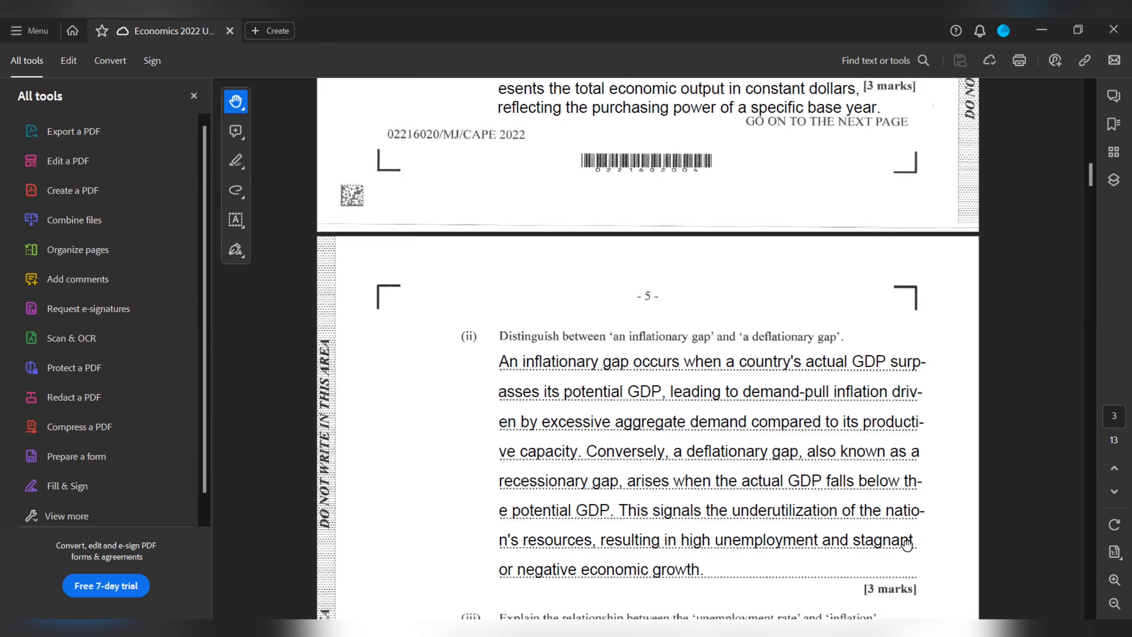
{"action": "mouse_move", "coordinate": [912, 560]}
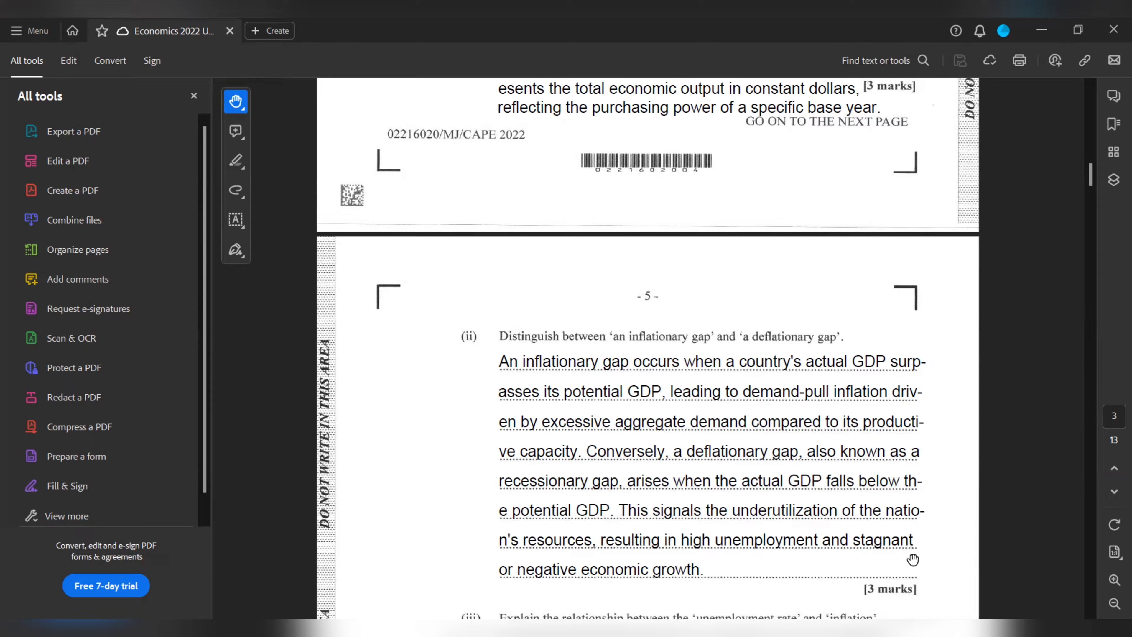
{"action": "mouse_move", "coordinate": [833, 572]}
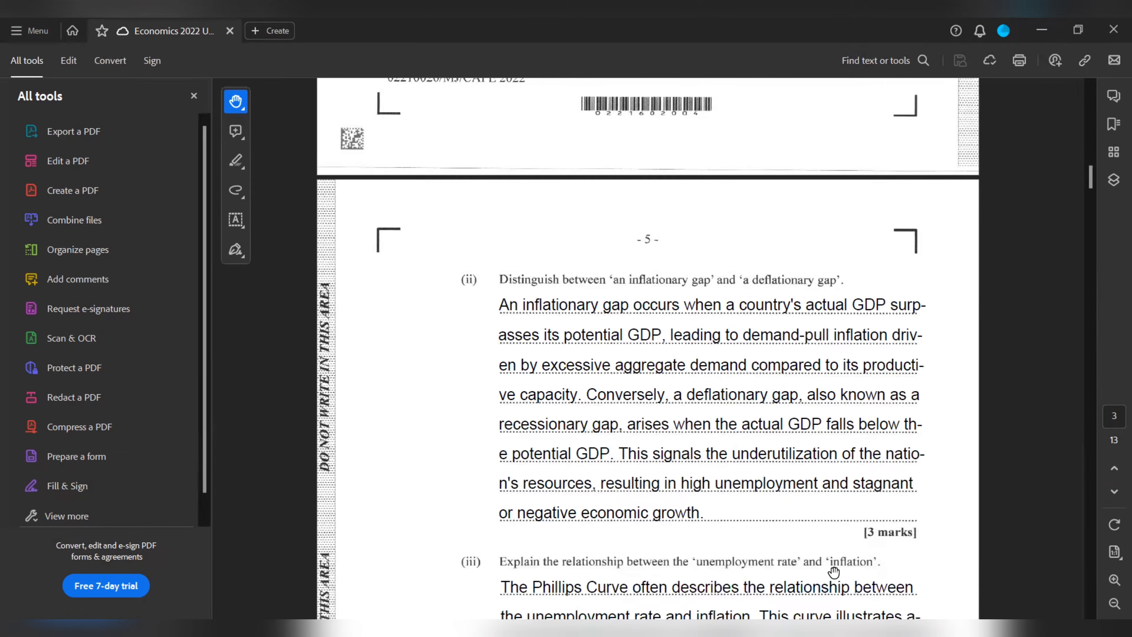
{"action": "scroll", "scroll_direction": "down", "scroll_amount": 3}
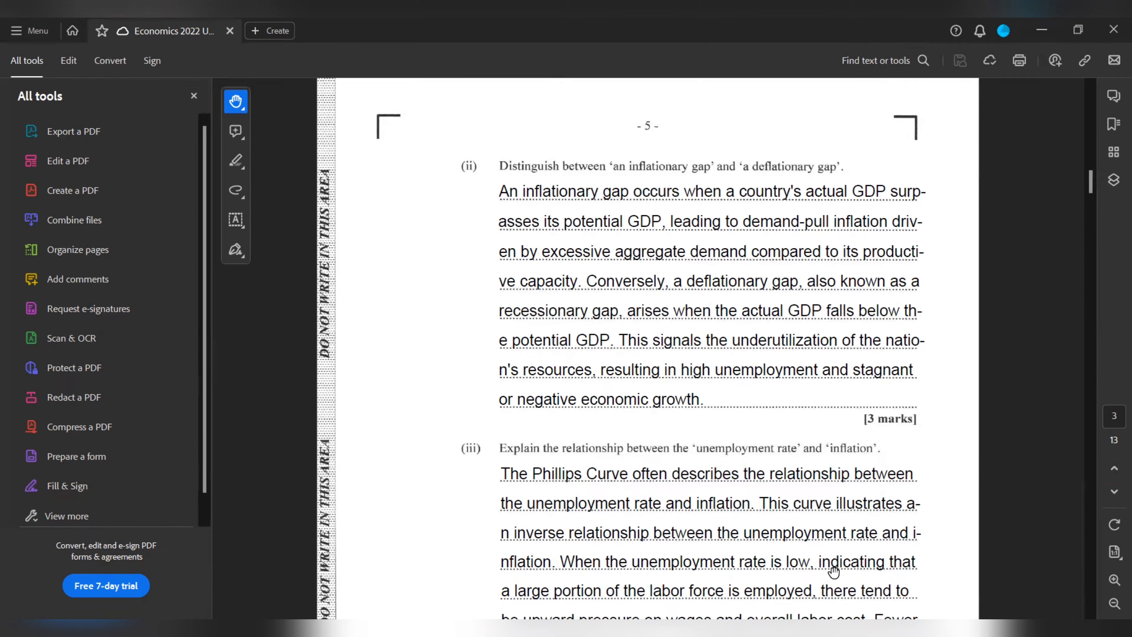
{"action": "scroll", "scroll_direction": "down", "scroll_amount": 3}
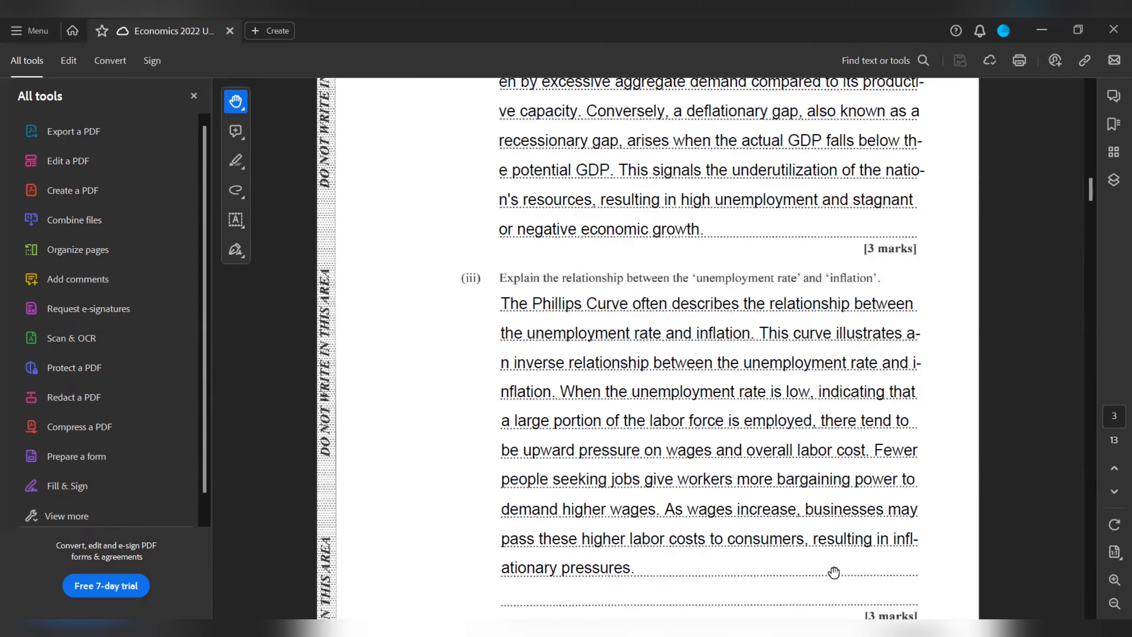
{"action": "scroll", "scroll_direction": "down", "scroll_amount": 3}
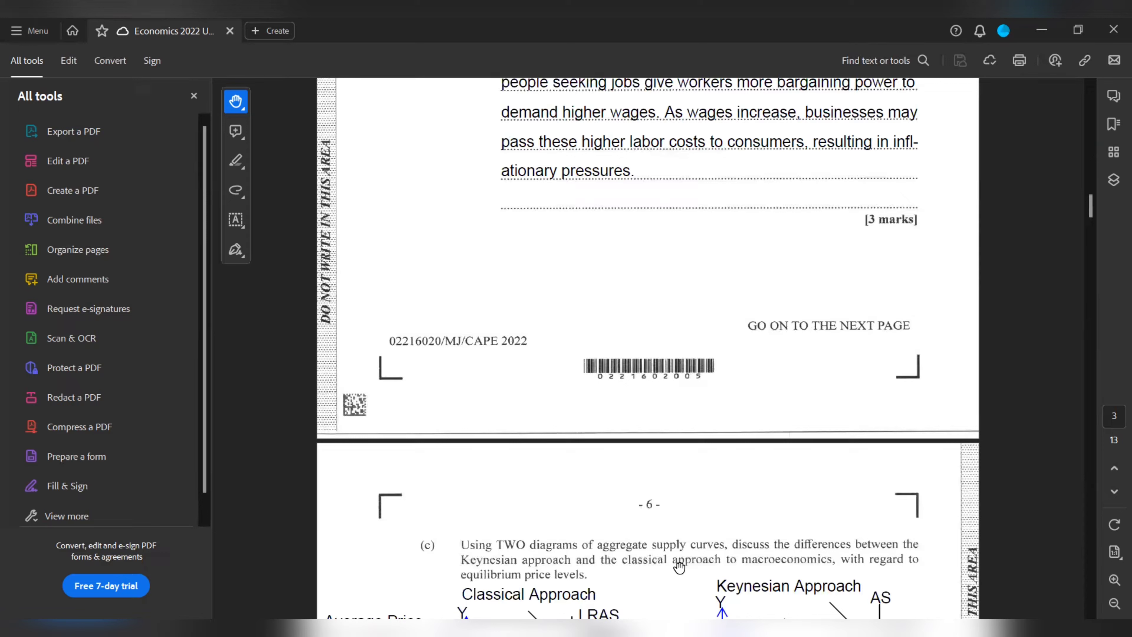
{"action": "mouse_move", "coordinate": [665, 550]}
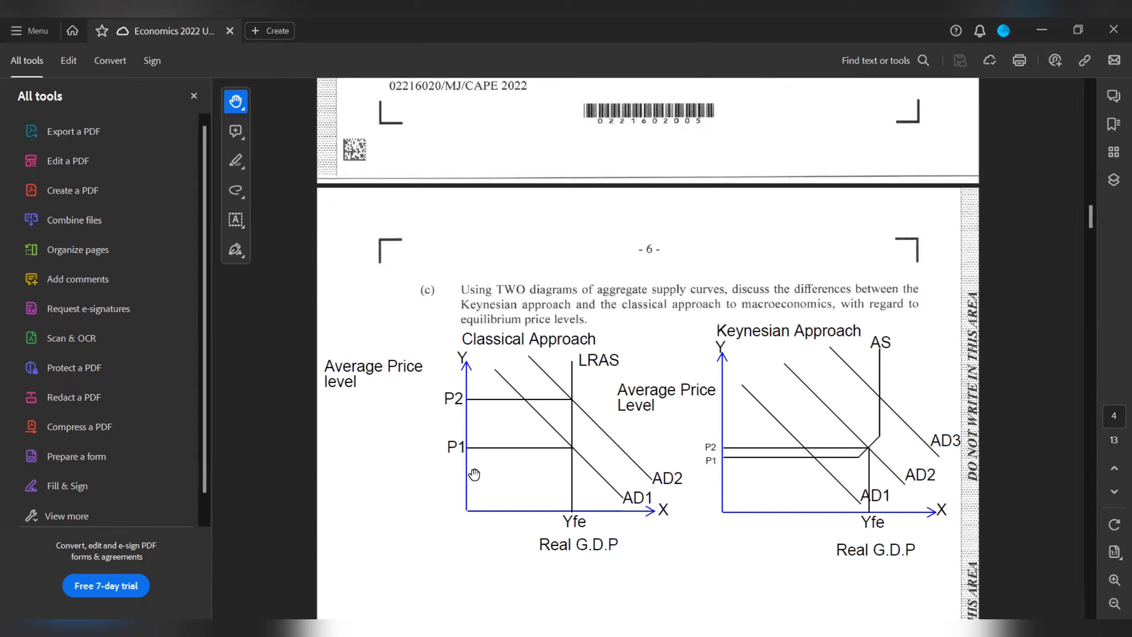
{"action": "mouse_move", "coordinate": [591, 554]}
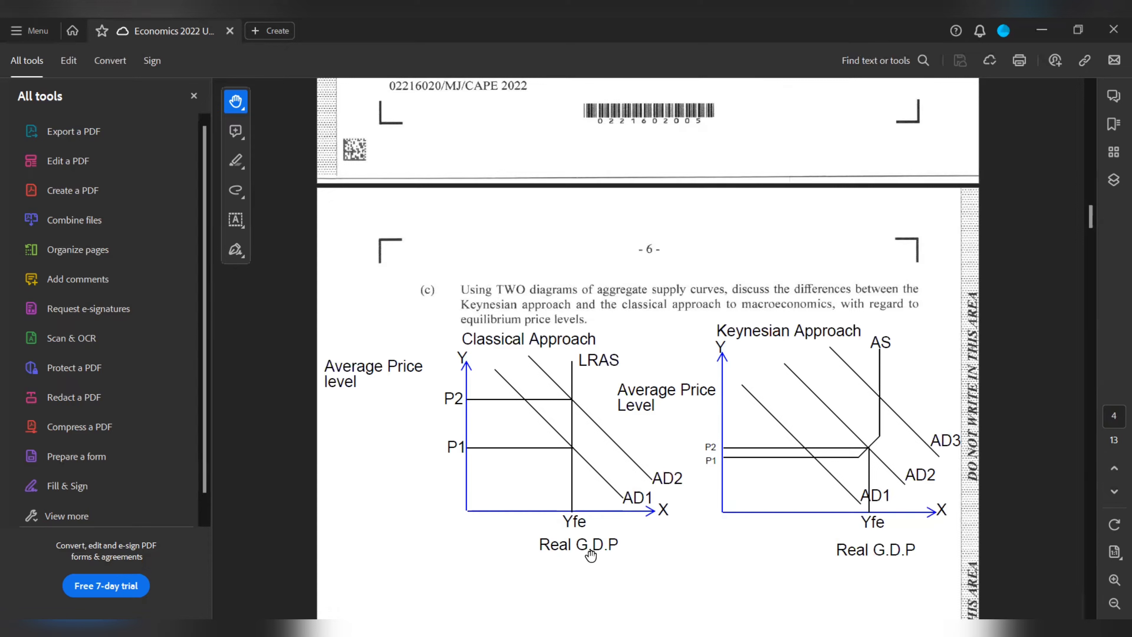
{"action": "mouse_move", "coordinate": [605, 350]}
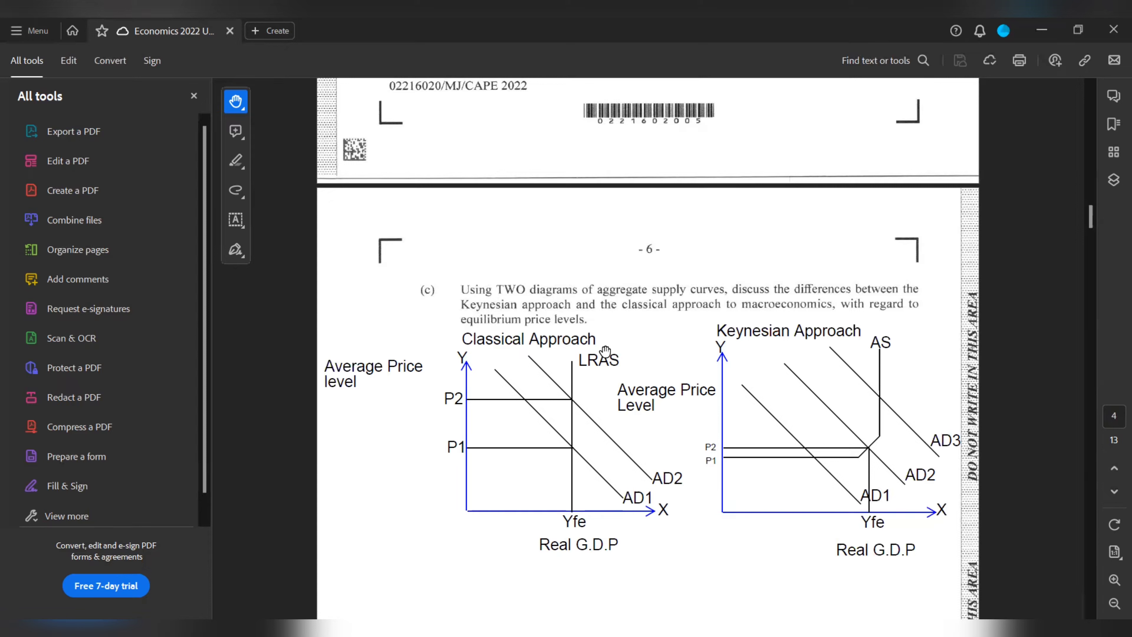
{"action": "mouse_move", "coordinate": [776, 375]}
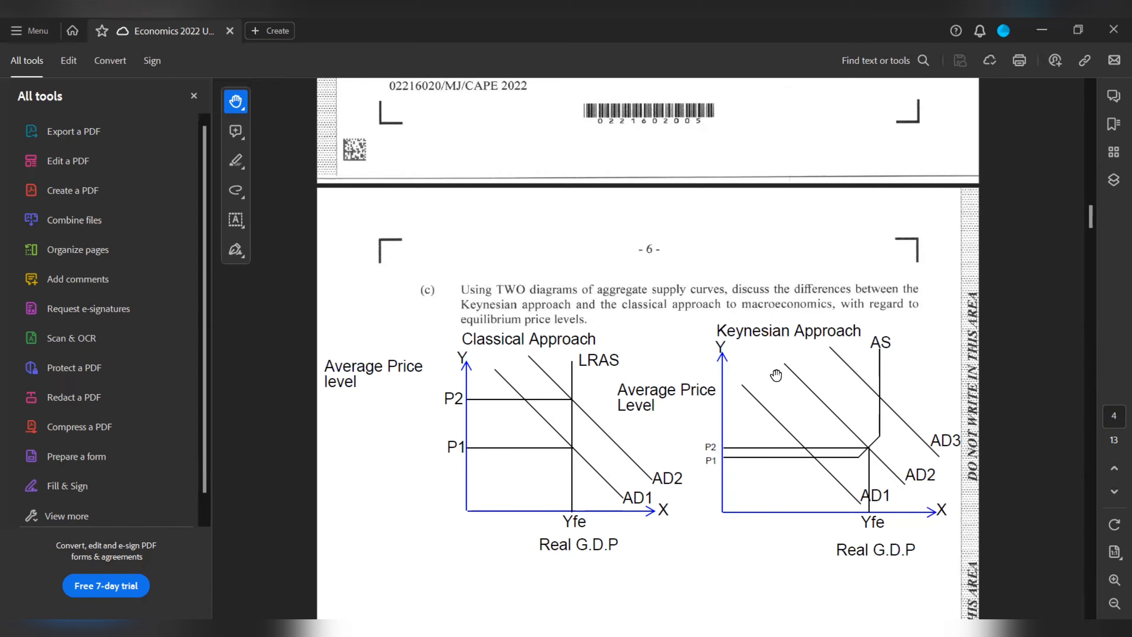
{"action": "scroll", "scroll_direction": "down", "scroll_amount": 3}
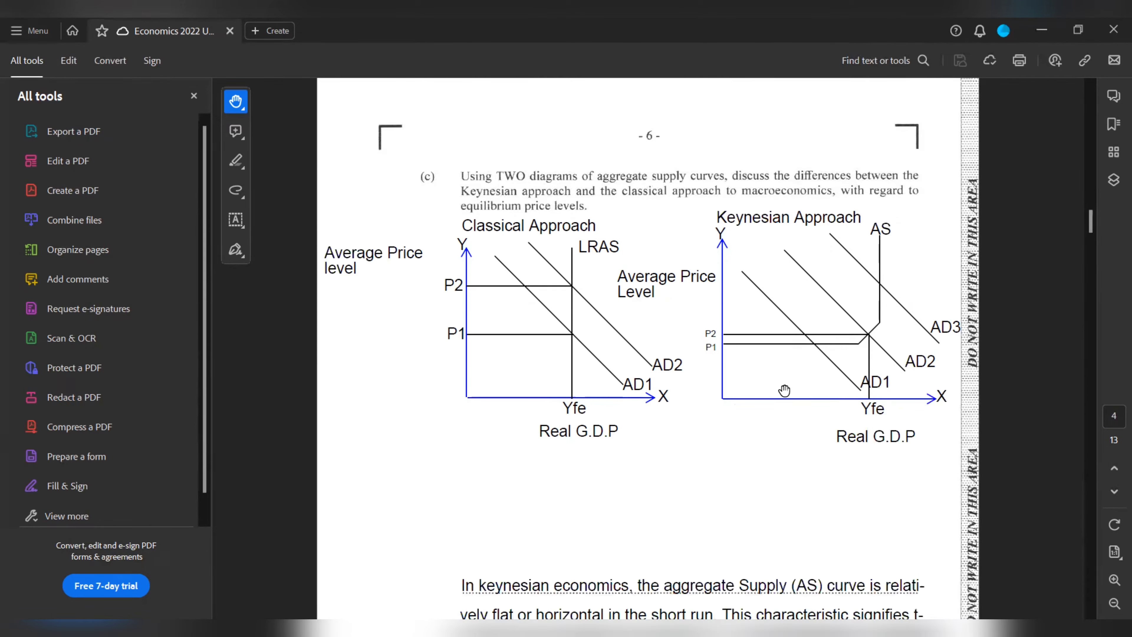
{"action": "scroll", "scroll_direction": "down", "scroll_amount": 3}
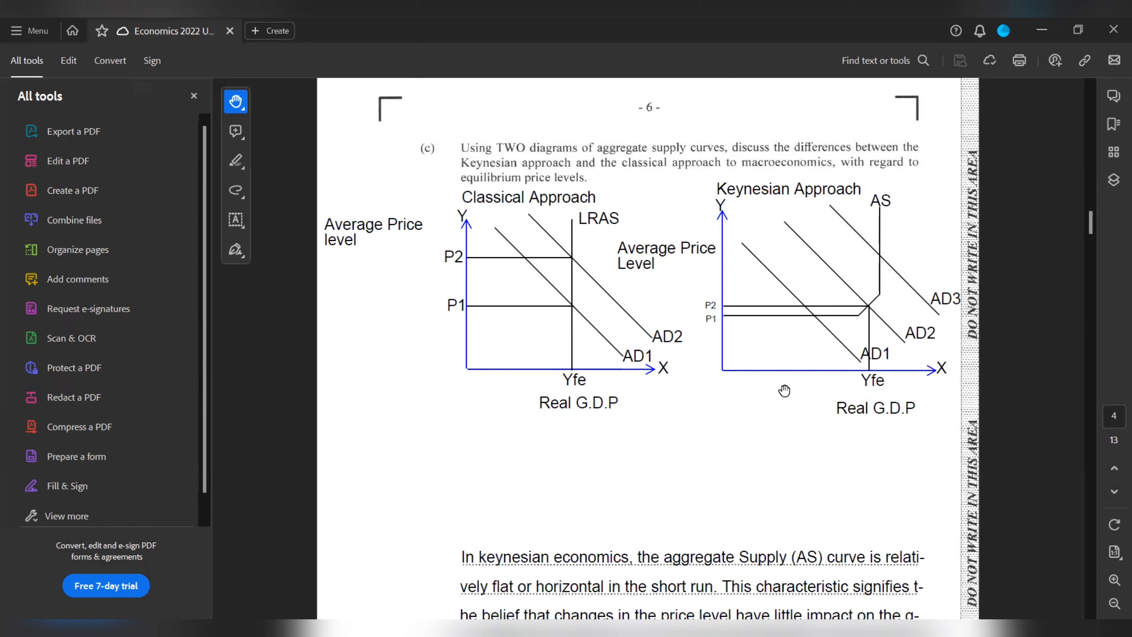
{"action": "mouse_move", "coordinate": [772, 498]}
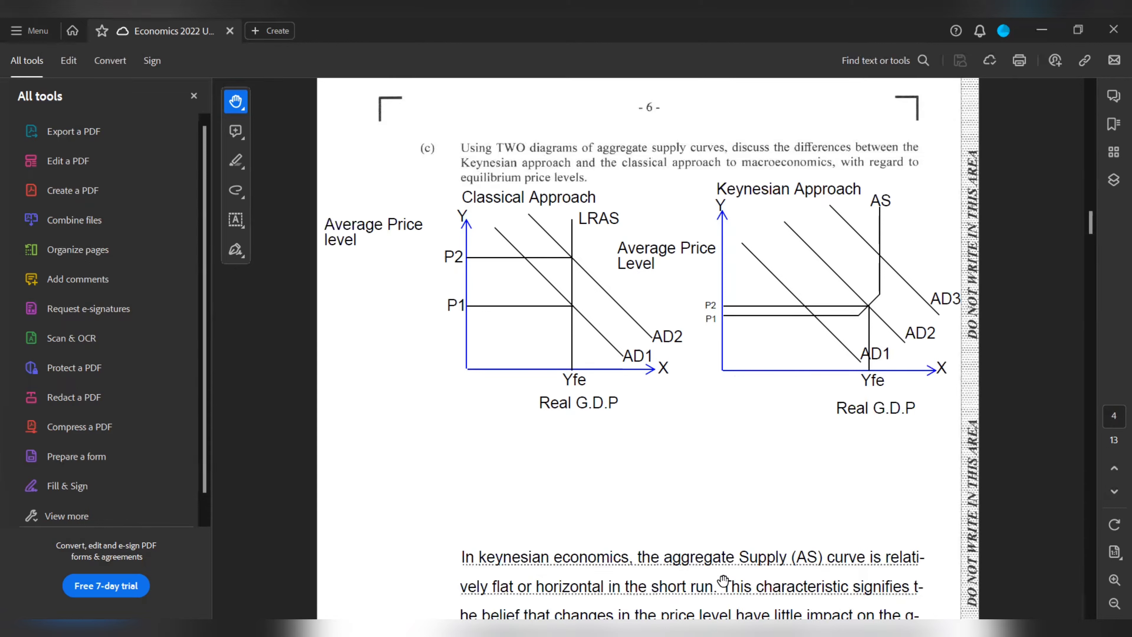
{"action": "mouse_move", "coordinate": [733, 412]}
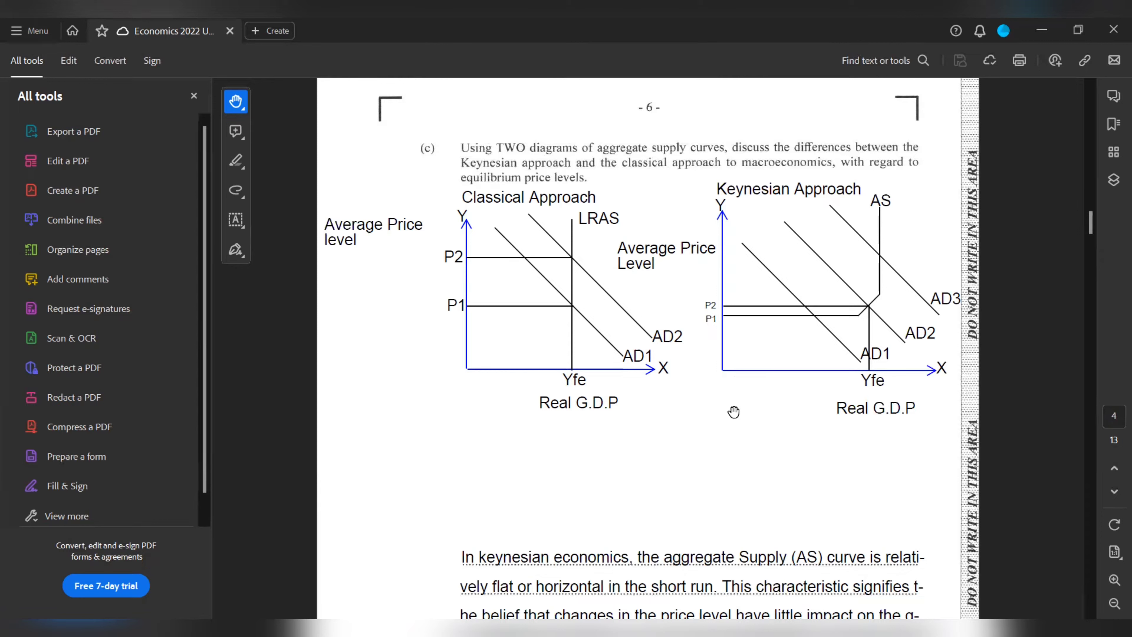
{"action": "mouse_move", "coordinate": [766, 452]}
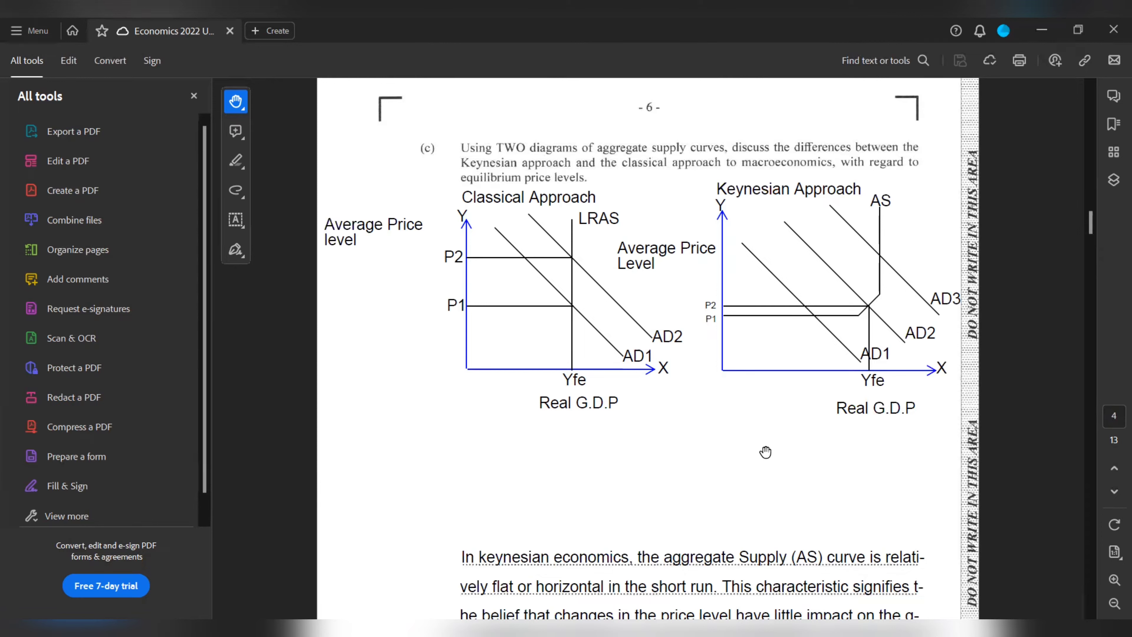
{"action": "scroll", "scroll_direction": "down", "scroll_amount": 3}
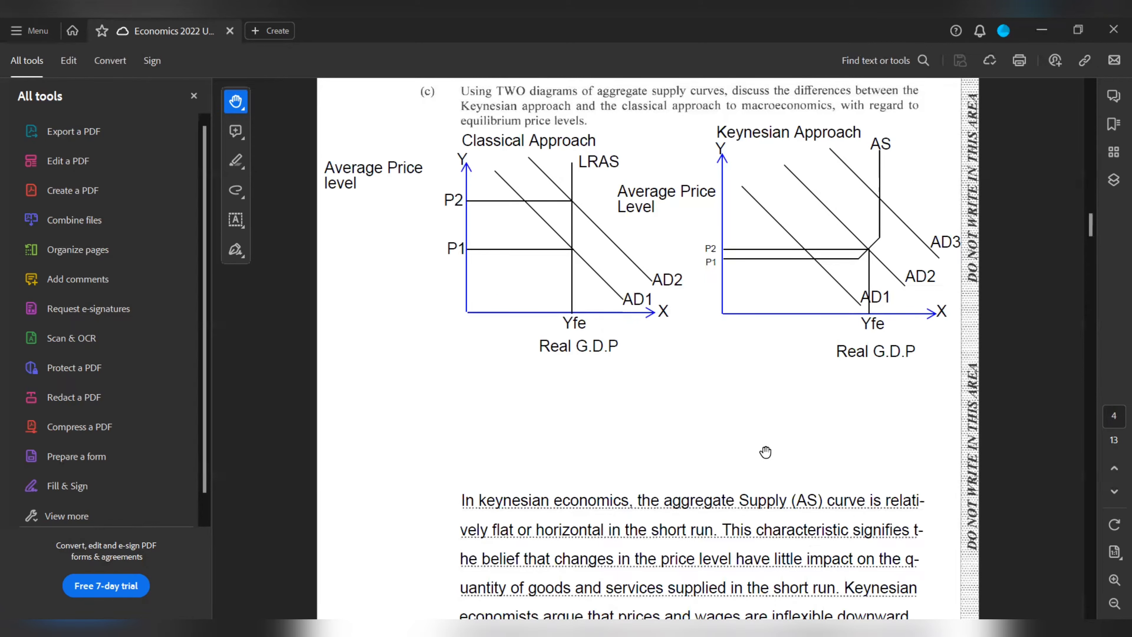
{"action": "scroll", "scroll_direction": "down", "scroll_amount": 3}
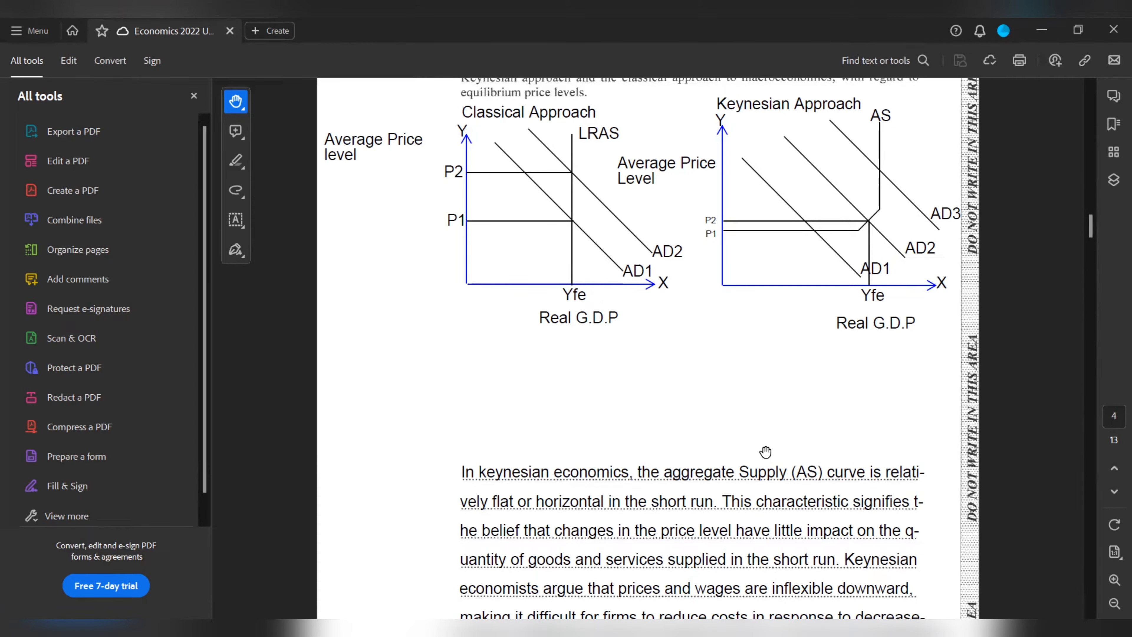
{"action": "scroll", "scroll_direction": "down", "scroll_amount": 3}
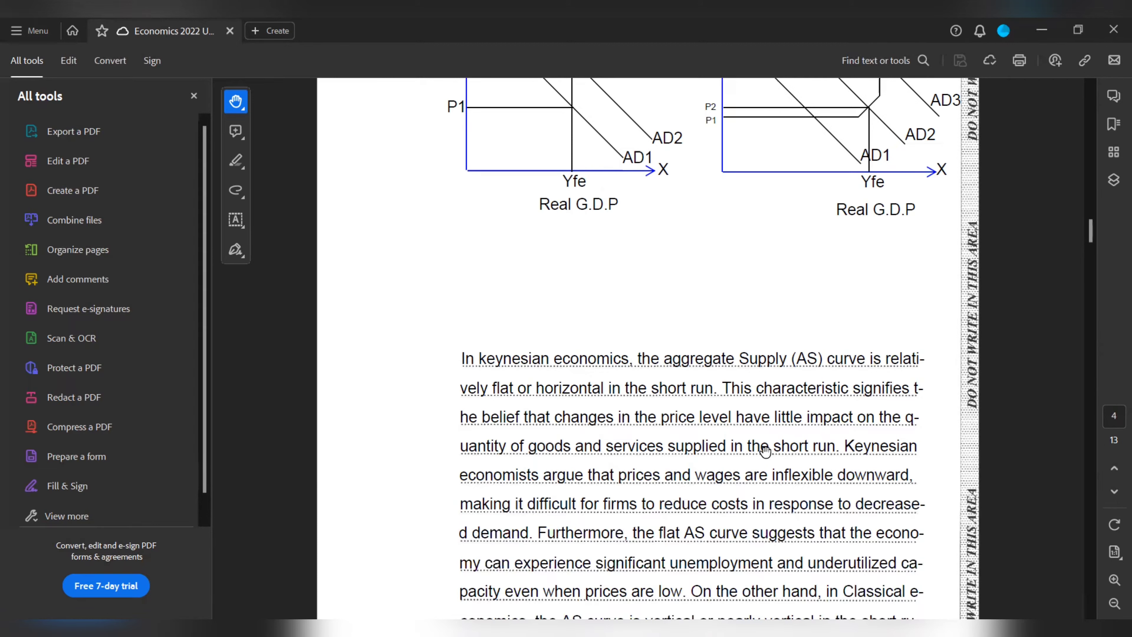
{"action": "scroll", "scroll_direction": "down", "scroll_amount": 3}
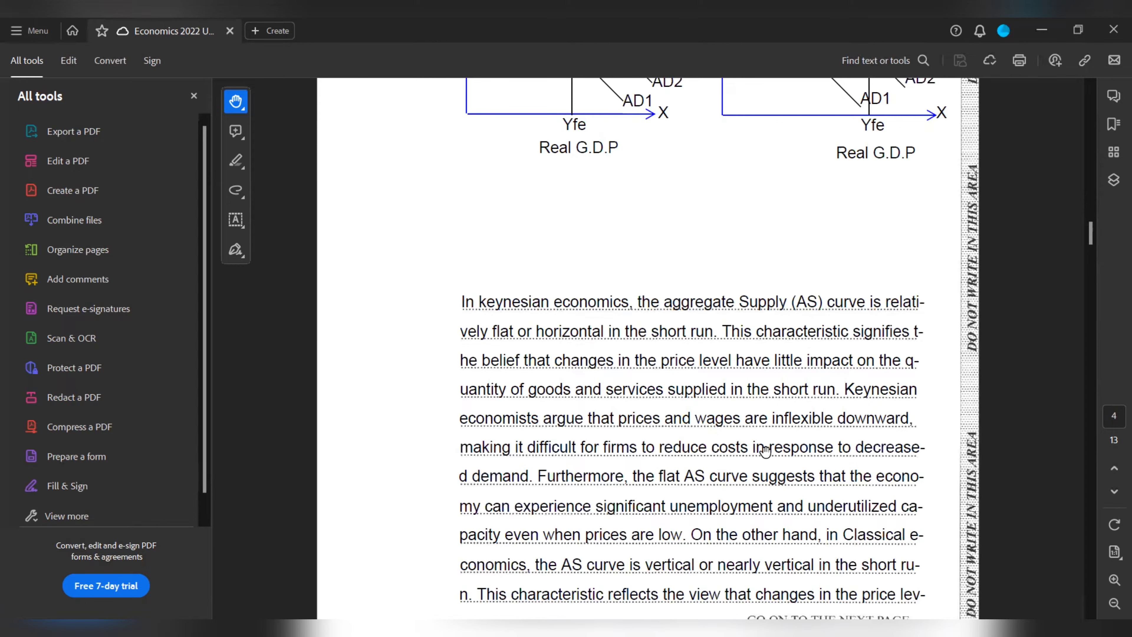
{"action": "mouse_move", "coordinate": [826, 496]}
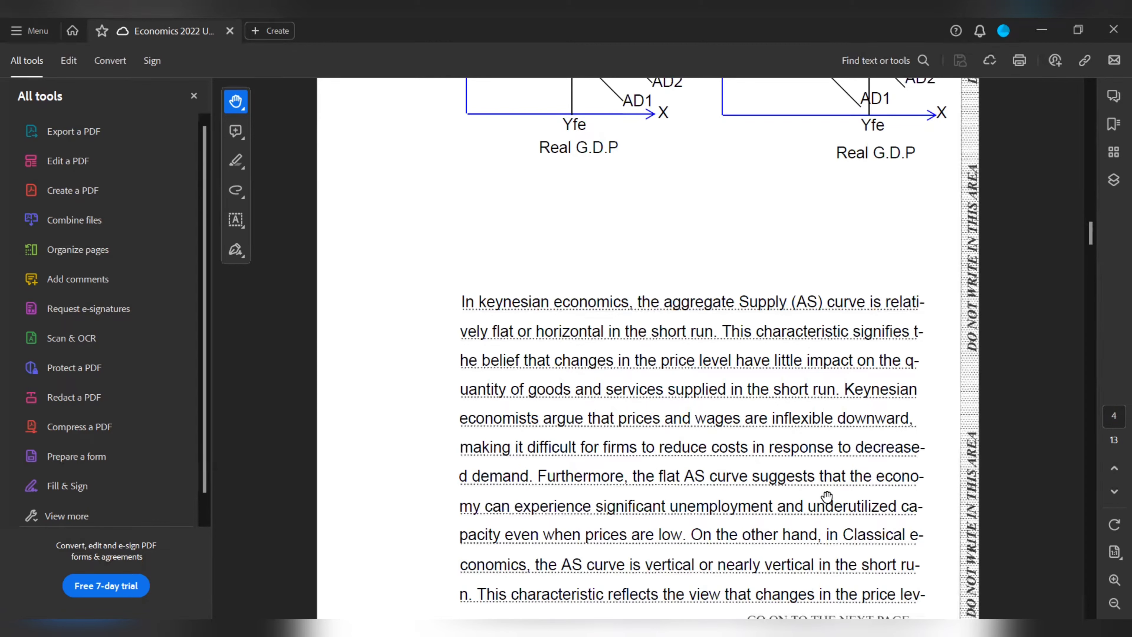
{"action": "scroll", "scroll_direction": "down", "scroll_amount": 3}
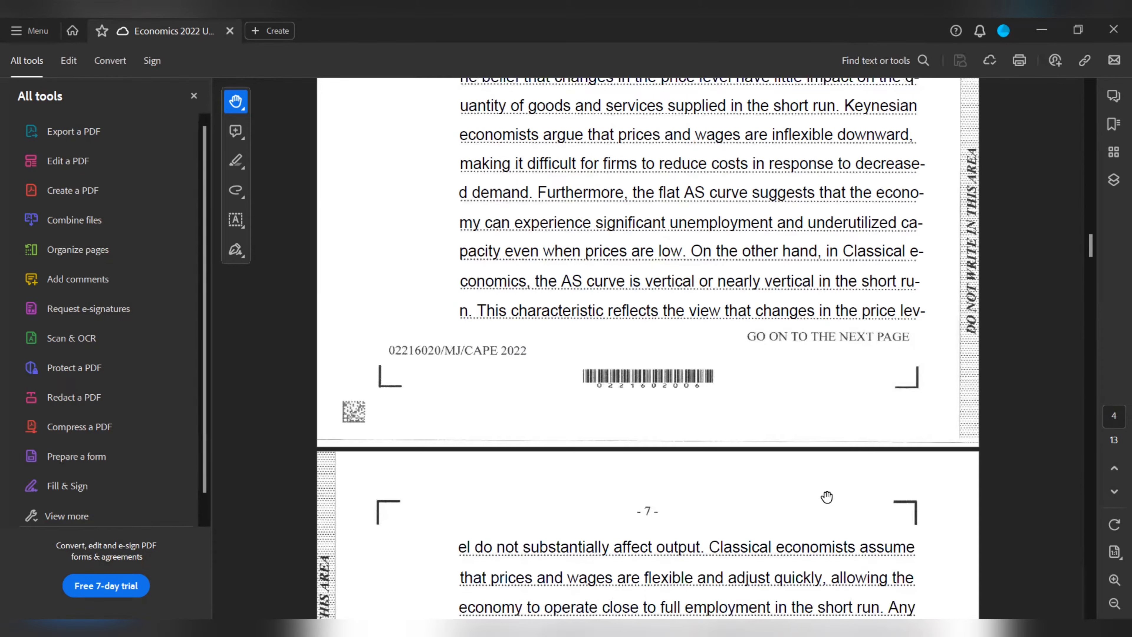
{"action": "scroll", "scroll_direction": "down", "scroll_amount": 3}
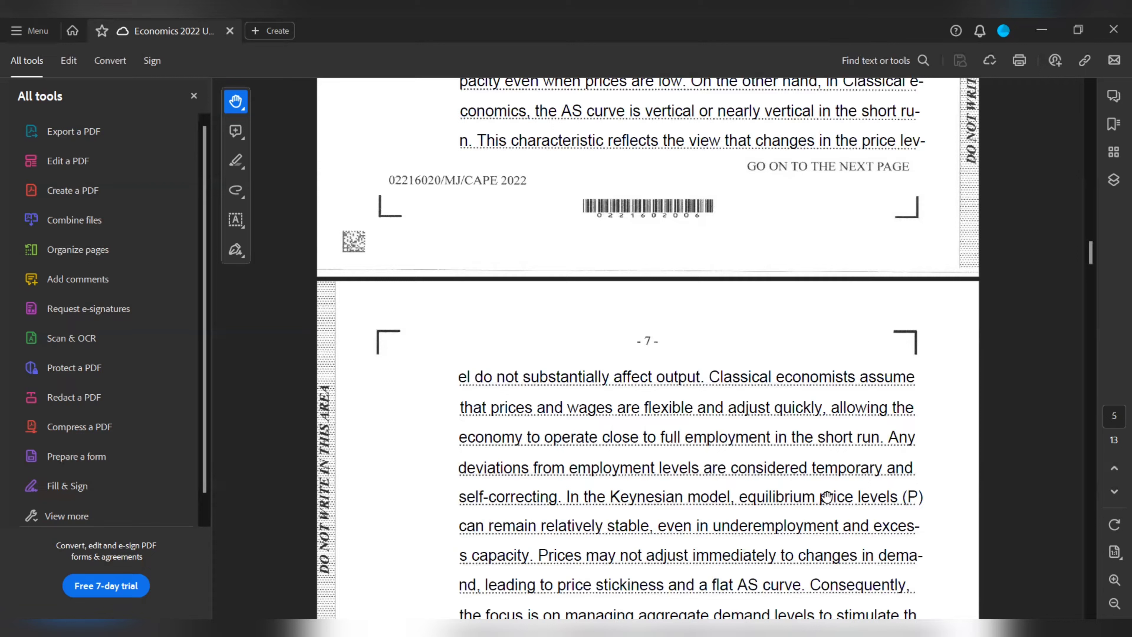
{"action": "mouse_move", "coordinate": [763, 479]}
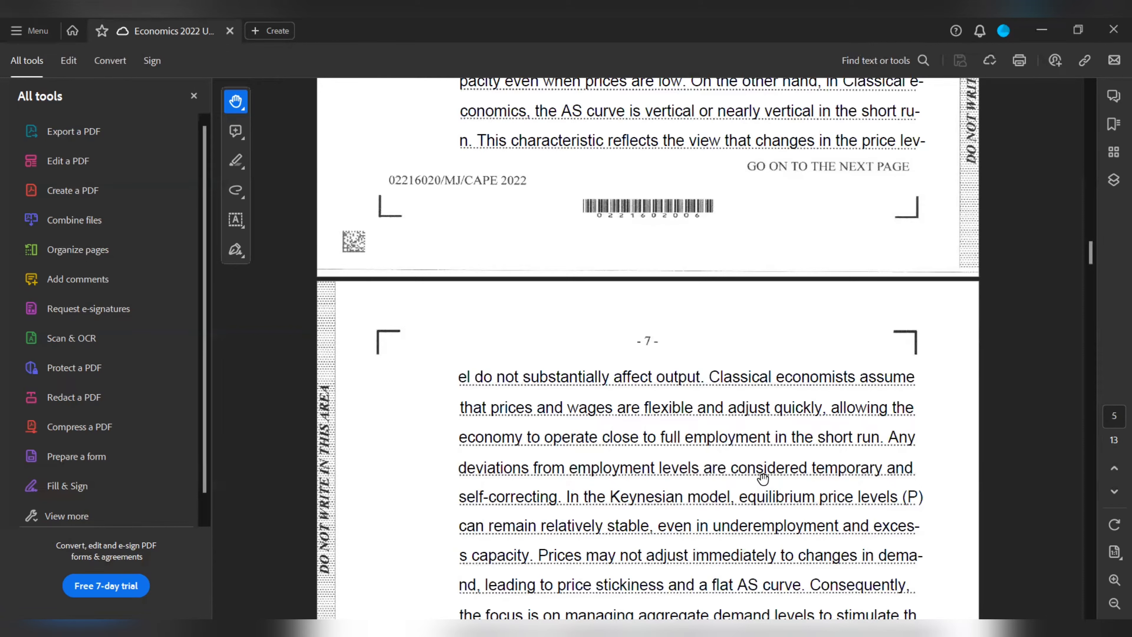
{"action": "mouse_move", "coordinate": [738, 528]}
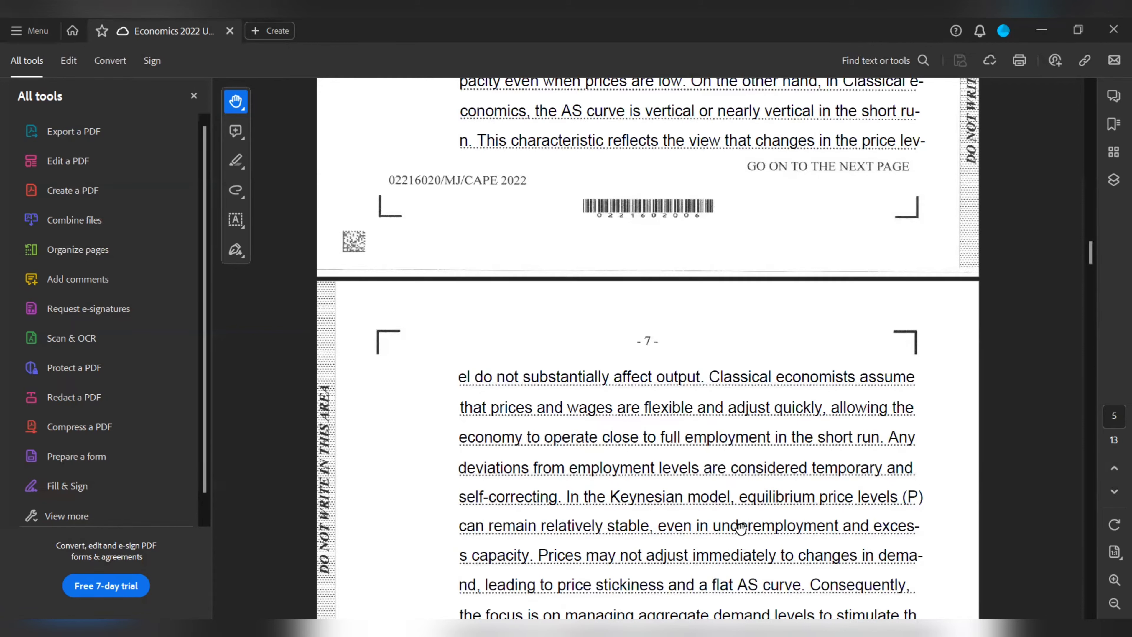
{"action": "scroll", "scroll_direction": "down", "scroll_amount": 3}
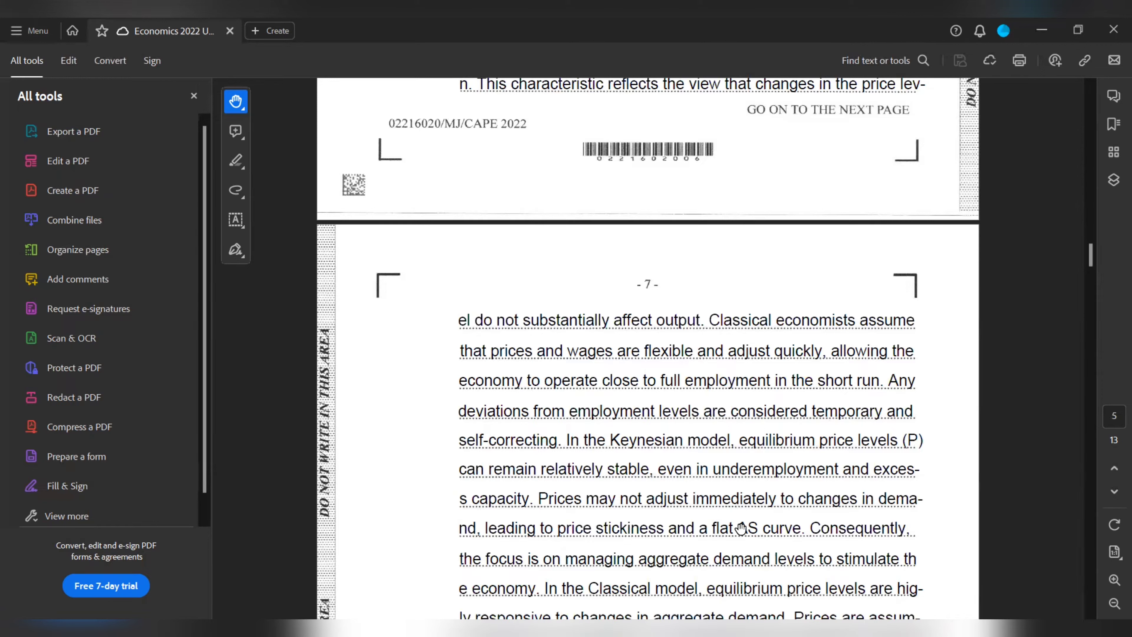
{"action": "mouse_move", "coordinate": [782, 569]}
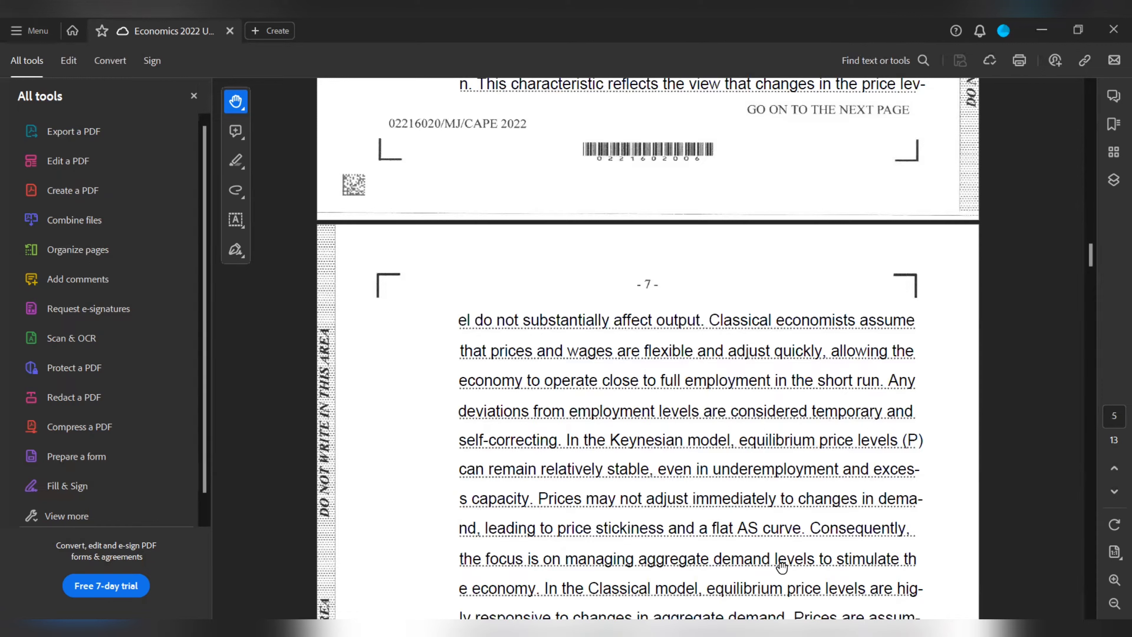
{"action": "scroll", "scroll_direction": "down", "scroll_amount": 3}
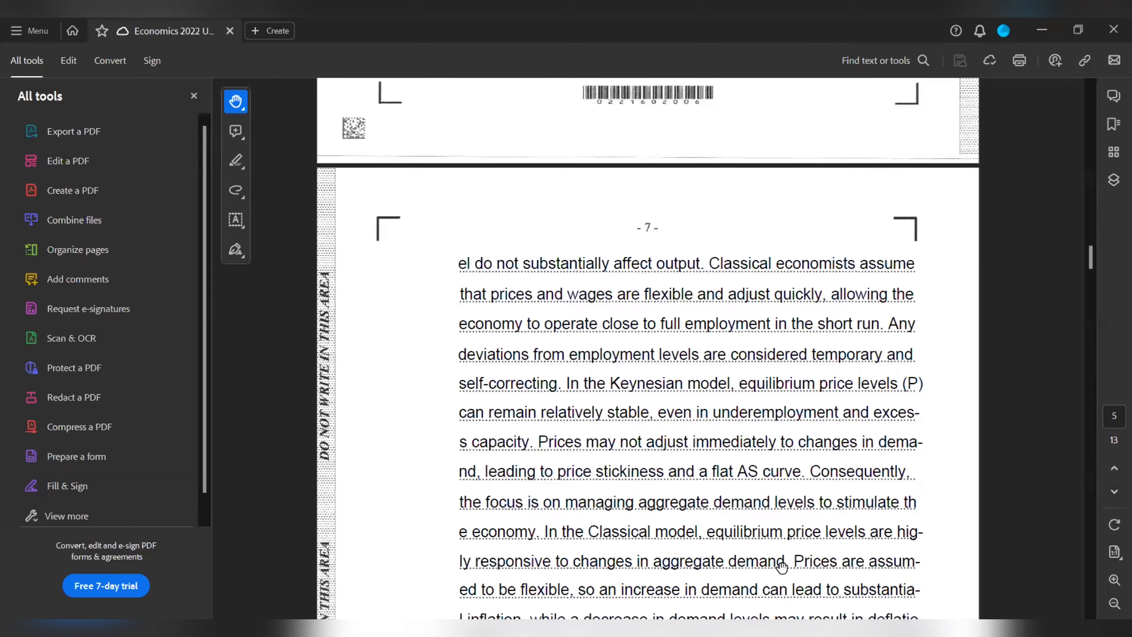
{"action": "scroll", "scroll_direction": "down", "scroll_amount": 3}
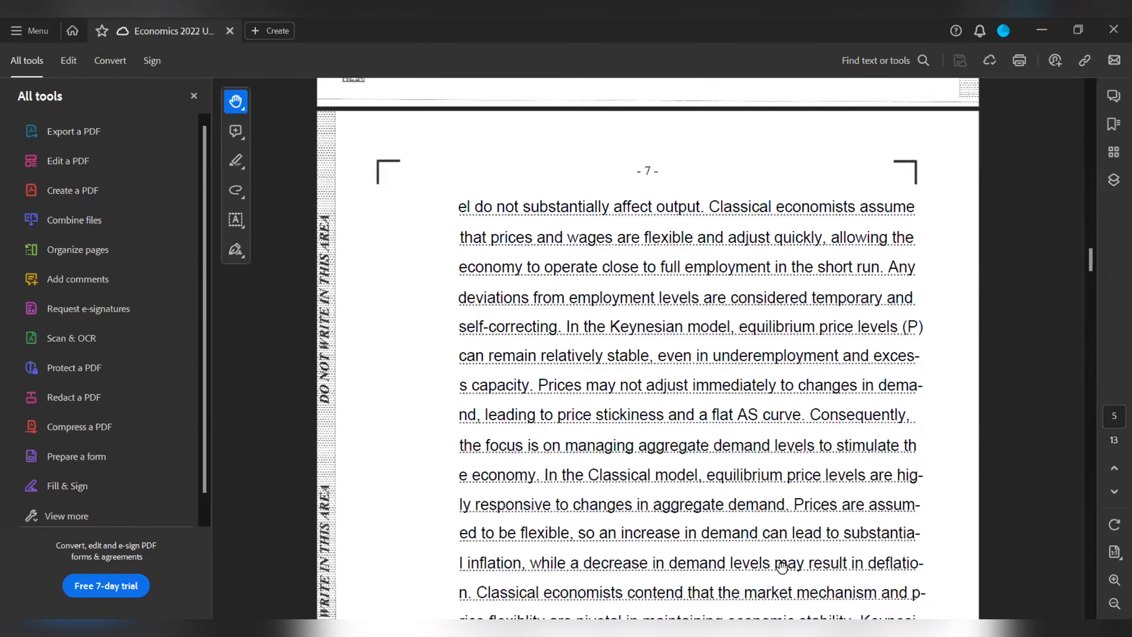
{"action": "scroll", "scroll_direction": "down", "scroll_amount": 3}
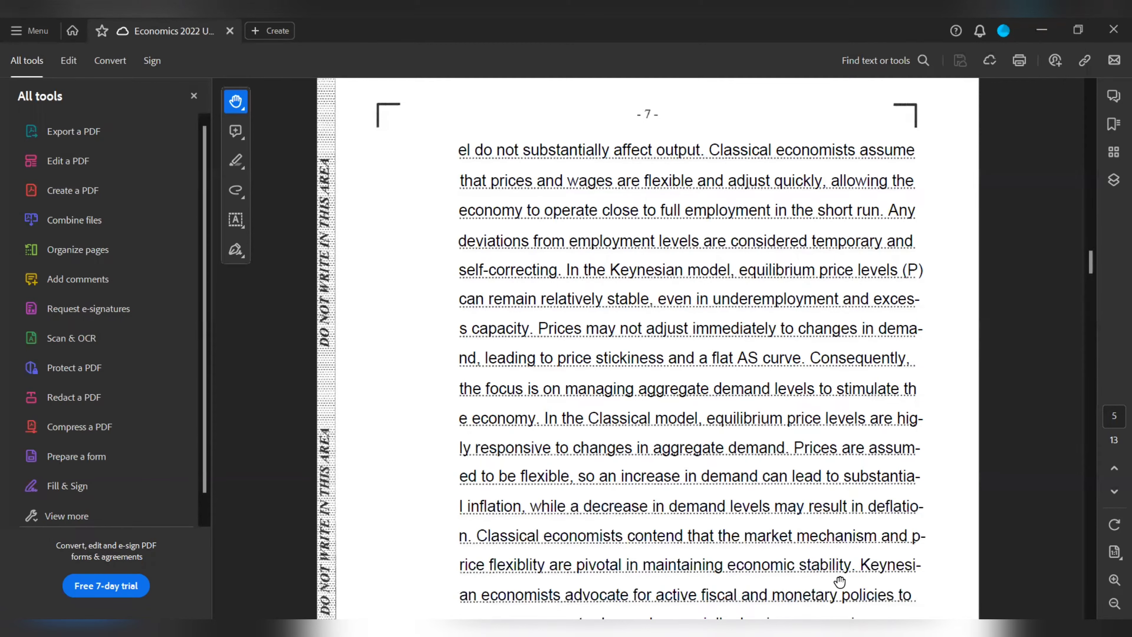
{"action": "scroll", "scroll_direction": "down", "scroll_amount": 3}
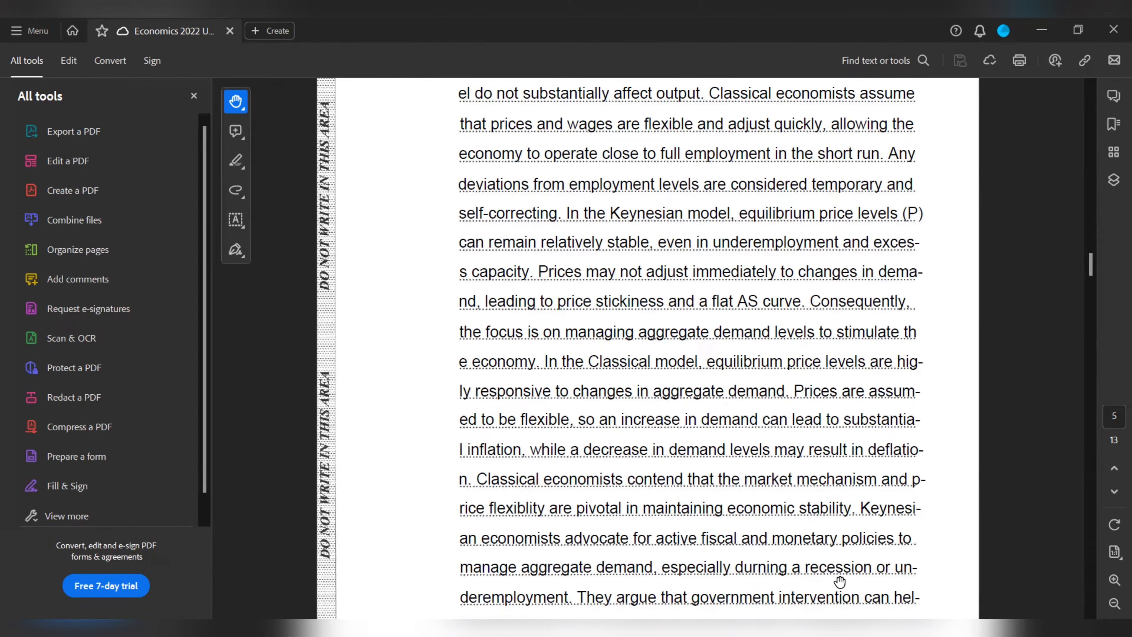
{"action": "scroll", "scroll_direction": "down", "scroll_amount": 3}
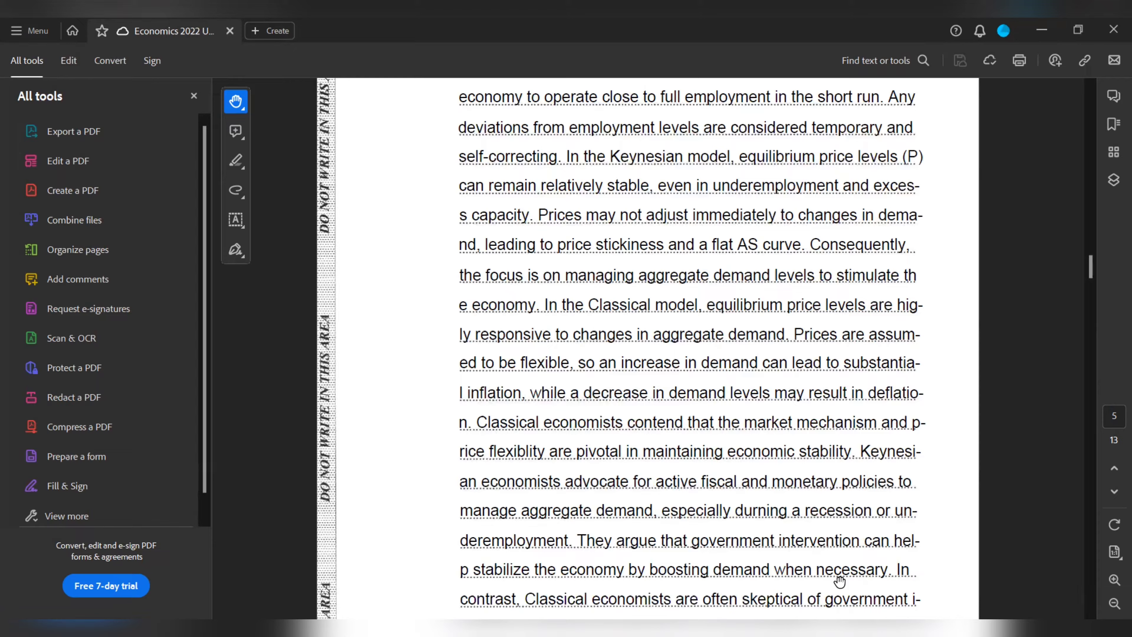
{"action": "scroll", "scroll_direction": "down", "scroll_amount": 3}
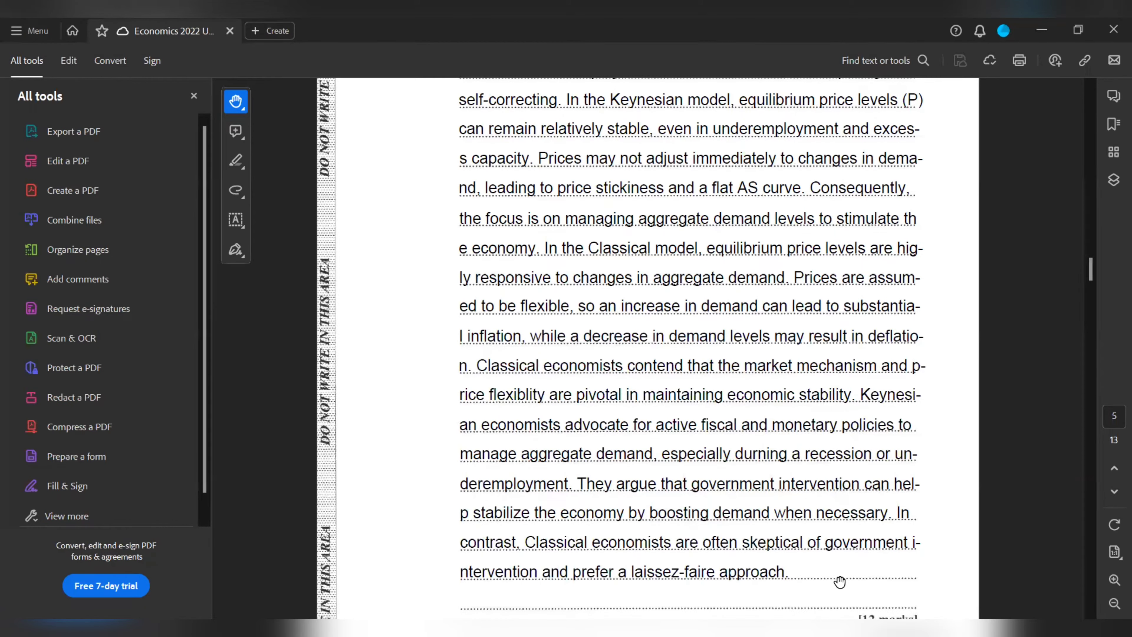
{"action": "scroll", "scroll_direction": "down", "scroll_amount": 3}
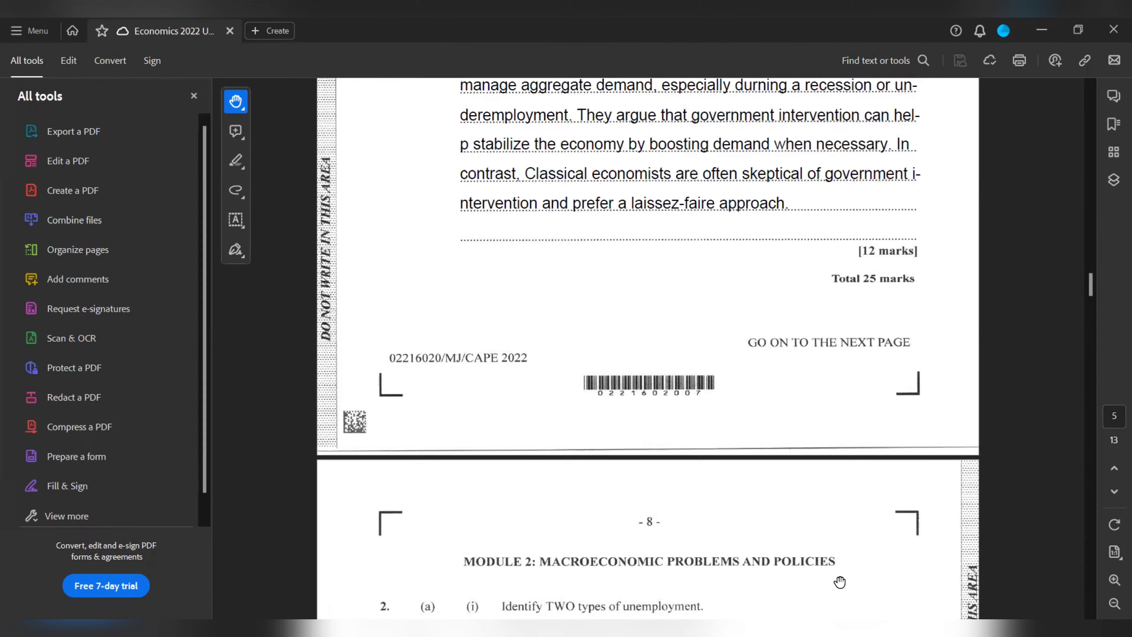
{"action": "scroll", "scroll_direction": "down", "scroll_amount": 3}
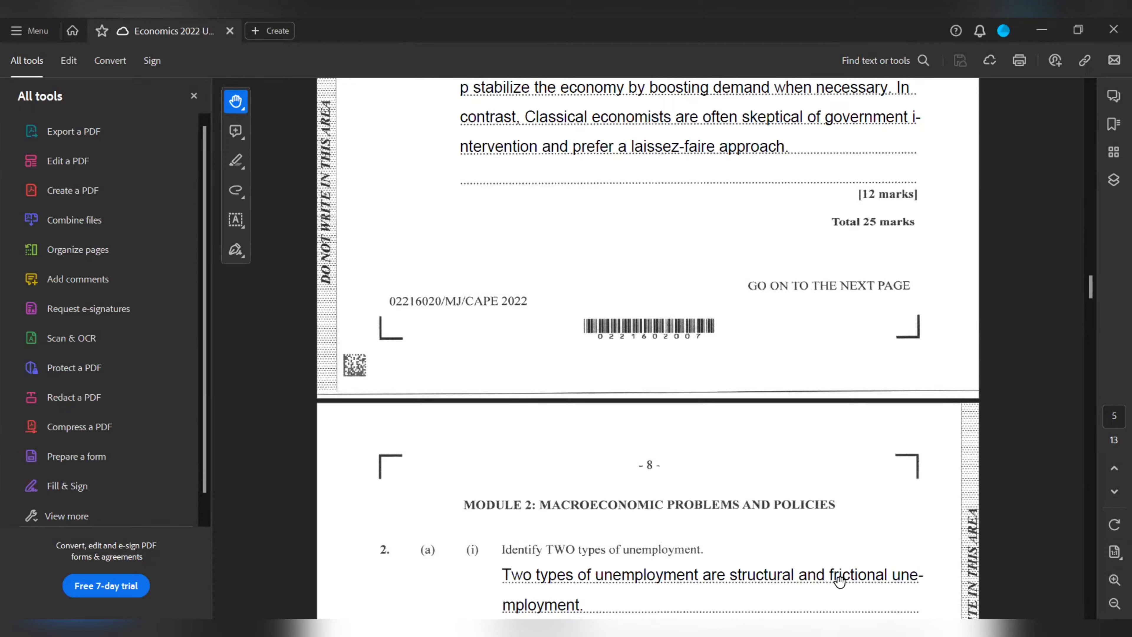
{"action": "scroll", "scroll_direction": "down", "scroll_amount": 3}
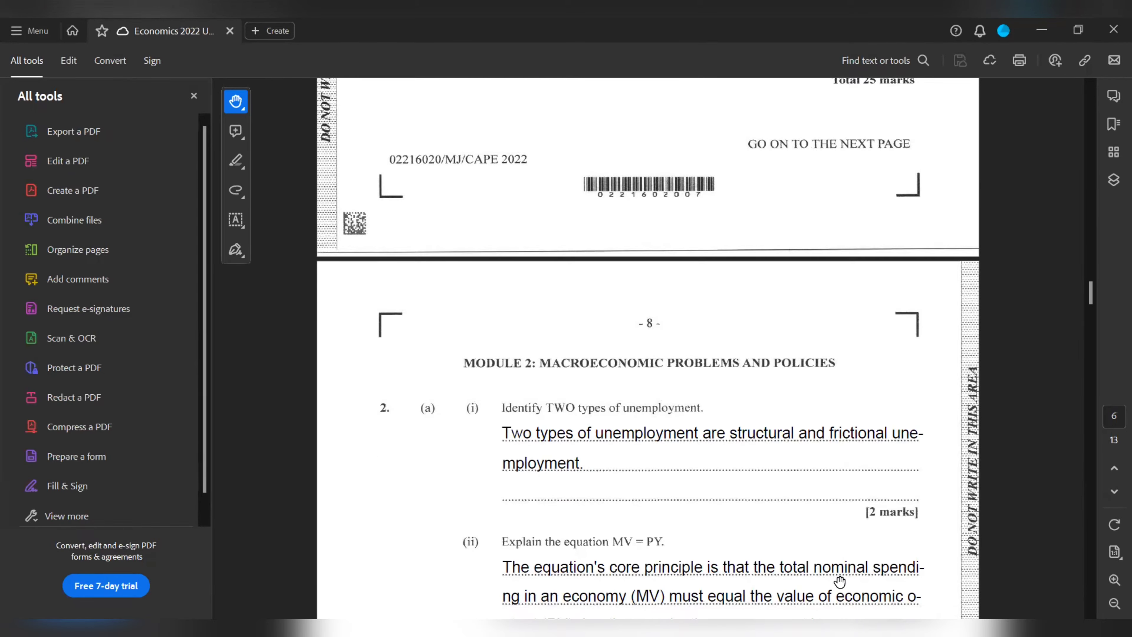
{"action": "scroll", "scroll_direction": "down", "scroll_amount": 3}
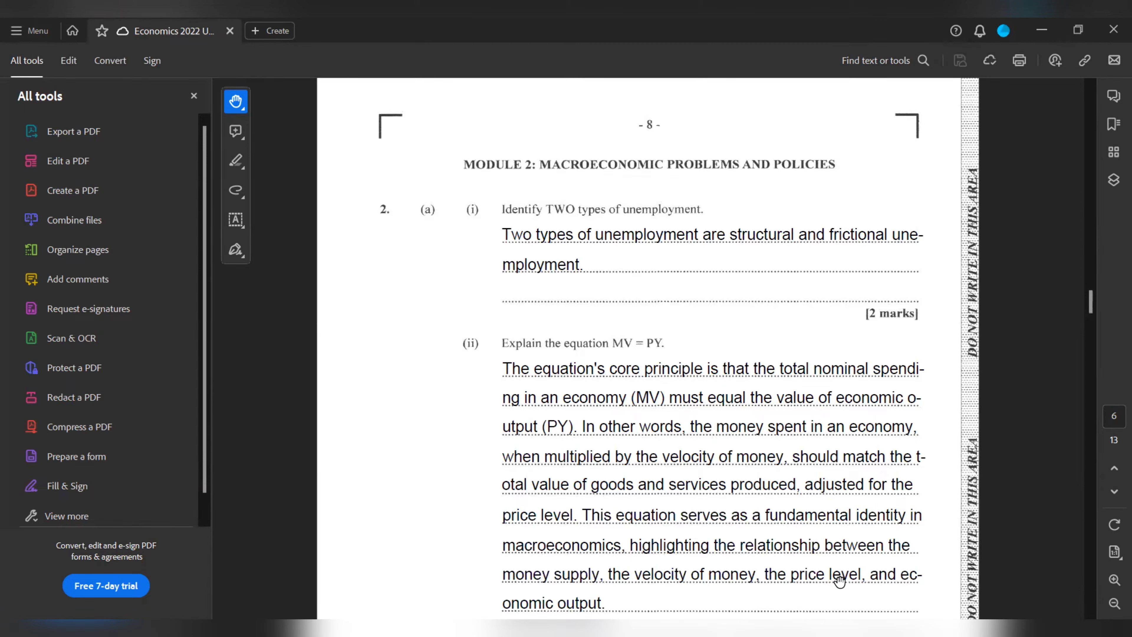
{"action": "scroll", "scroll_direction": "down", "scroll_amount": 3}
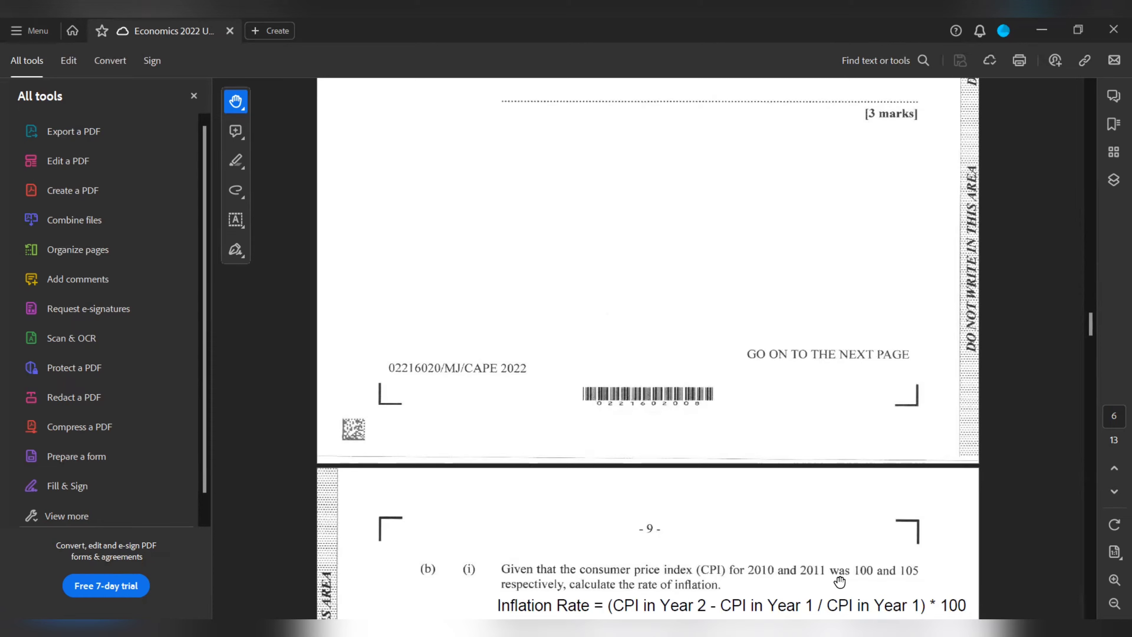
{"action": "scroll", "scroll_direction": "down", "scroll_amount": 3}
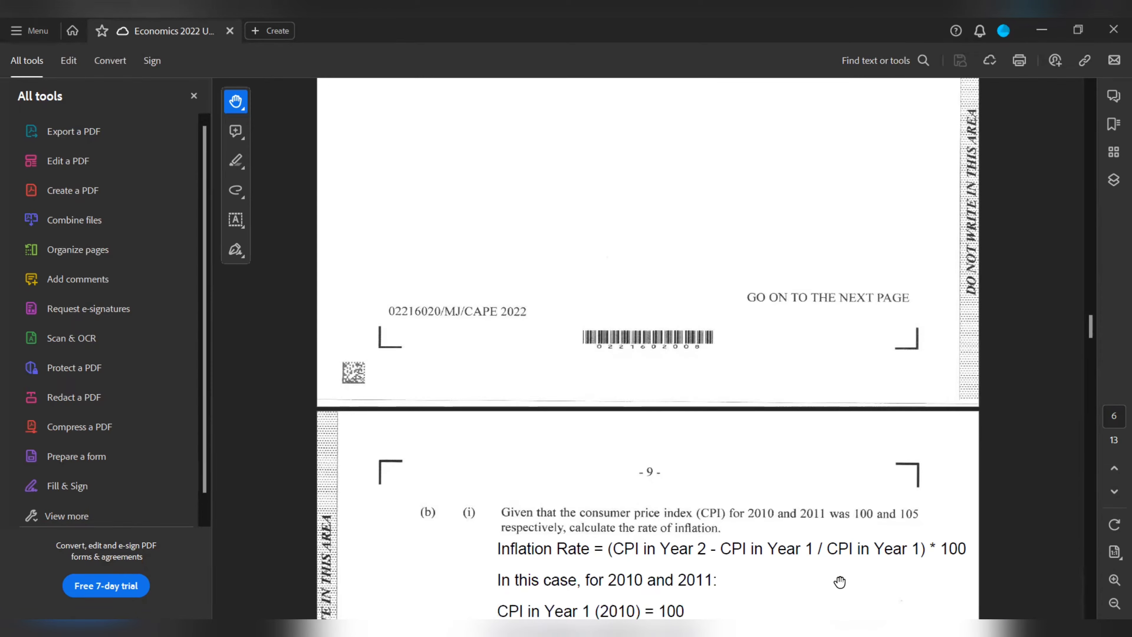
{"action": "scroll", "scroll_direction": "down", "scroll_amount": 3}
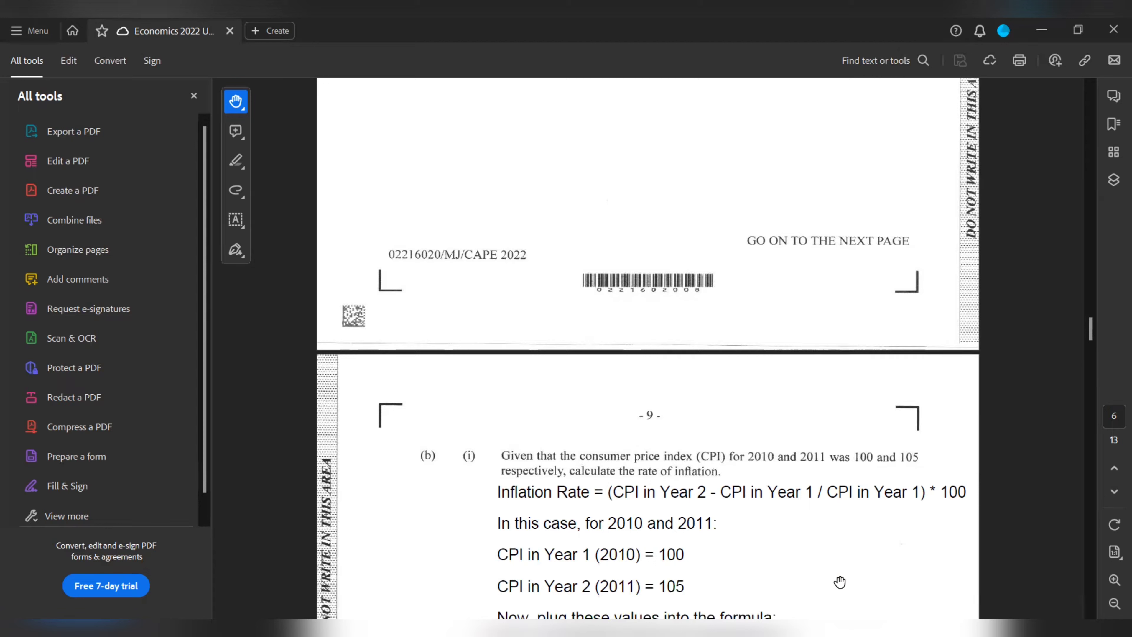
{"action": "scroll", "scroll_direction": "down", "scroll_amount": 3}
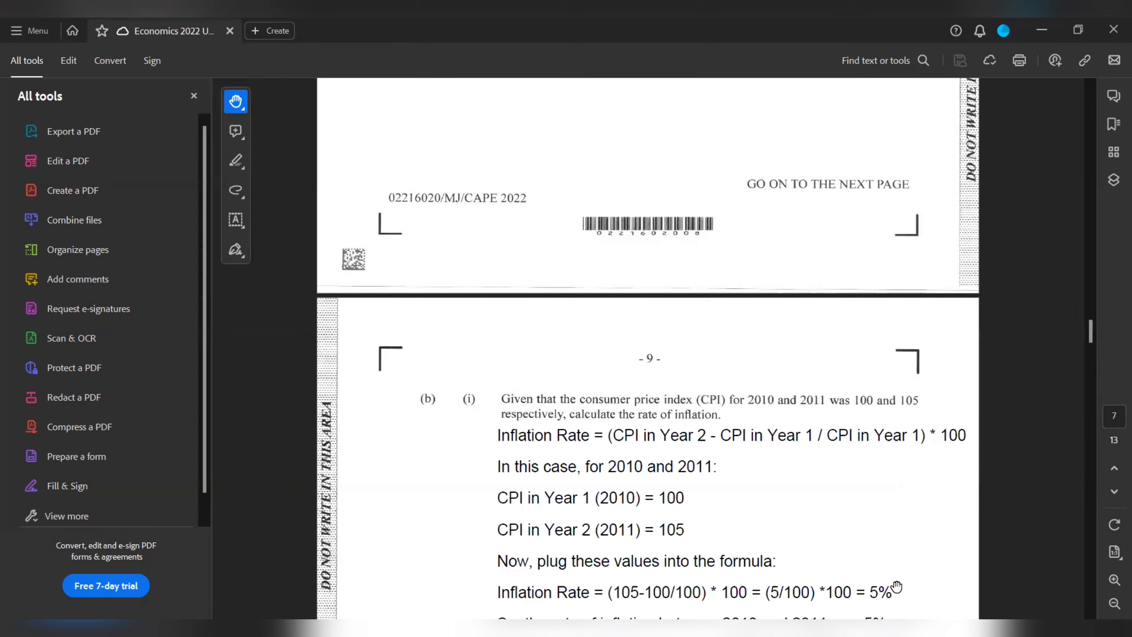
{"action": "scroll", "scroll_direction": "down", "scroll_amount": 3}
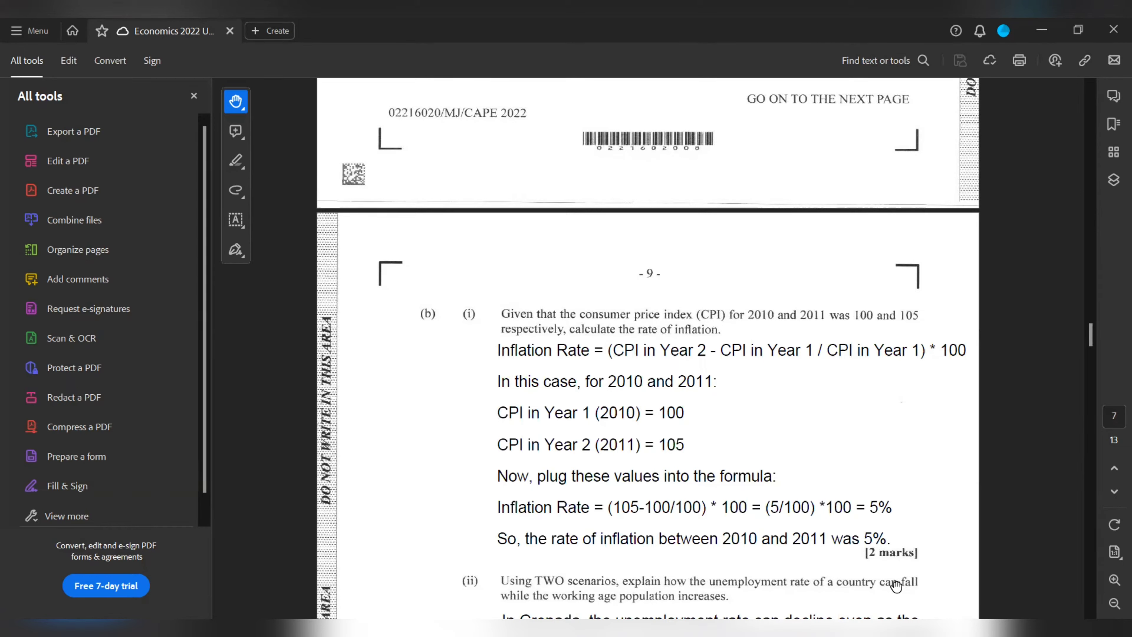
{"action": "scroll", "scroll_direction": "down", "scroll_amount": 3}
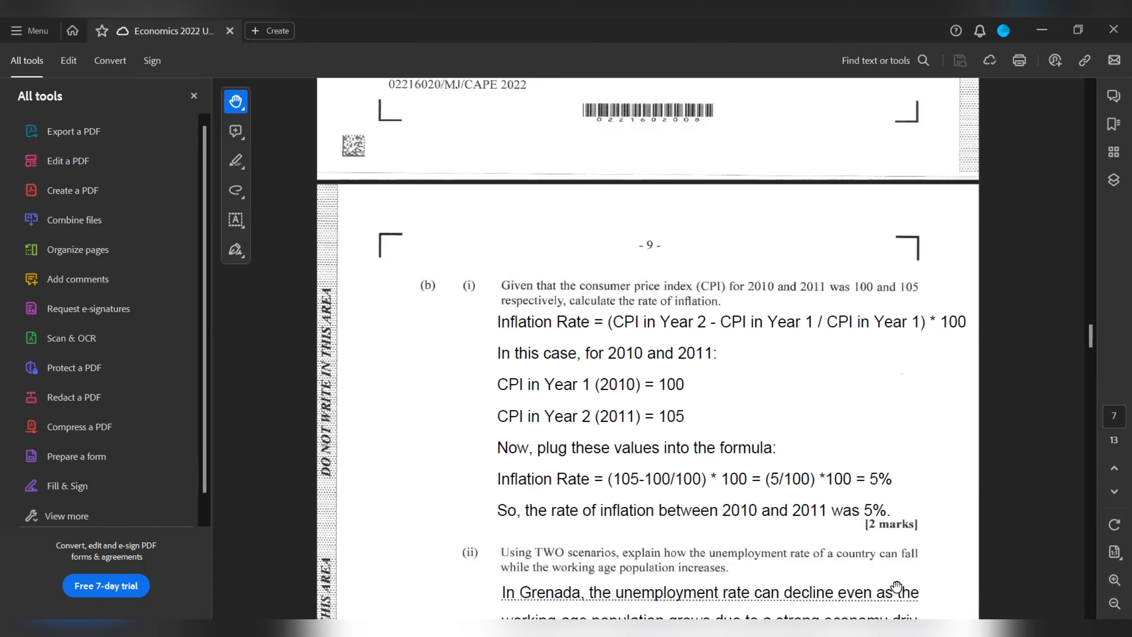
{"action": "scroll", "scroll_direction": "down", "scroll_amount": 3}
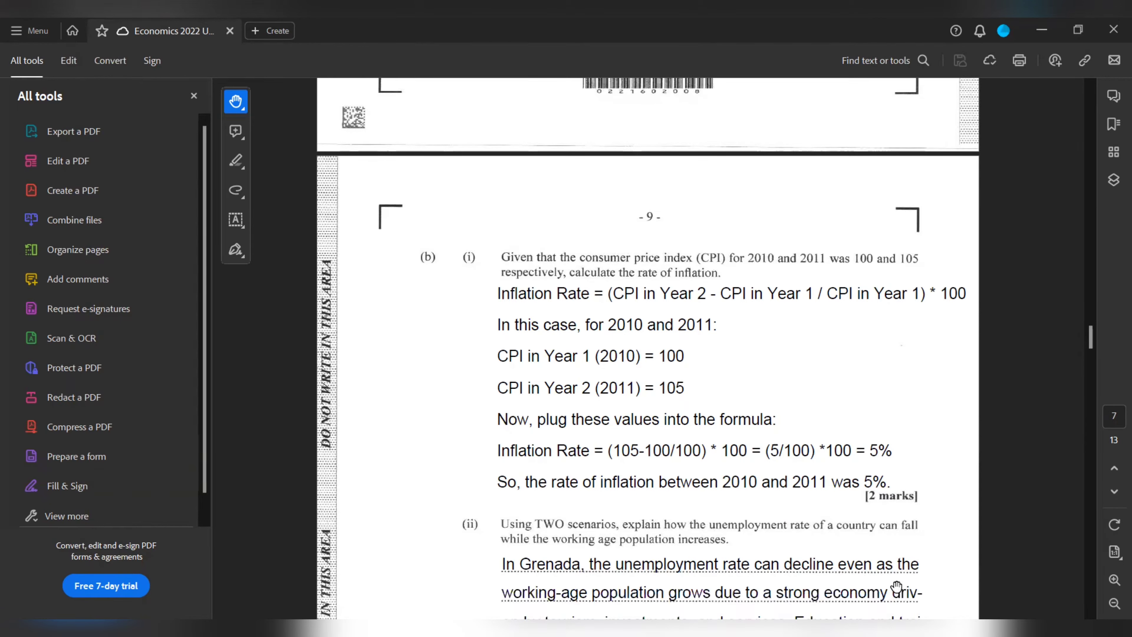
{"action": "scroll", "scroll_direction": "down", "scroll_amount": 3}
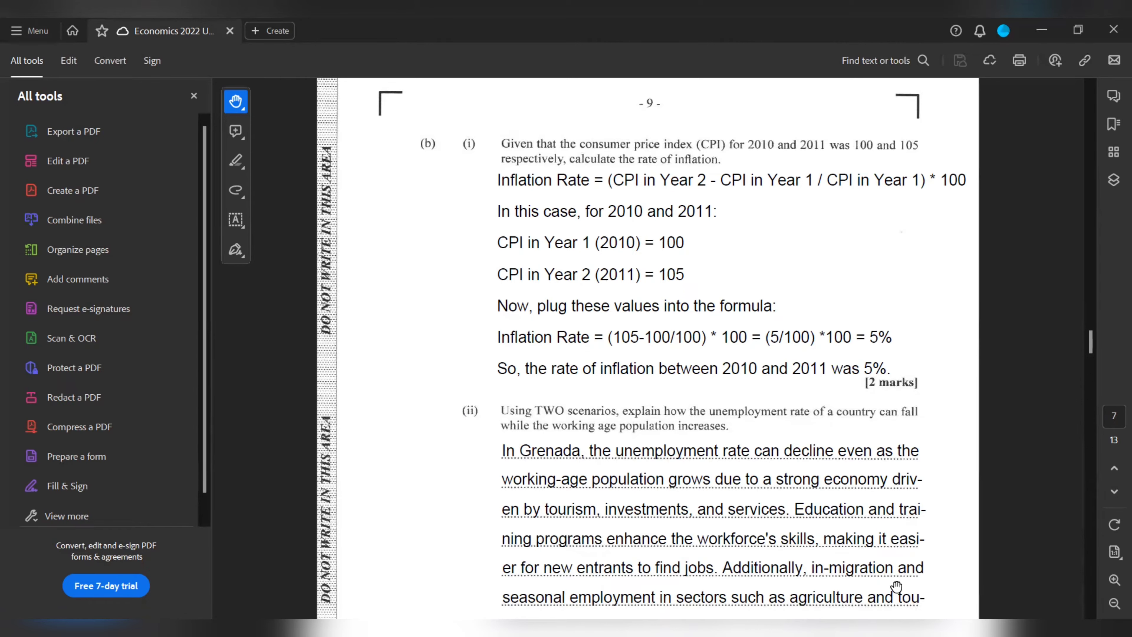
{"action": "scroll", "scroll_direction": "down", "scroll_amount": 3}
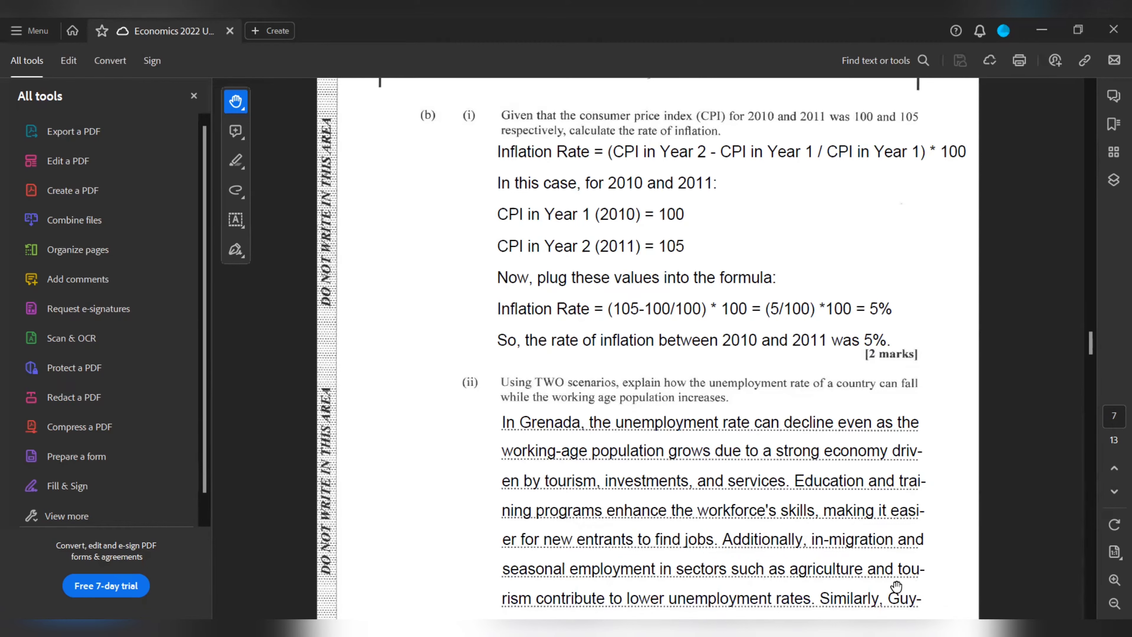
{"action": "scroll", "scroll_direction": "down", "scroll_amount": 3}
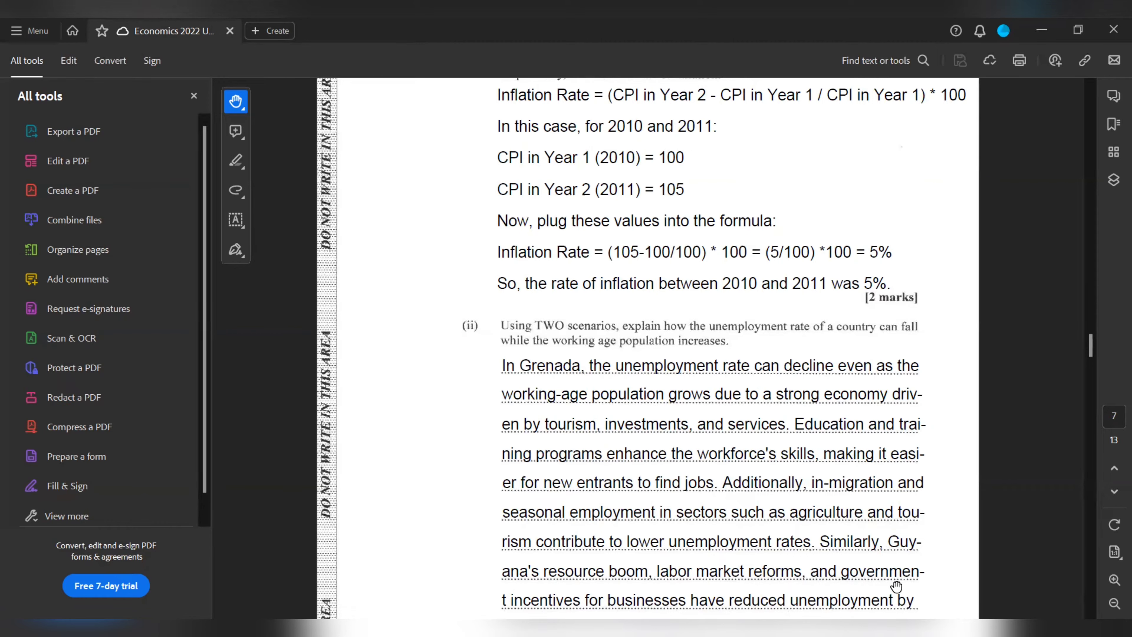
{"action": "scroll", "scroll_direction": "down", "scroll_amount": 3}
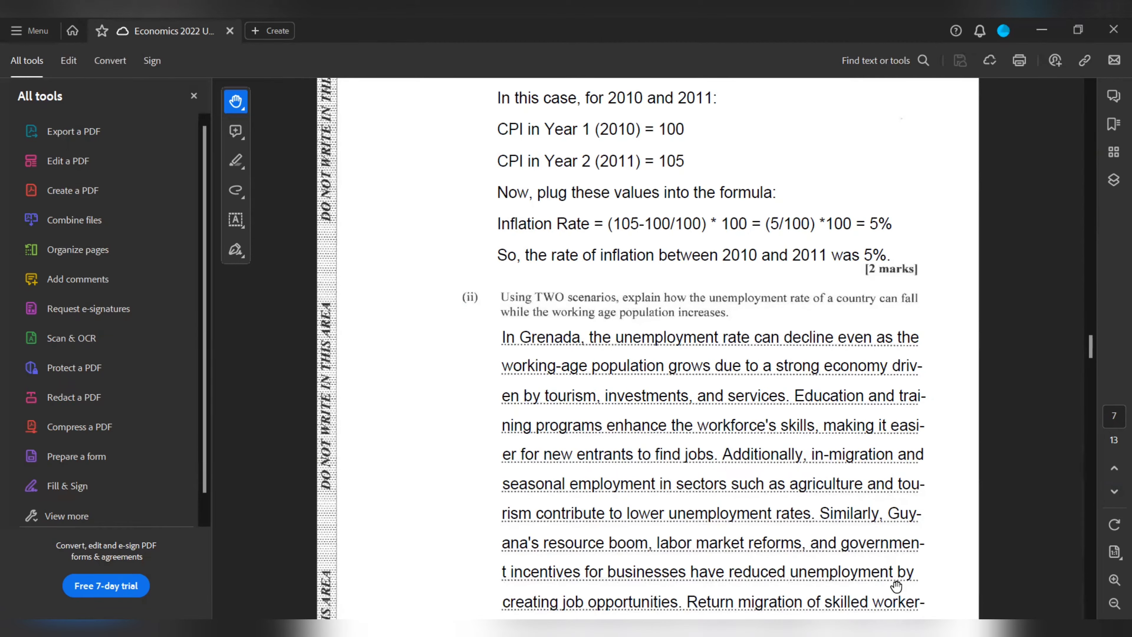
{"action": "scroll", "scroll_direction": "down", "scroll_amount": 3}
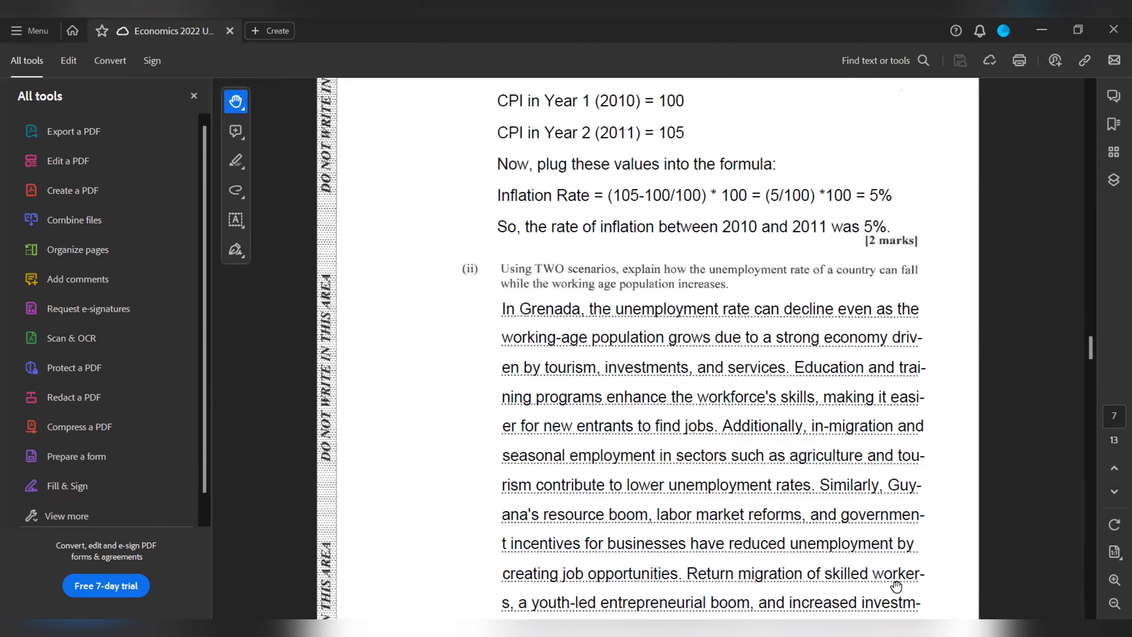
{"action": "scroll", "scroll_direction": "down", "scroll_amount": 3}
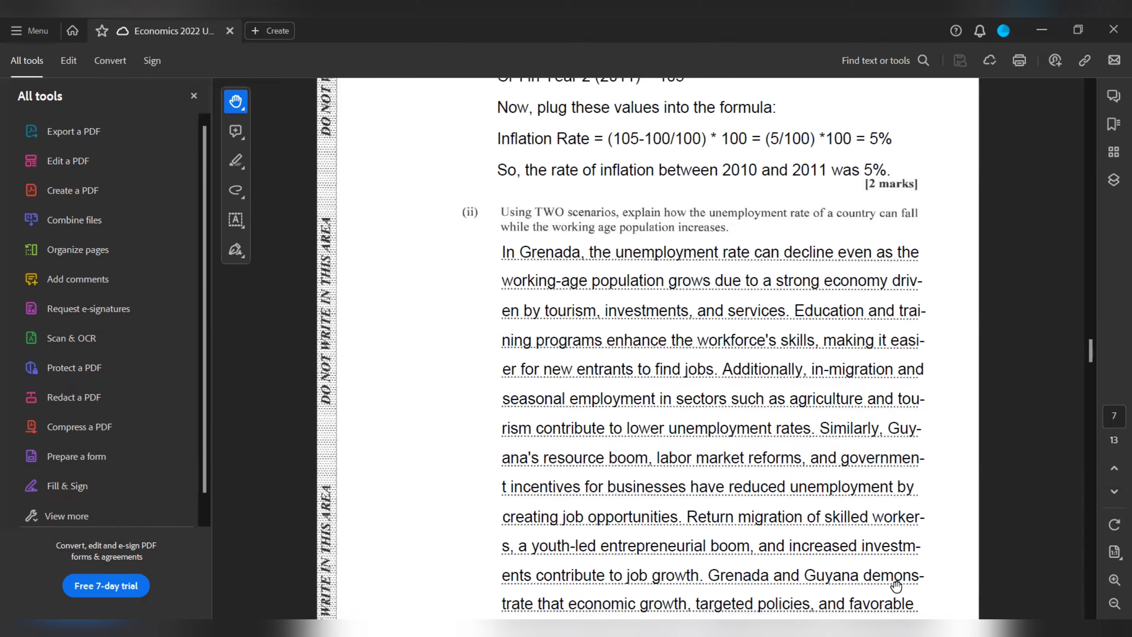
{"action": "scroll", "scroll_direction": "down", "scroll_amount": 3}
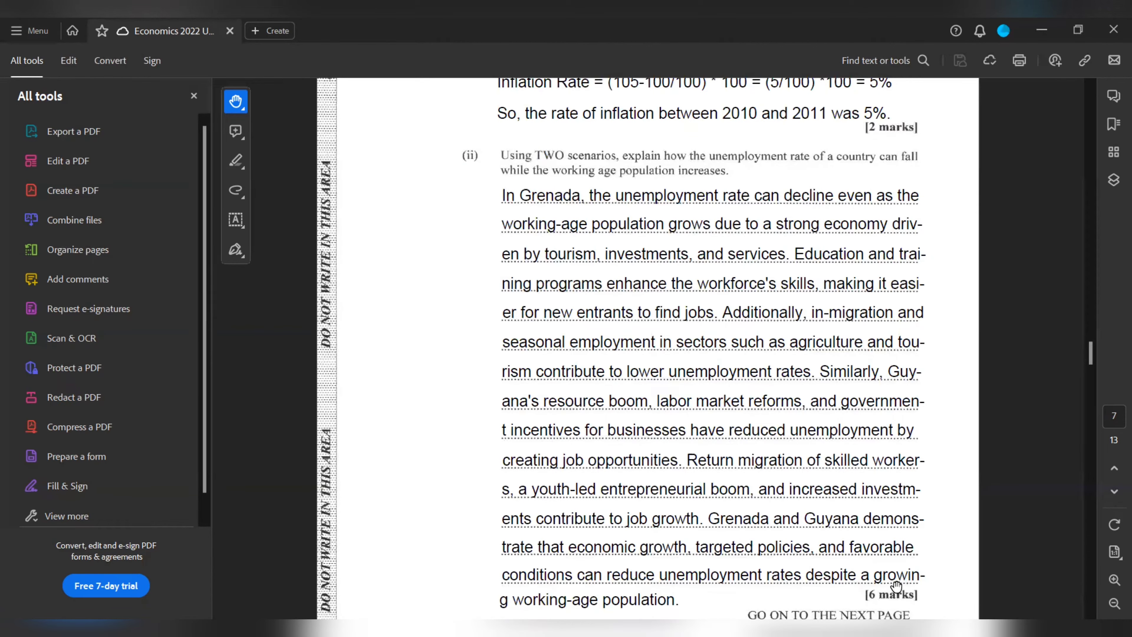
{"action": "scroll", "scroll_direction": "down", "scroll_amount": 3}
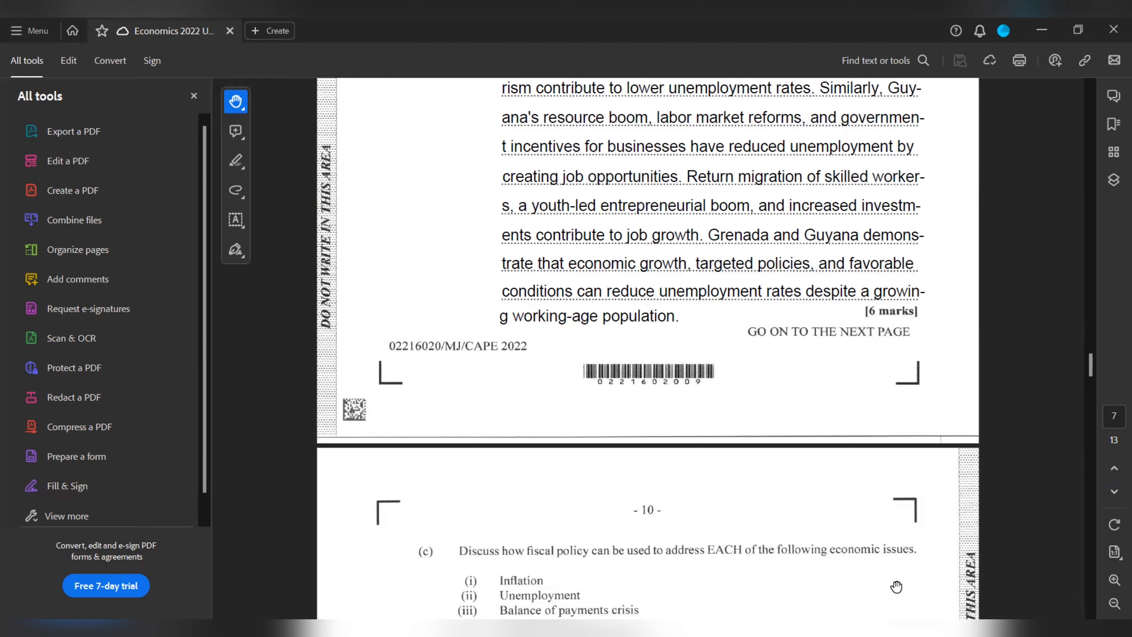
{"action": "scroll", "scroll_direction": "down", "scroll_amount": 3}
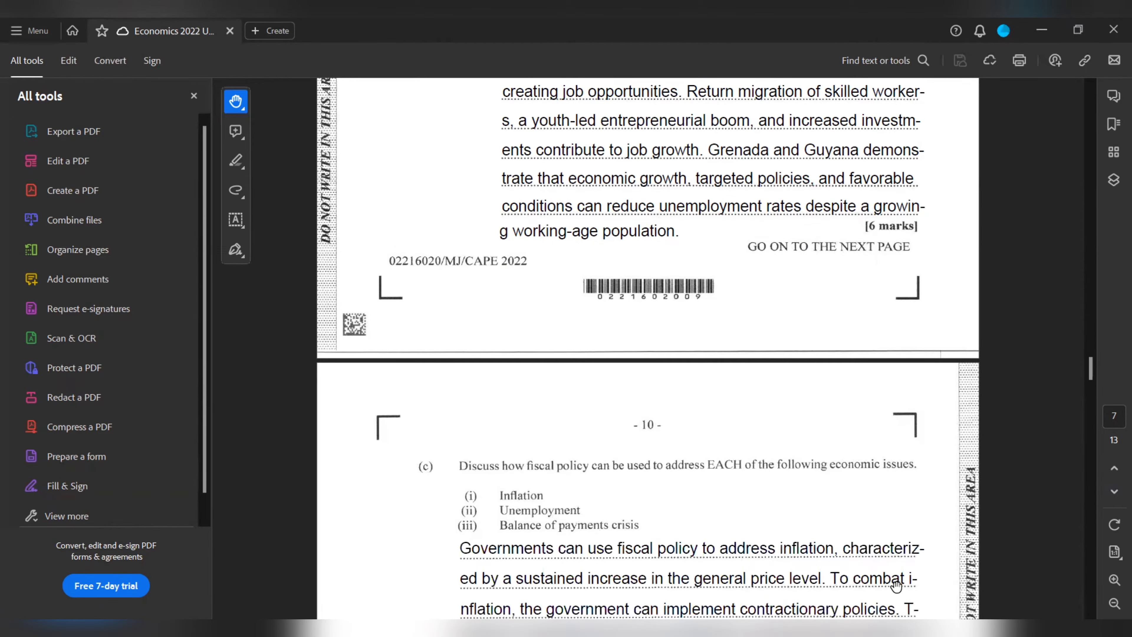
{"action": "scroll", "scroll_direction": "down", "scroll_amount": 3}
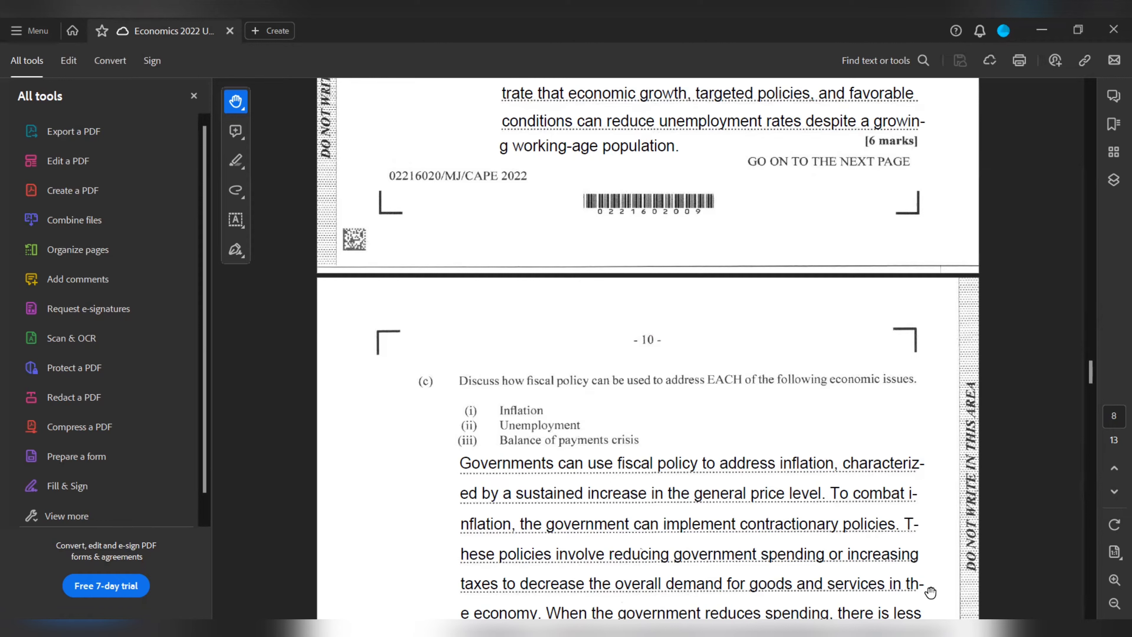
{"action": "scroll", "scroll_direction": "down", "scroll_amount": 3}
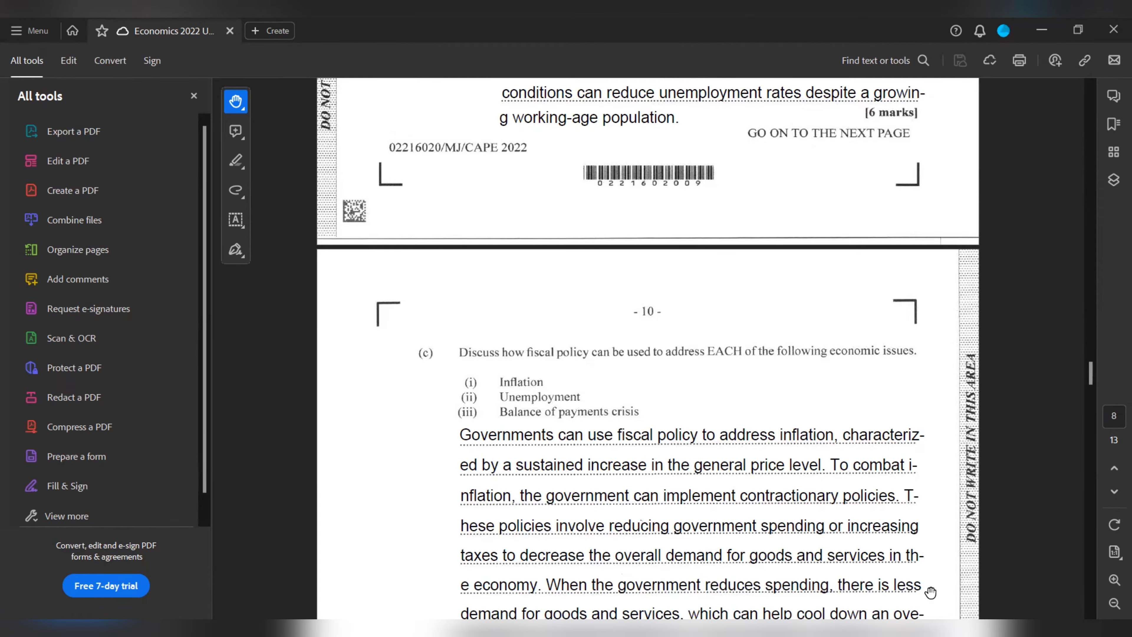
{"action": "scroll", "scroll_direction": "down", "scroll_amount": 3}
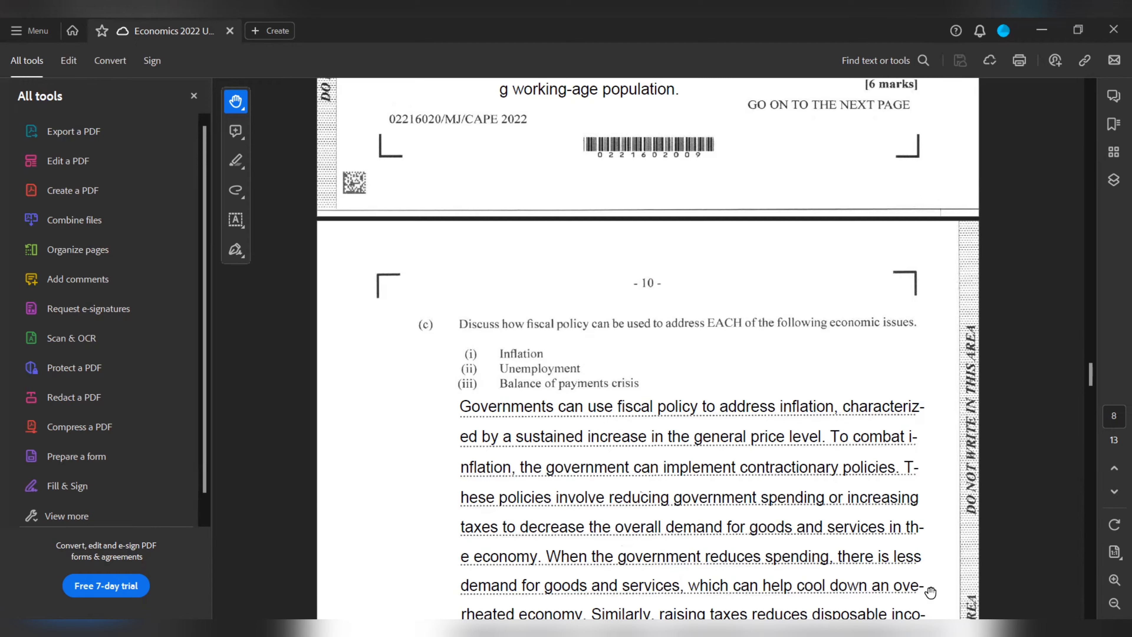
{"action": "scroll", "scroll_direction": "down", "scroll_amount": 3}
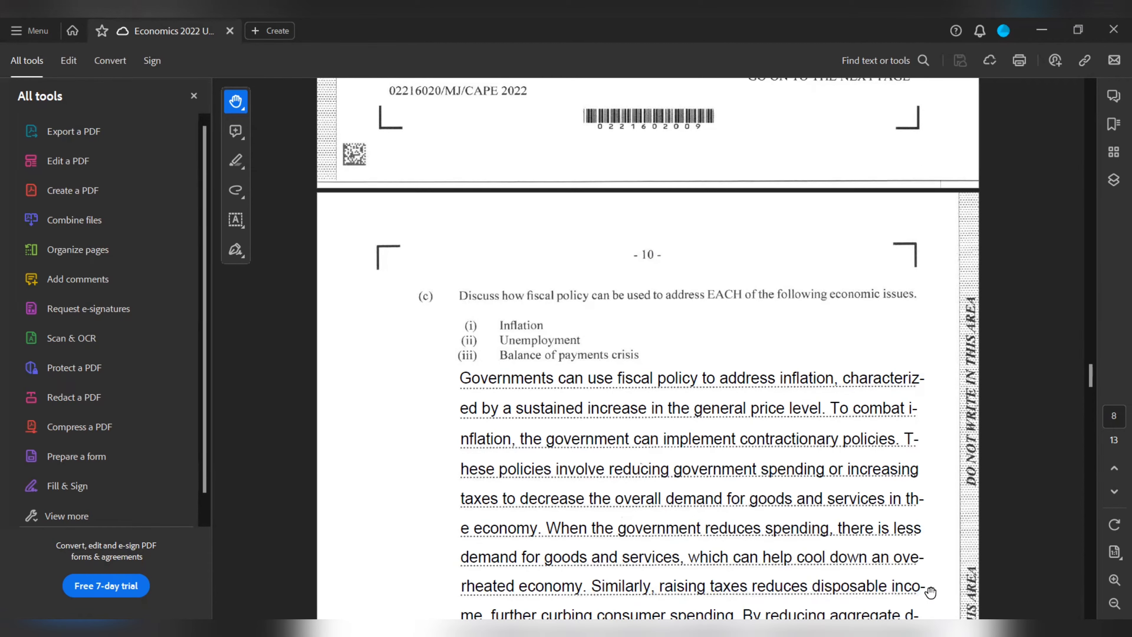
{"action": "scroll", "scroll_direction": "down", "scroll_amount": 3}
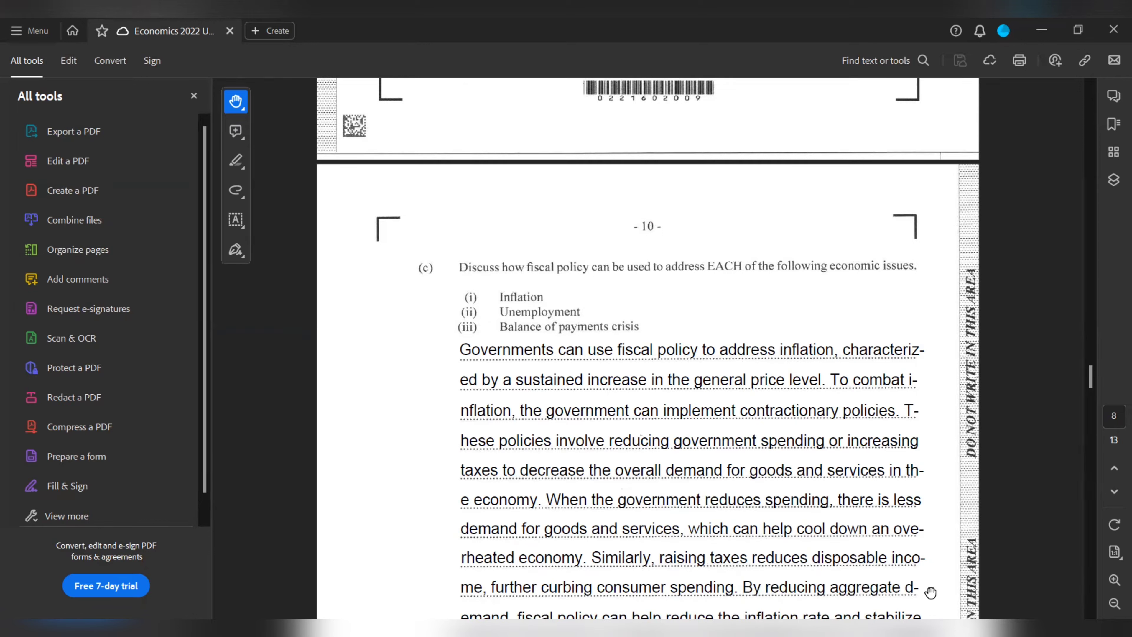
{"action": "scroll", "scroll_direction": "down", "scroll_amount": 3}
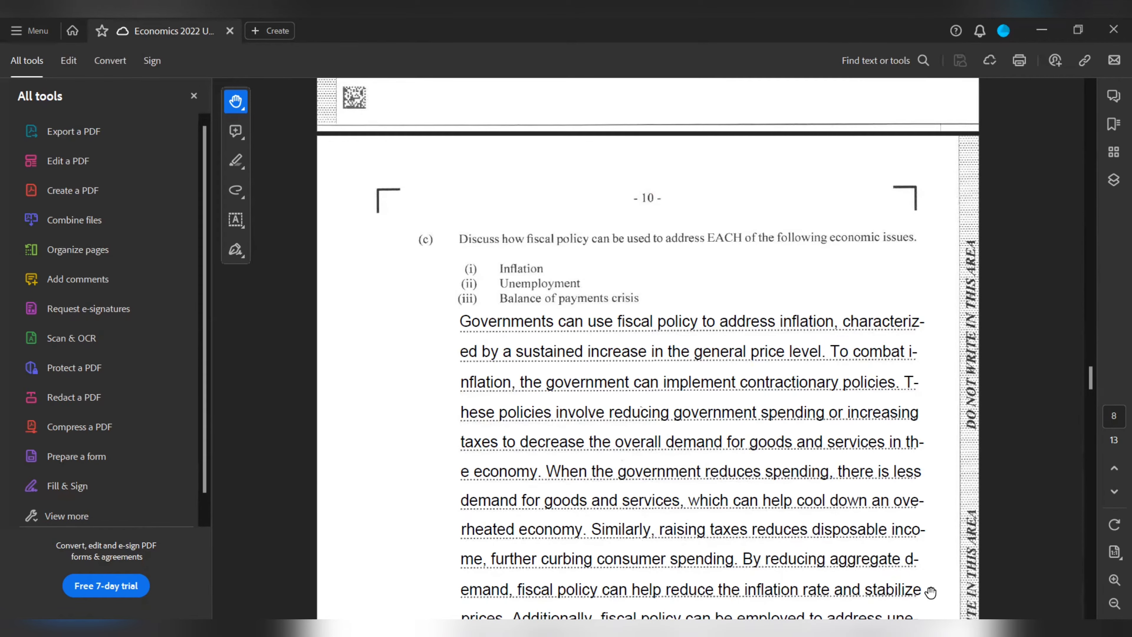
{"action": "scroll", "scroll_direction": "down", "scroll_amount": 3}
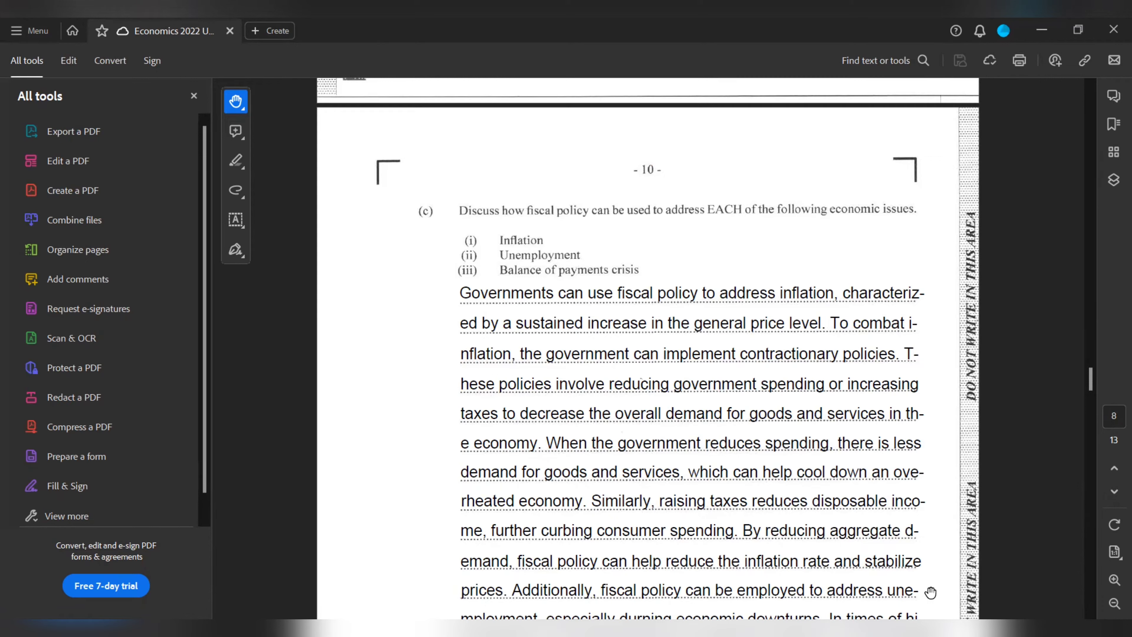
{"action": "scroll", "scroll_direction": "down", "scroll_amount": 3}
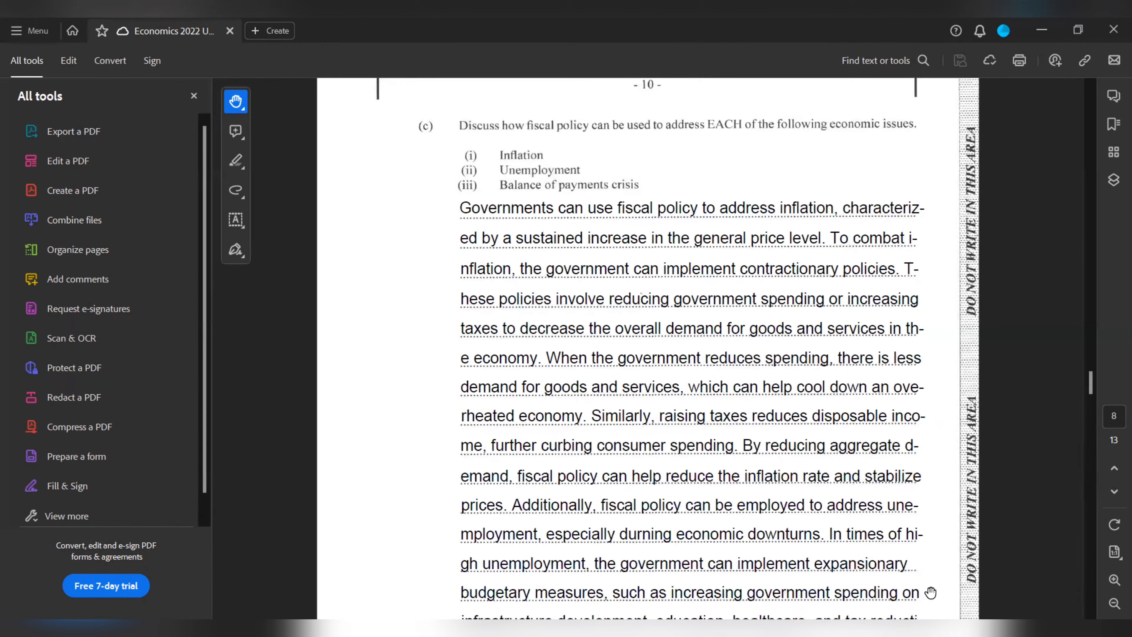
{"action": "scroll", "scroll_direction": "down", "scroll_amount": 3}
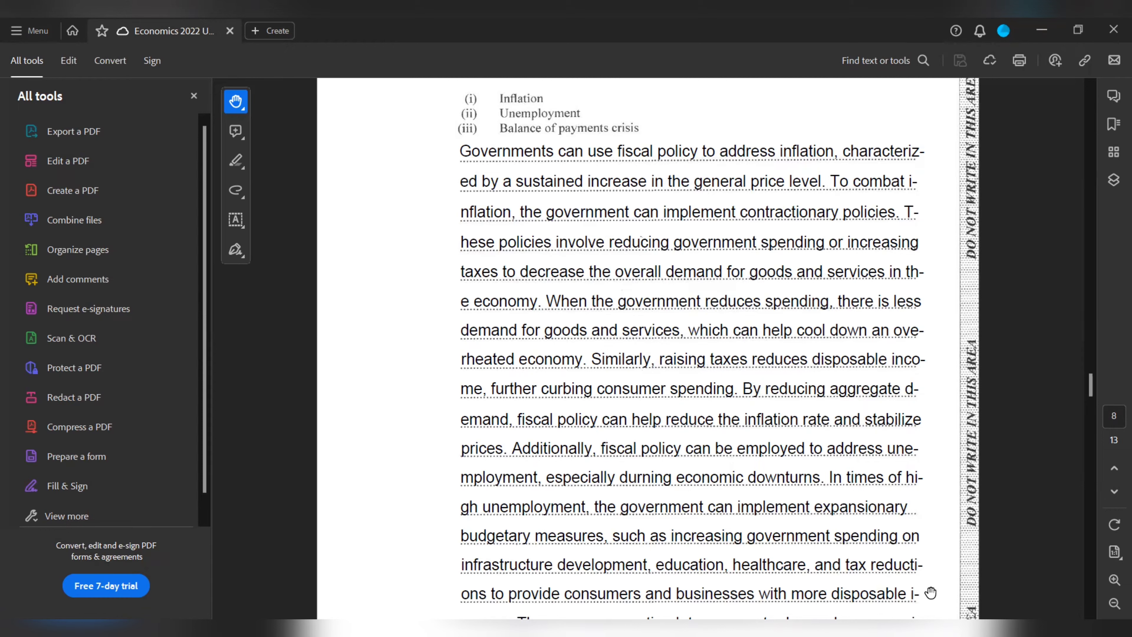
{"action": "scroll", "scroll_direction": "down", "scroll_amount": 3}
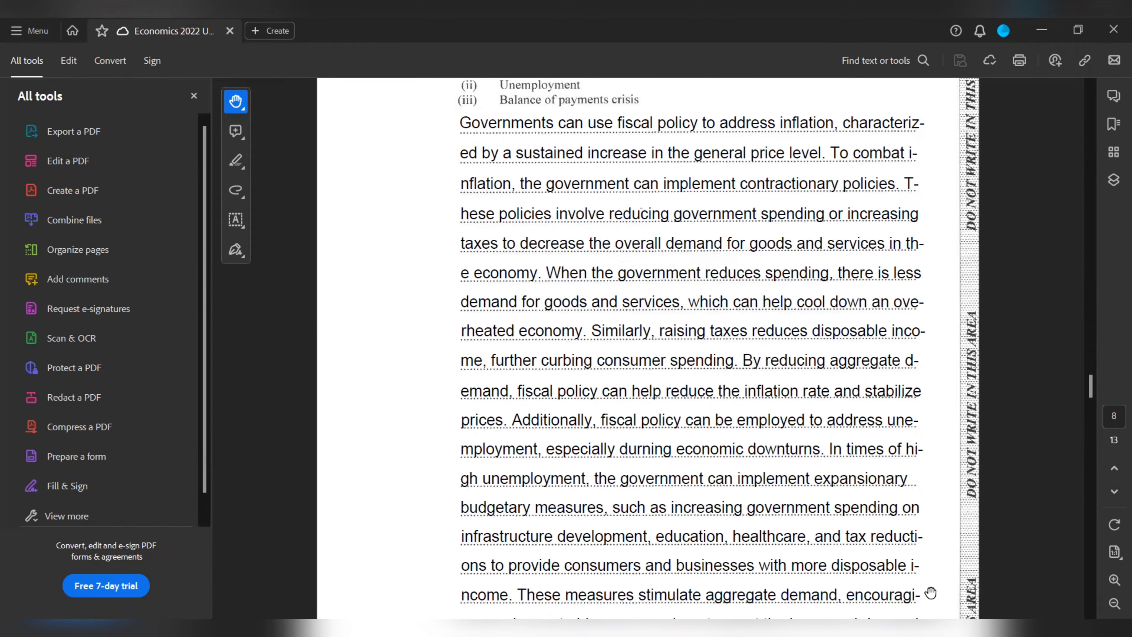
{"action": "scroll", "scroll_direction": "down", "scroll_amount": 3}
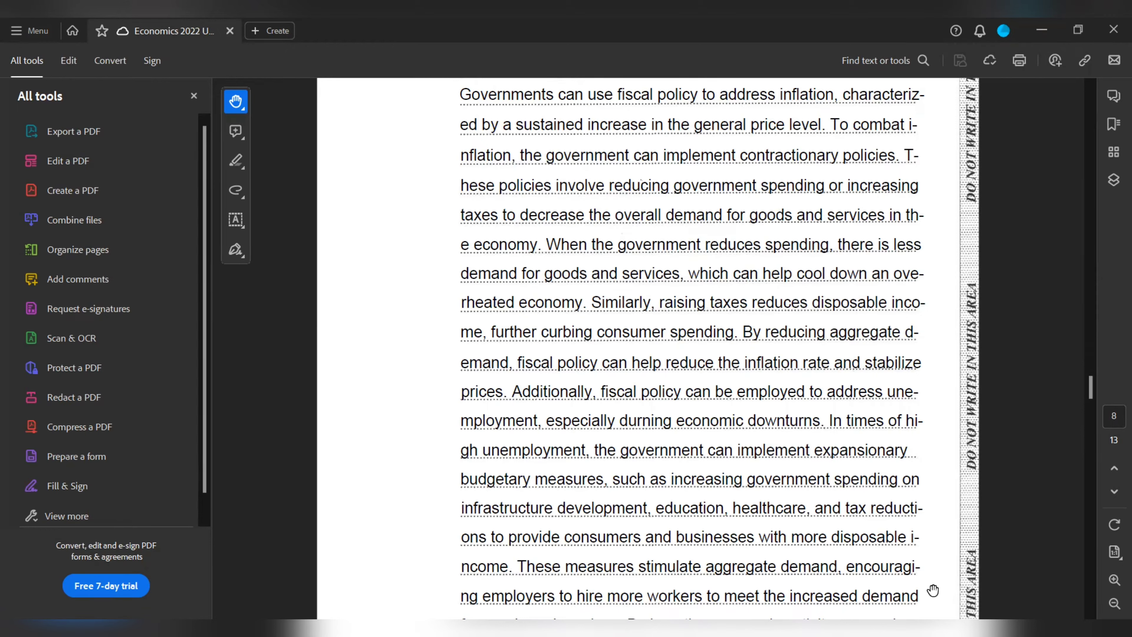
{"action": "scroll", "scroll_direction": "down", "scroll_amount": 3}
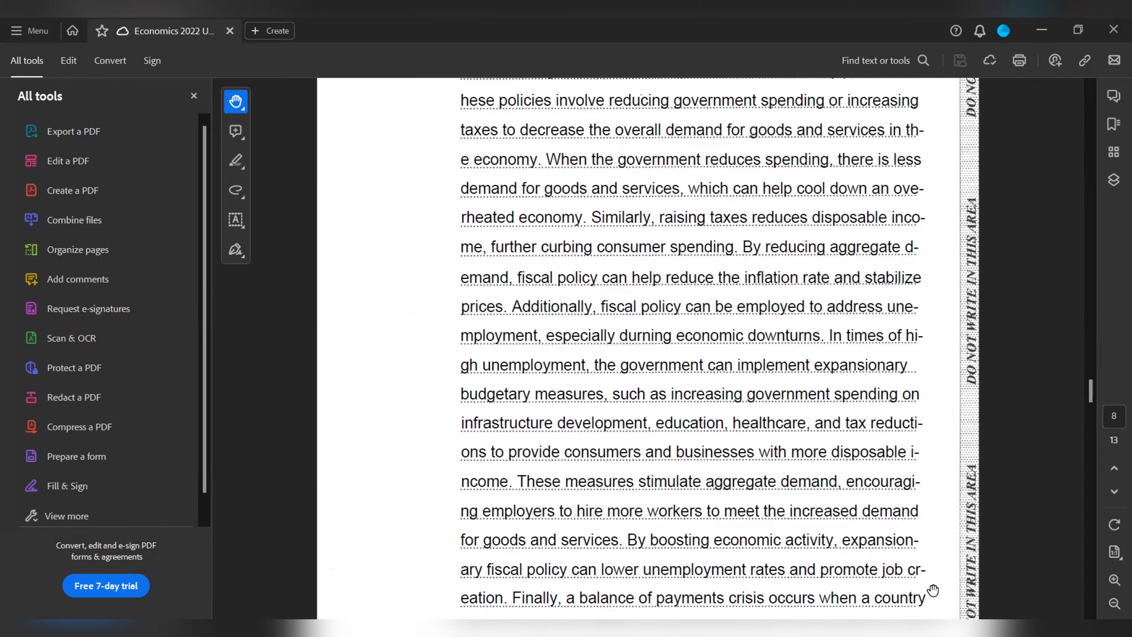
{"action": "scroll", "scroll_direction": "down", "scroll_amount": 3}
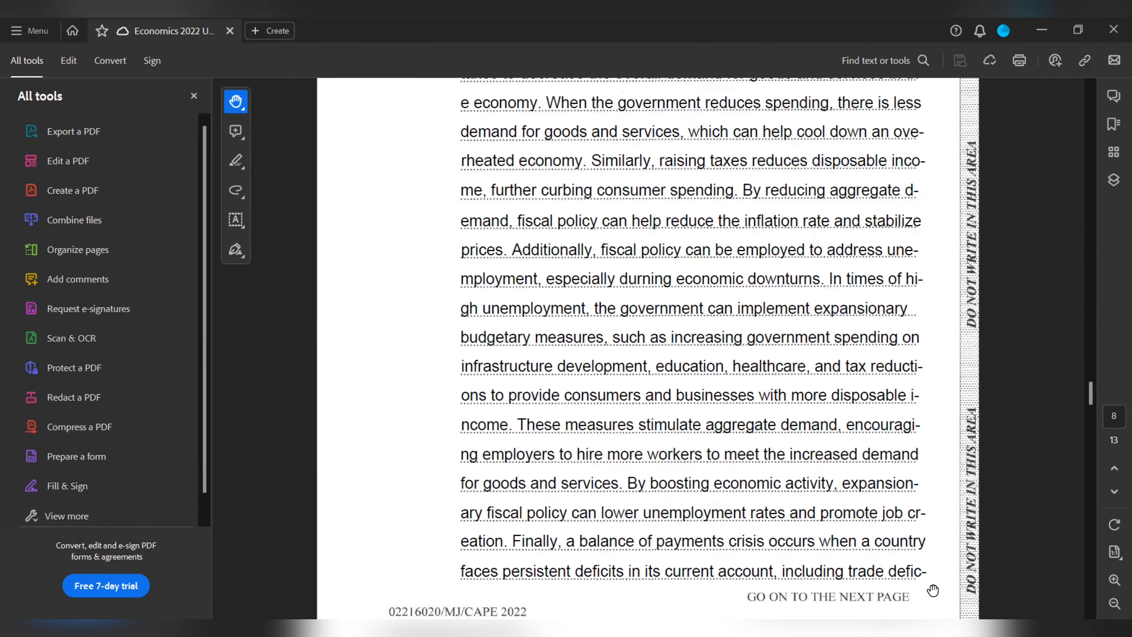
{"action": "scroll", "scroll_direction": "down", "scroll_amount": 3}
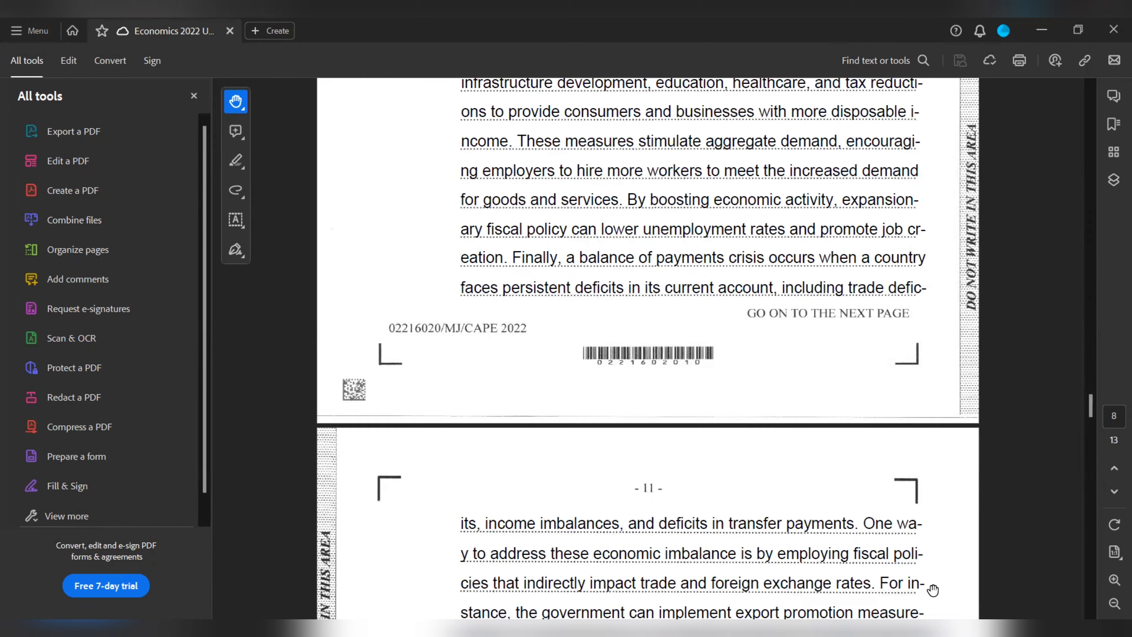
{"action": "scroll", "scroll_direction": "down", "scroll_amount": 3}
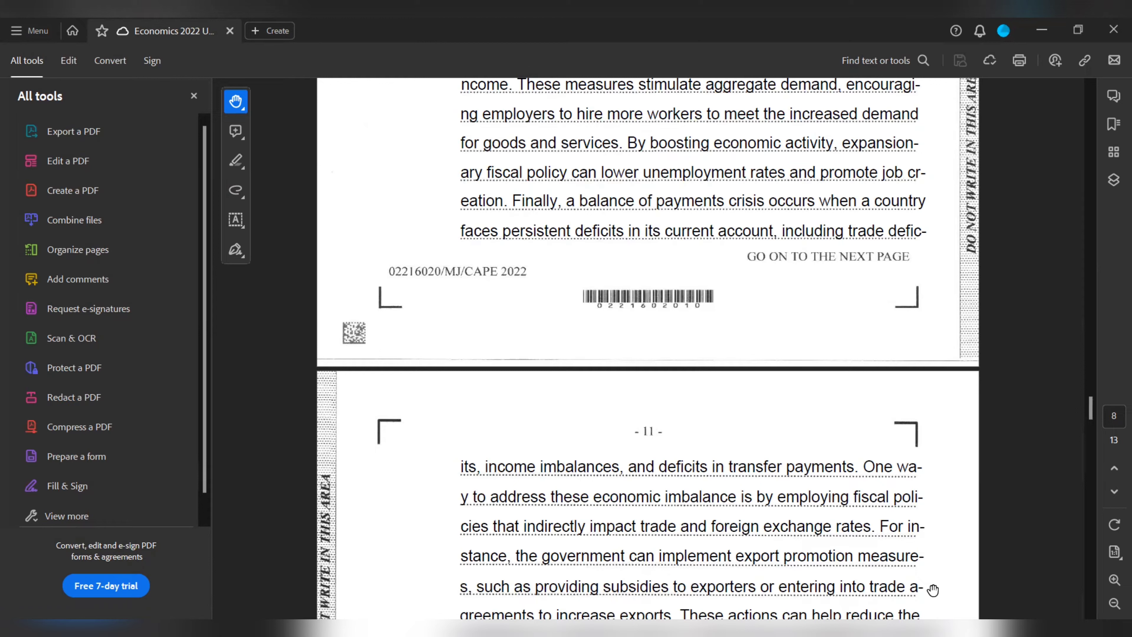
{"action": "mouse_move", "coordinate": [900, 580]}
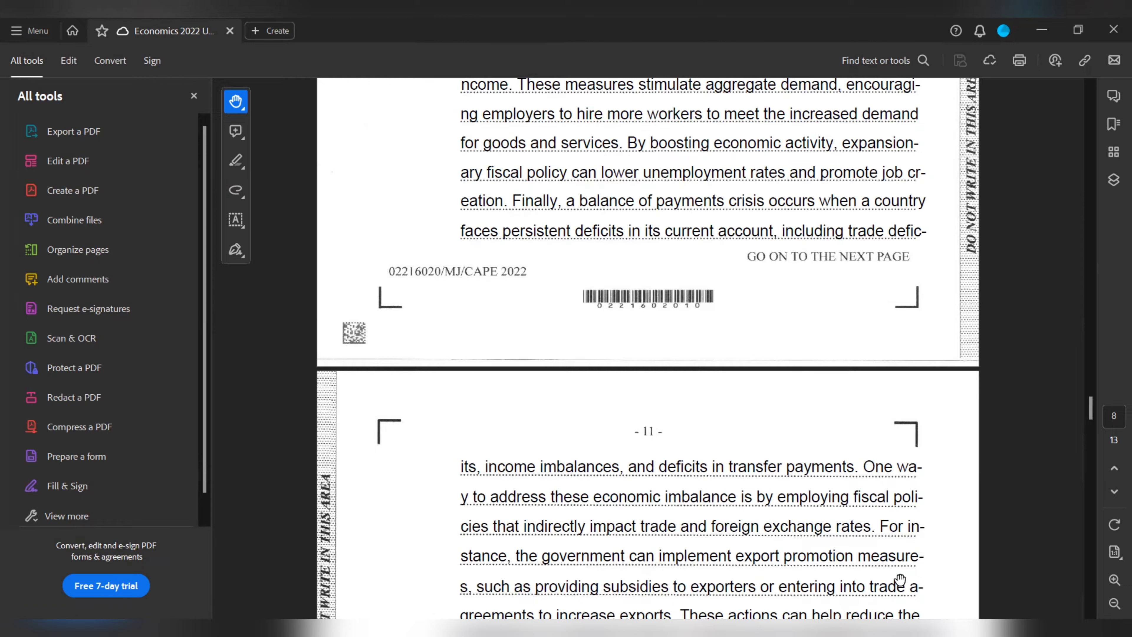
{"action": "scroll", "scroll_direction": "down", "scroll_amount": 3}
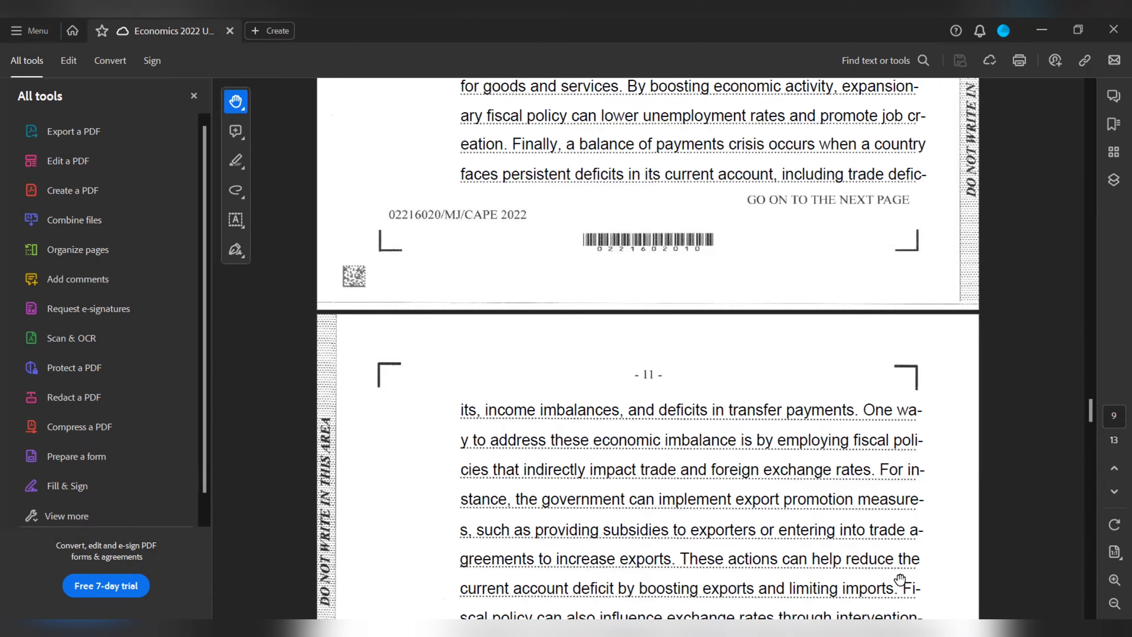
{"action": "scroll", "scroll_direction": "down", "scroll_amount": 3}
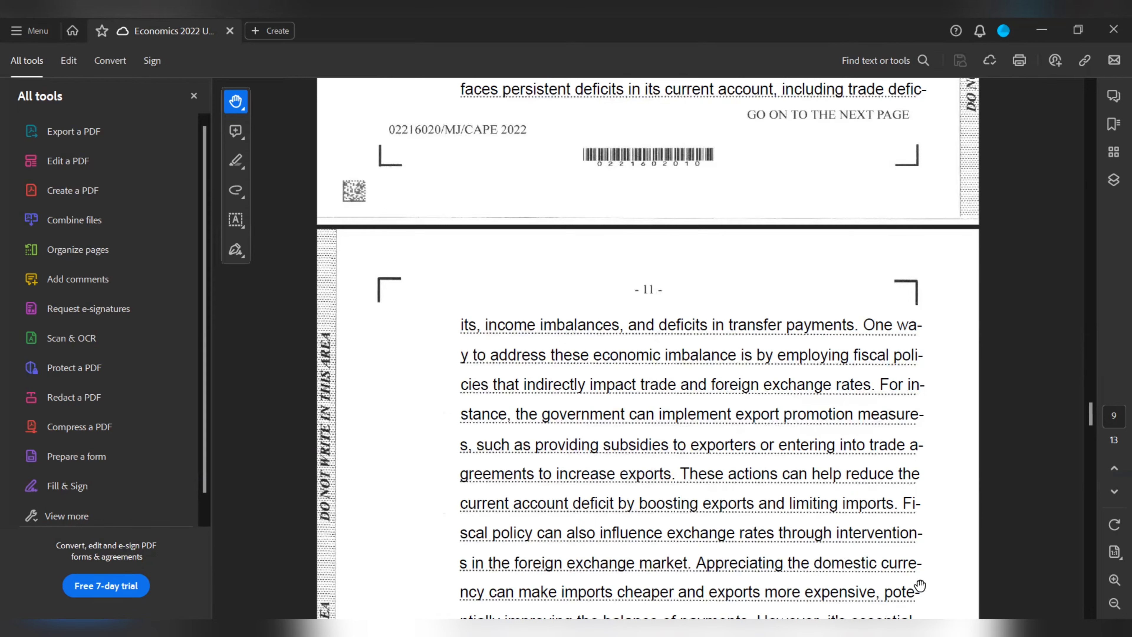
{"action": "scroll", "scroll_direction": "down", "scroll_amount": 3}
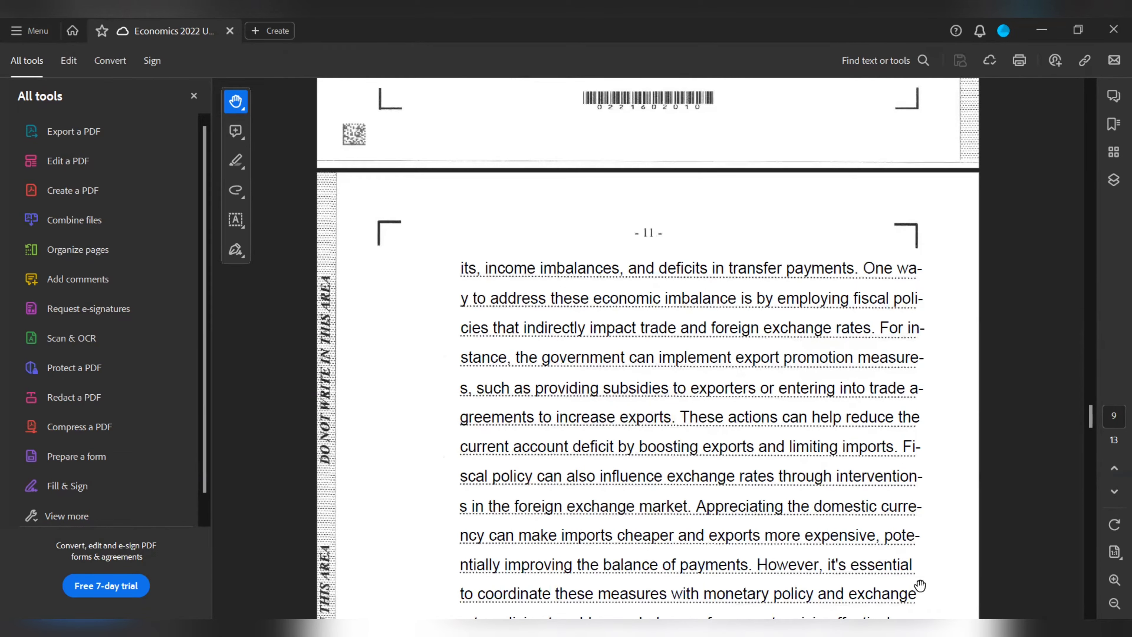
{"action": "scroll", "scroll_direction": "down", "scroll_amount": 3}
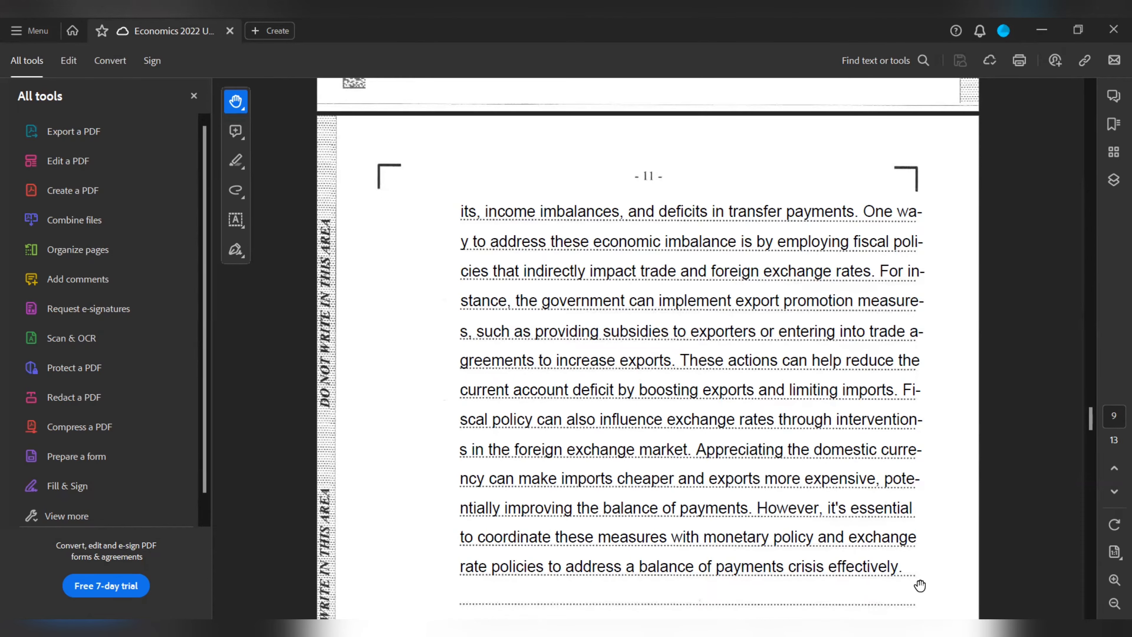
{"action": "scroll", "scroll_direction": "down", "scroll_amount": 3}
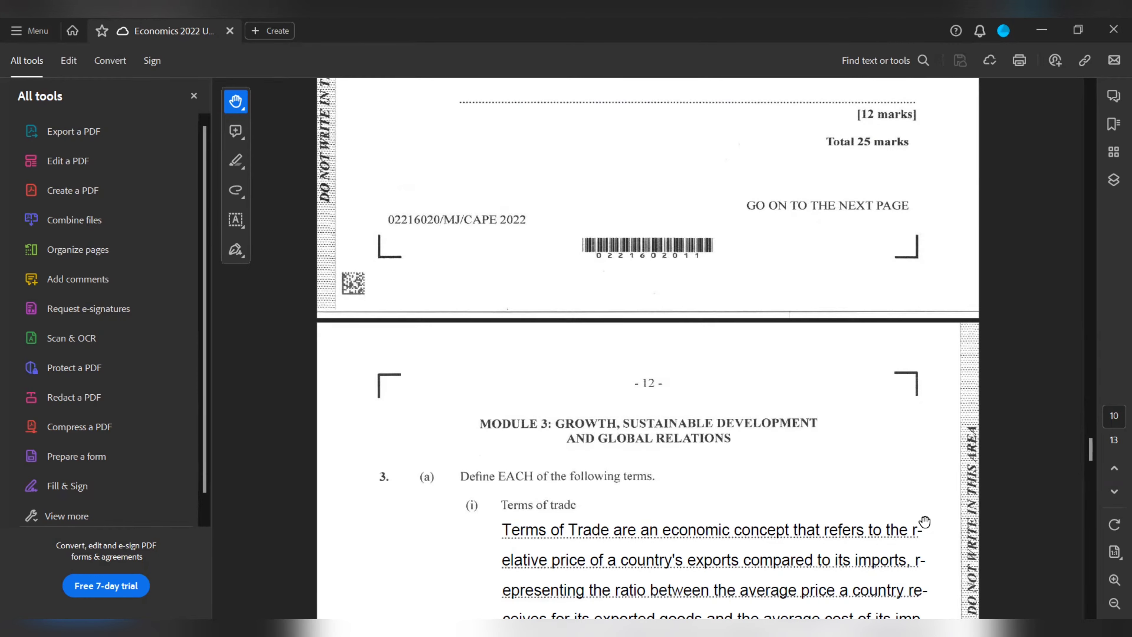
{"action": "scroll", "scroll_direction": "down", "scroll_amount": 3}
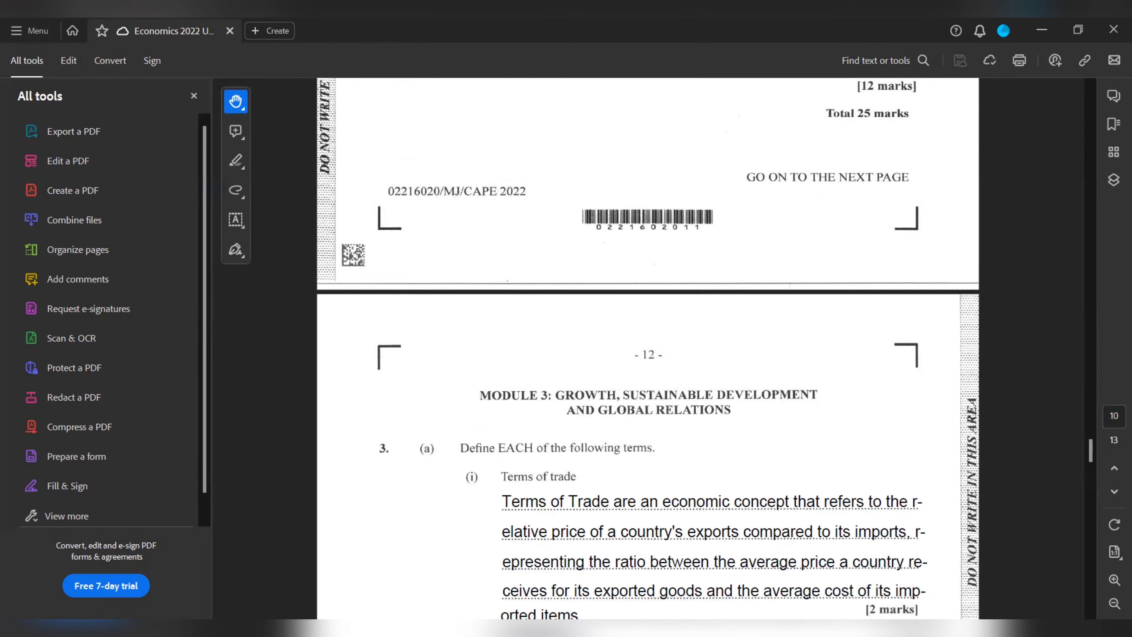
{"action": "scroll", "scroll_direction": "down", "scroll_amount": 3}
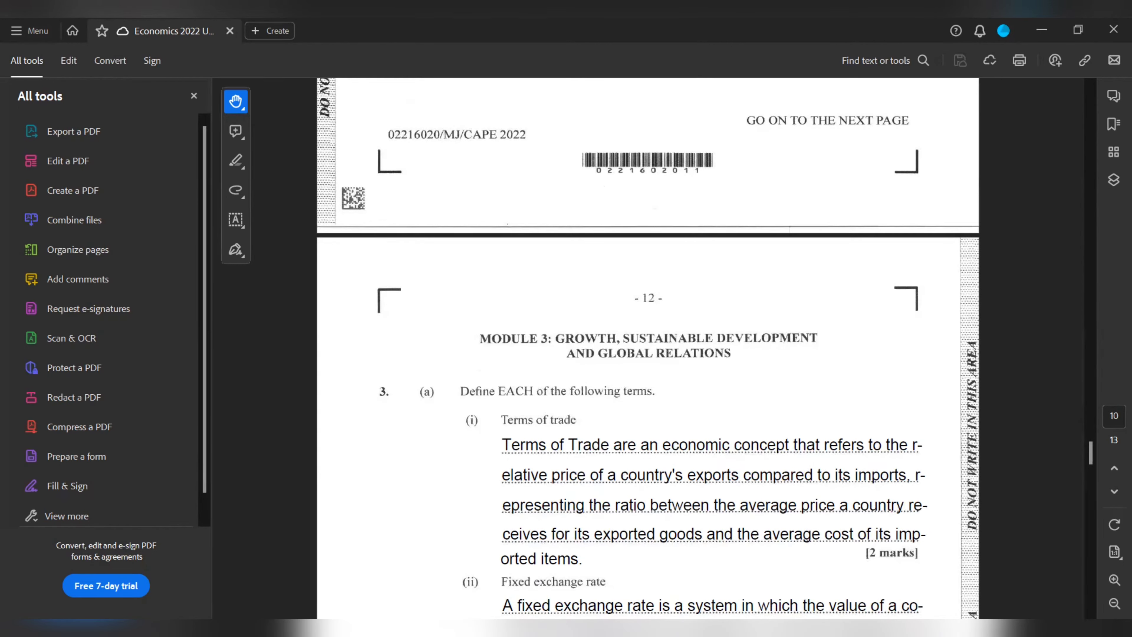
{"action": "scroll", "scroll_direction": "down", "scroll_amount": 3}
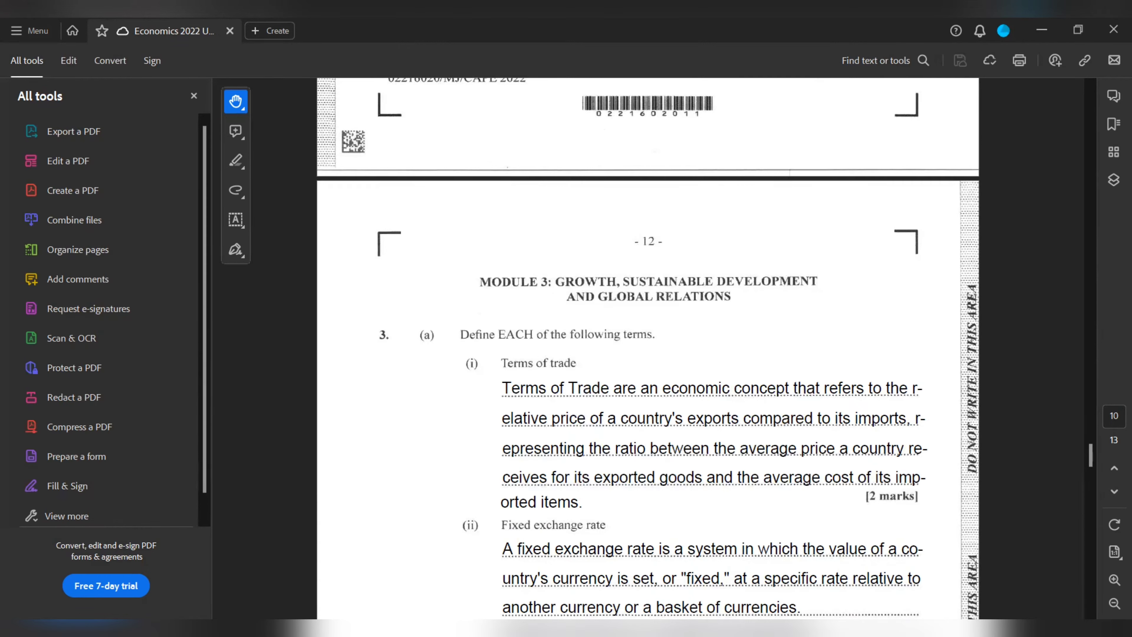
{"action": "scroll", "scroll_direction": "down", "scroll_amount": 3}
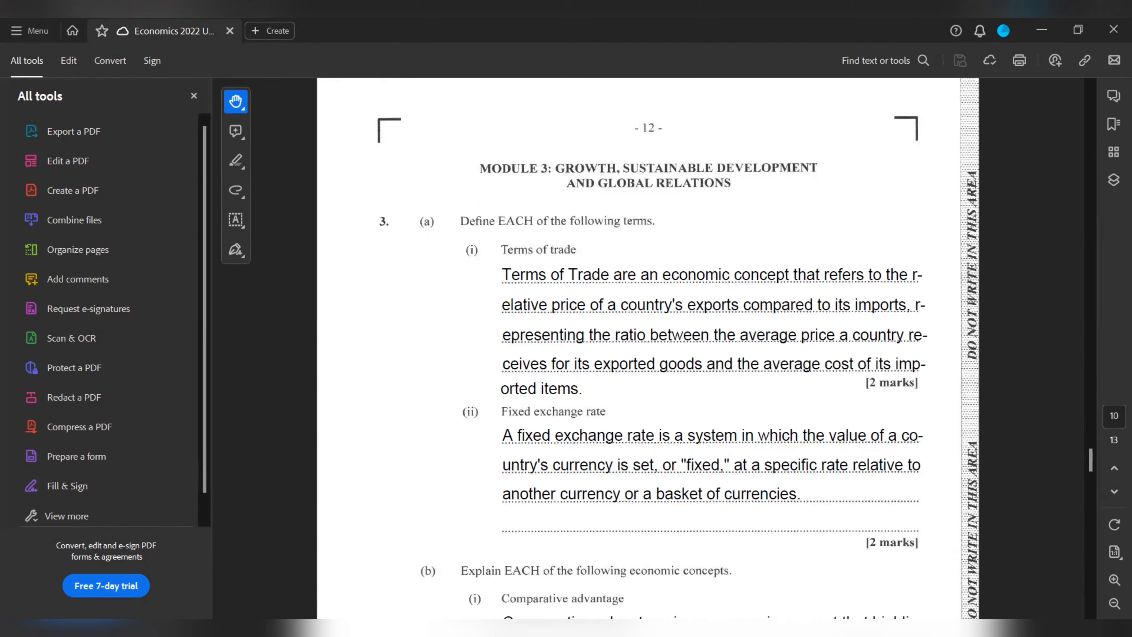
{"action": "scroll", "scroll_direction": "down", "scroll_amount": 3}
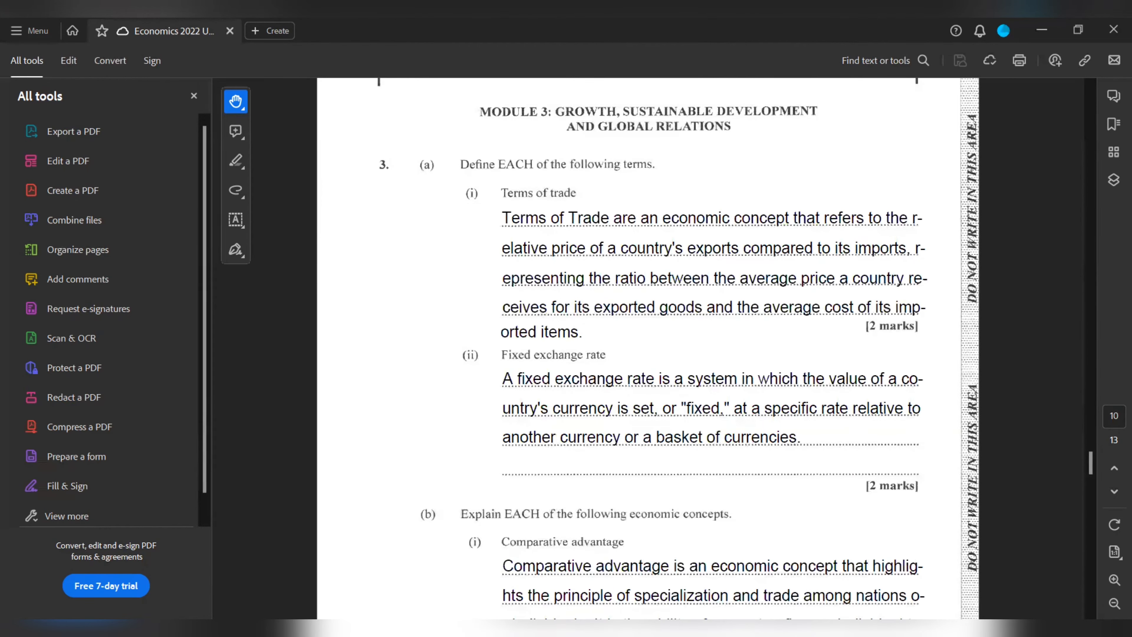
{"action": "scroll", "scroll_direction": "down", "scroll_amount": 3}
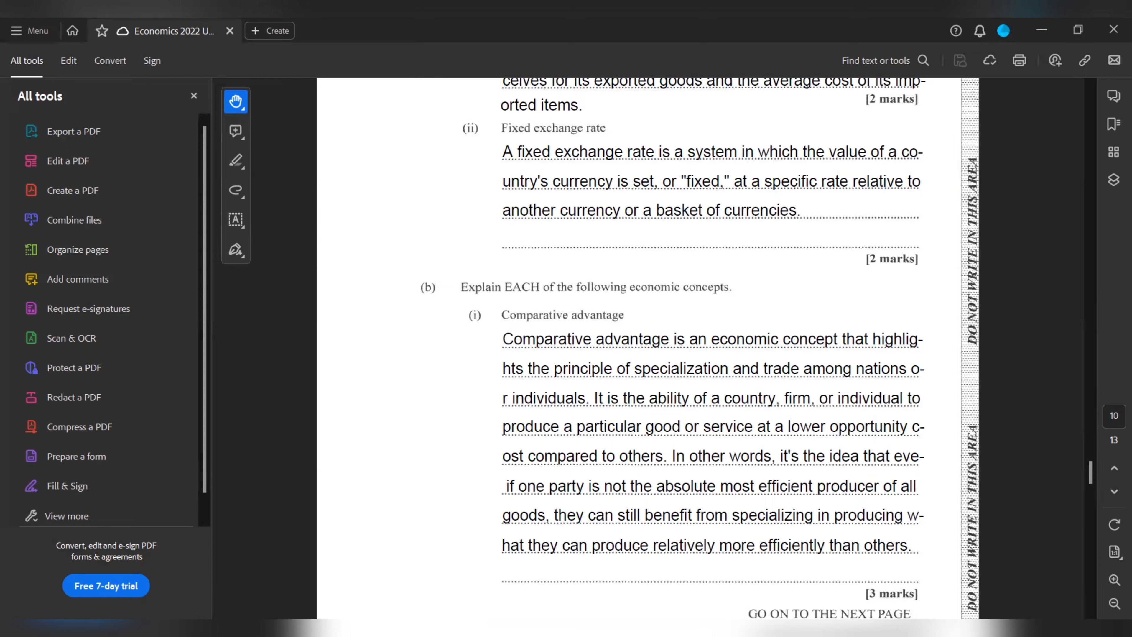
{"action": "scroll", "scroll_direction": "down", "scroll_amount": 3}
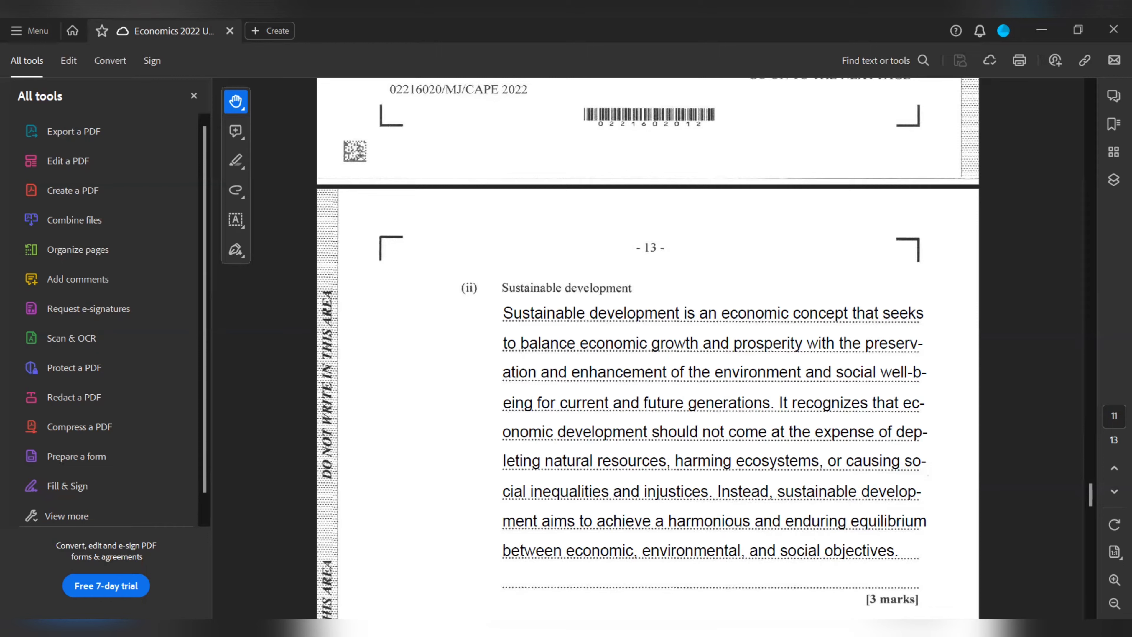
{"action": "scroll", "scroll_direction": "down", "scroll_amount": 3}
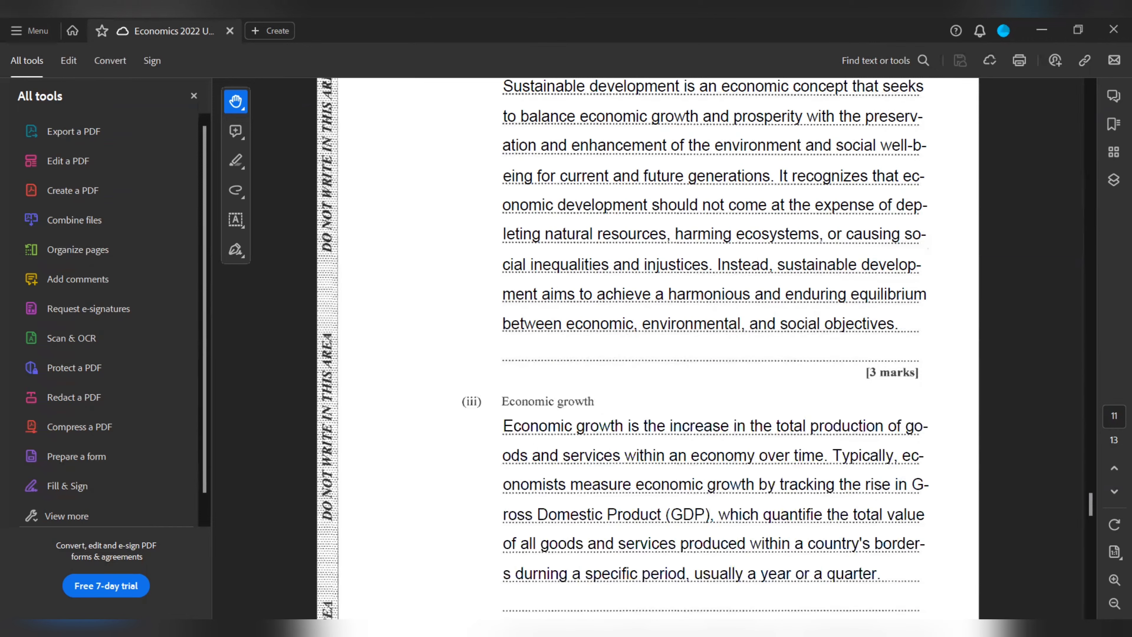
{"action": "scroll", "scroll_direction": "down", "scroll_amount": 3}
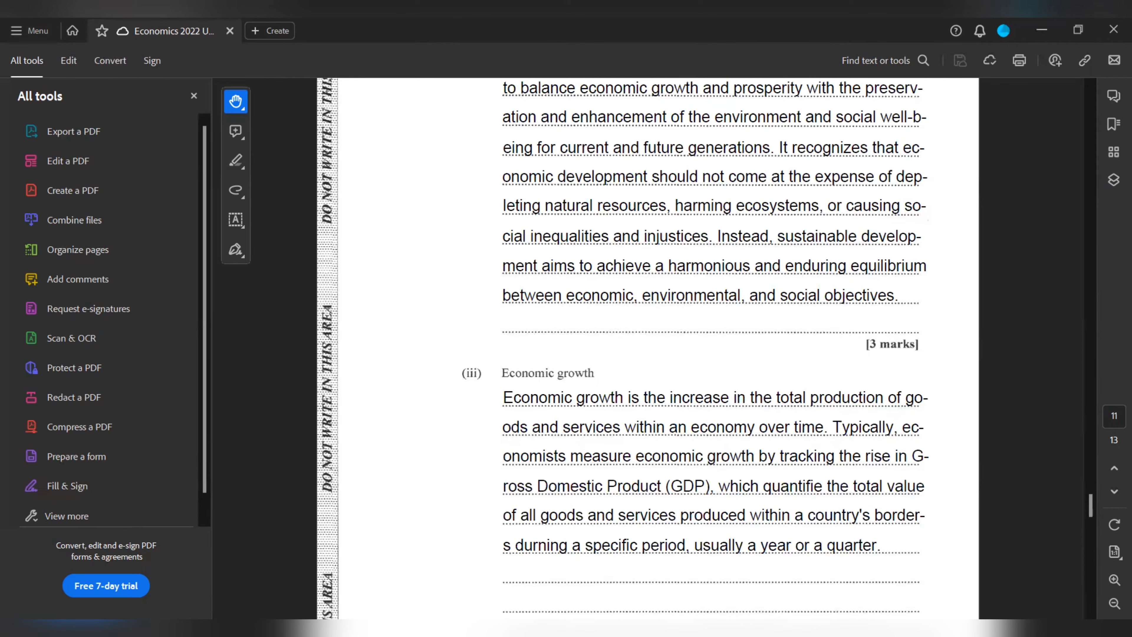
{"action": "scroll", "scroll_direction": "down", "scroll_amount": 3}
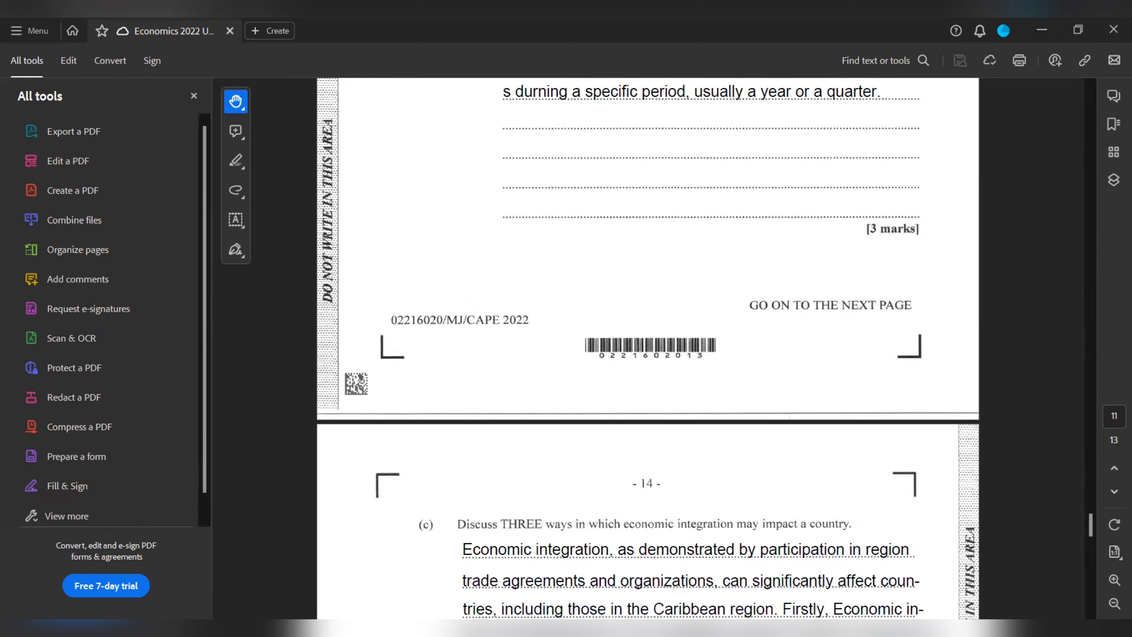
{"action": "scroll", "scroll_direction": "down", "scroll_amount": 3}
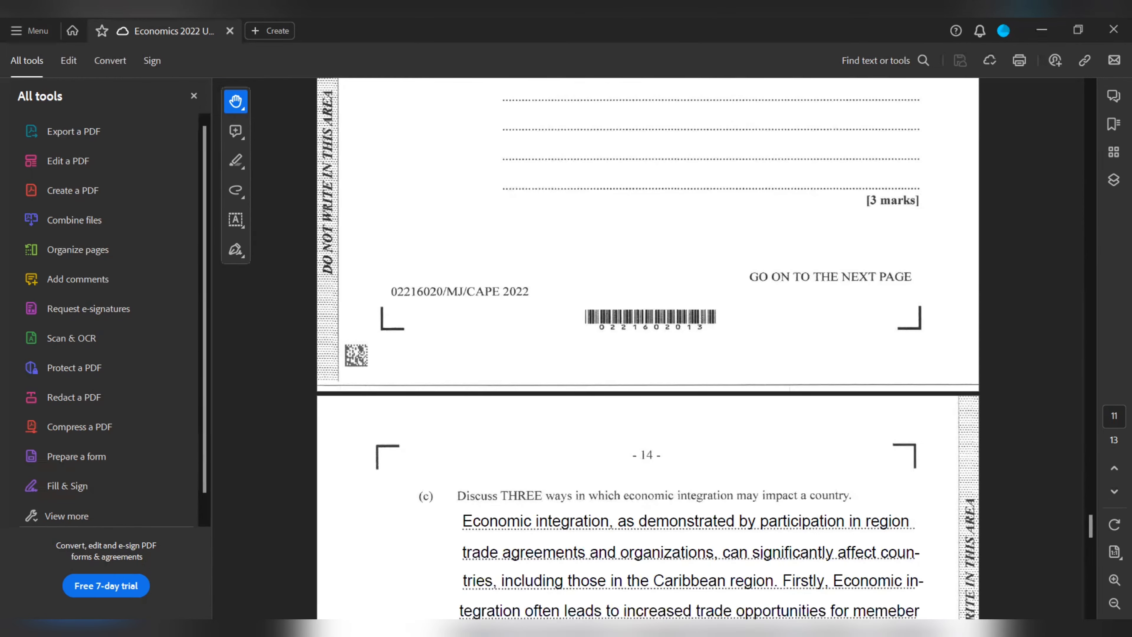
{"action": "scroll", "scroll_direction": "down", "scroll_amount": 3}
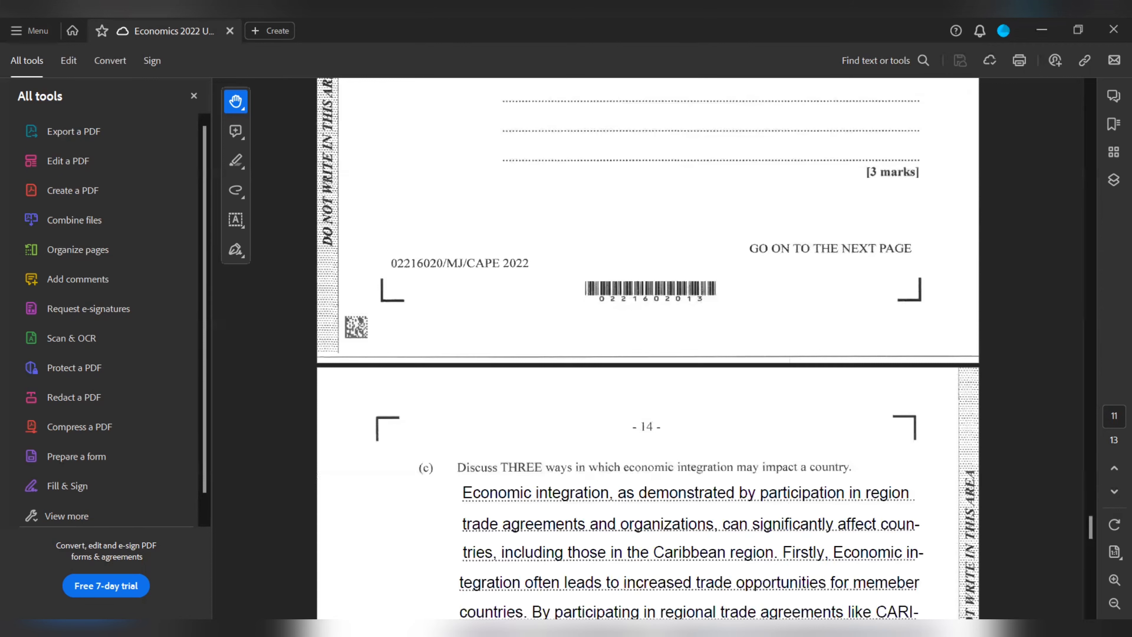
{"action": "scroll", "scroll_direction": "down", "scroll_amount": 3}
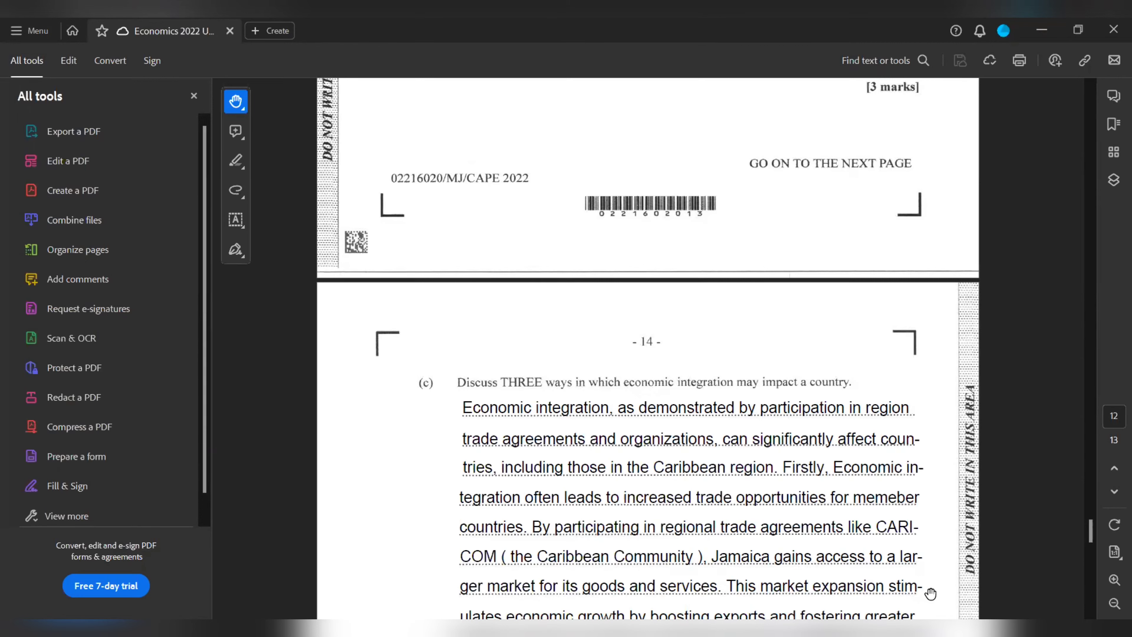
{"action": "scroll", "scroll_direction": "down", "scroll_amount": 3}
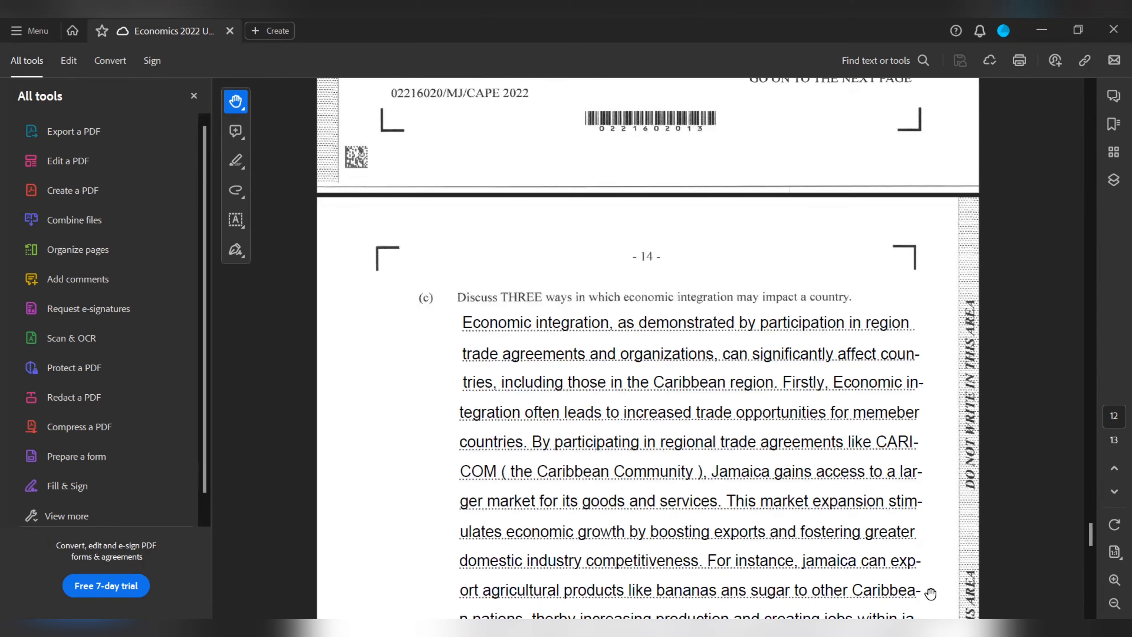
{"action": "scroll", "scroll_direction": "down", "scroll_amount": 3}
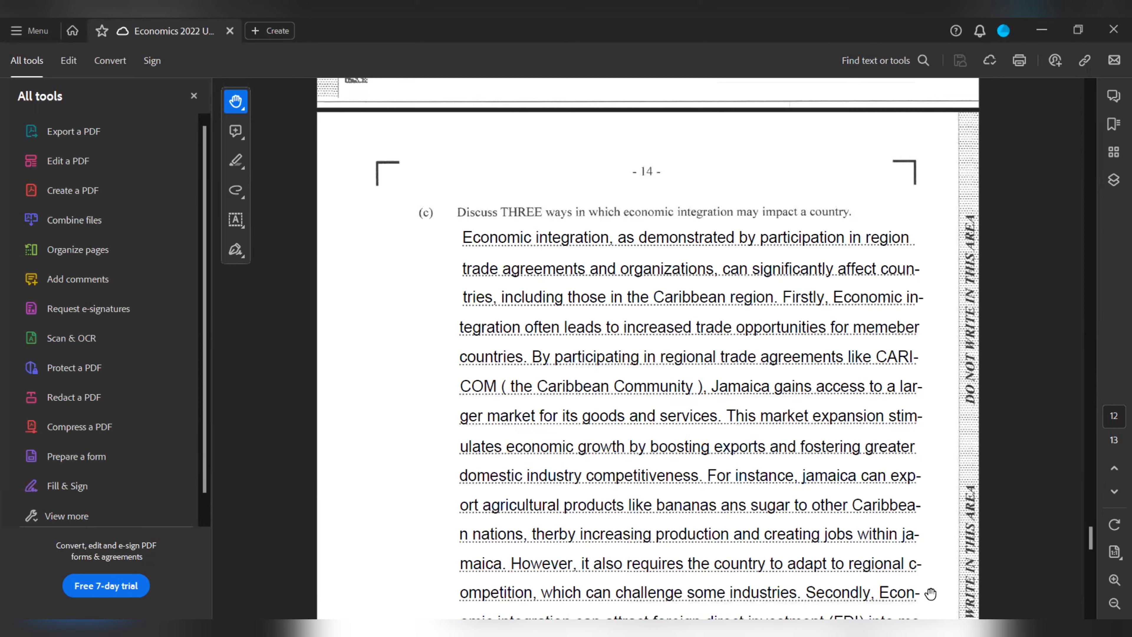
{"action": "scroll", "scroll_direction": "down", "scroll_amount": 3}
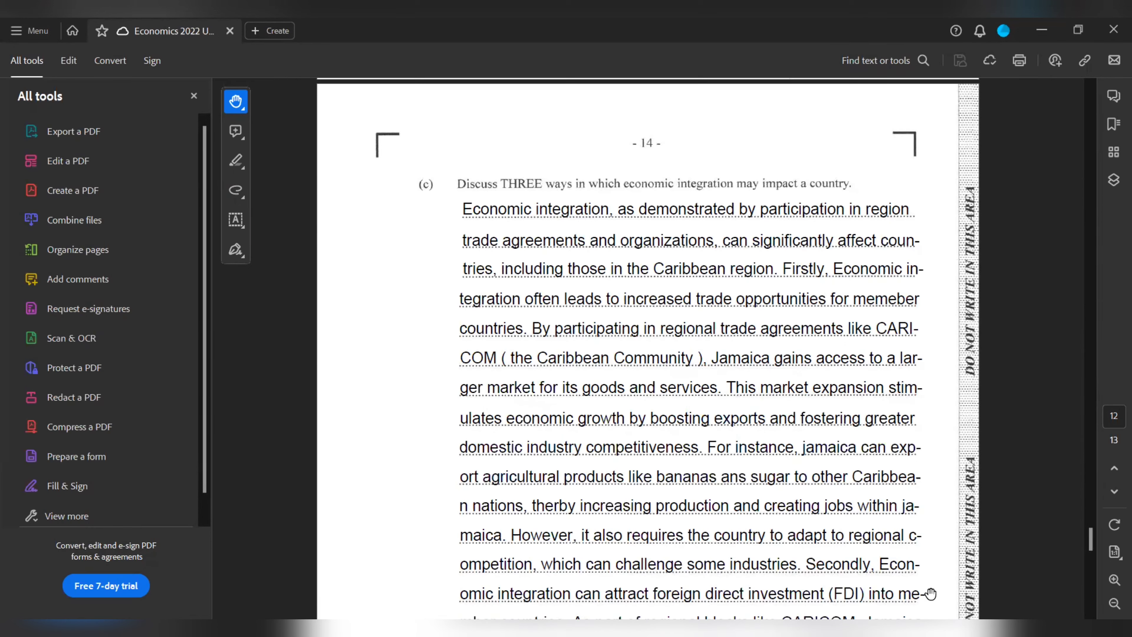
{"action": "scroll", "scroll_direction": "down", "scroll_amount": 3}
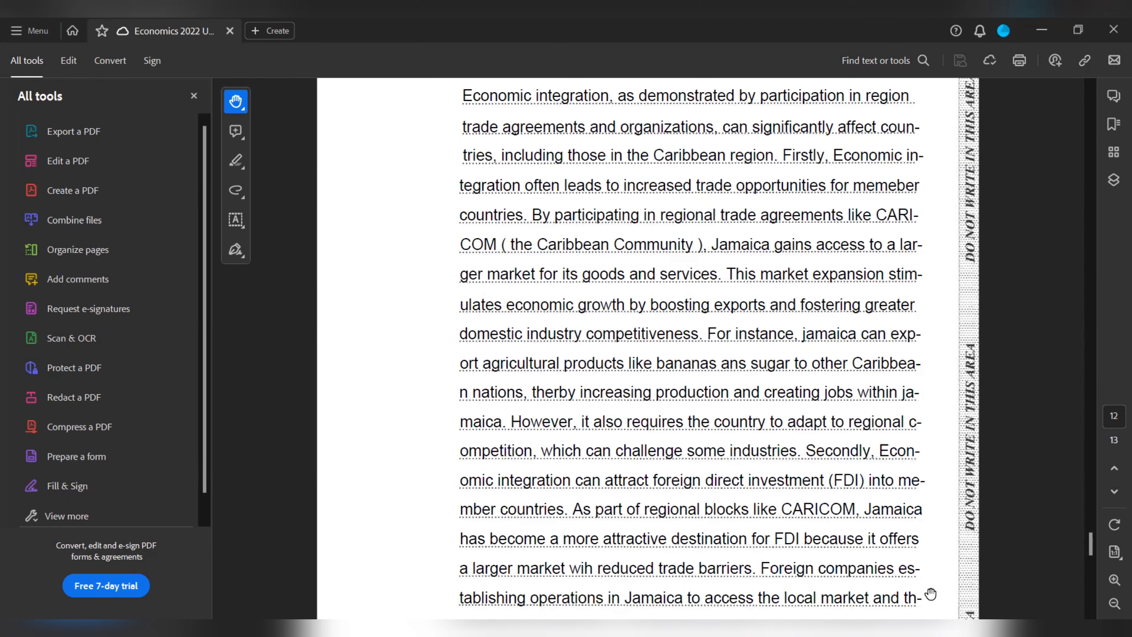
{"action": "scroll", "scroll_direction": "down", "scroll_amount": 3}
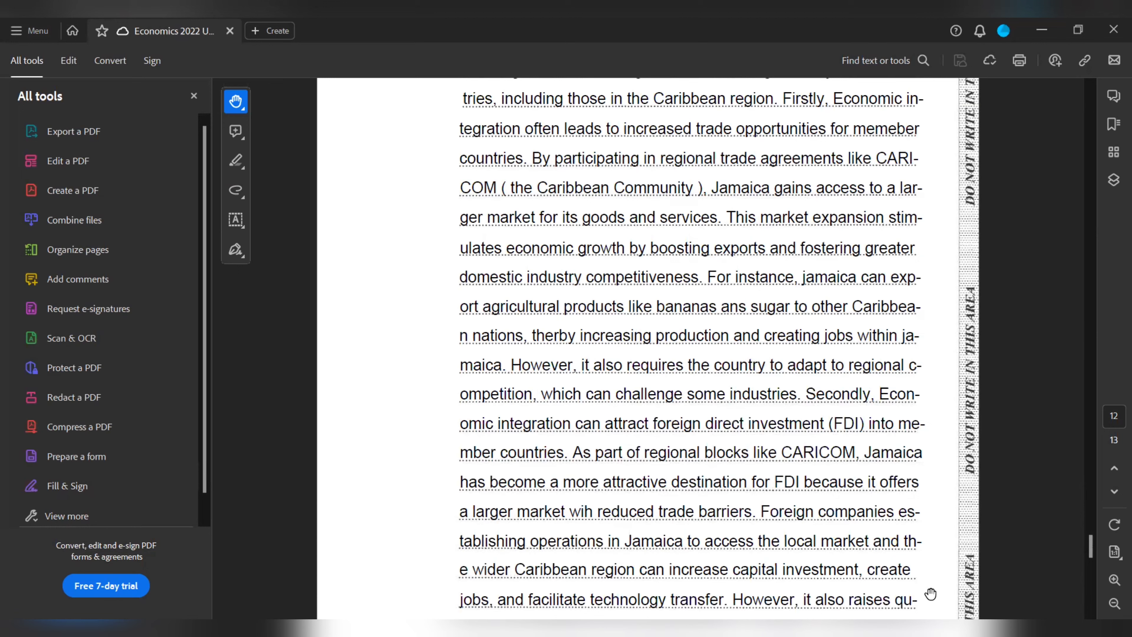
{"action": "scroll", "scroll_direction": "down", "scroll_amount": 3}
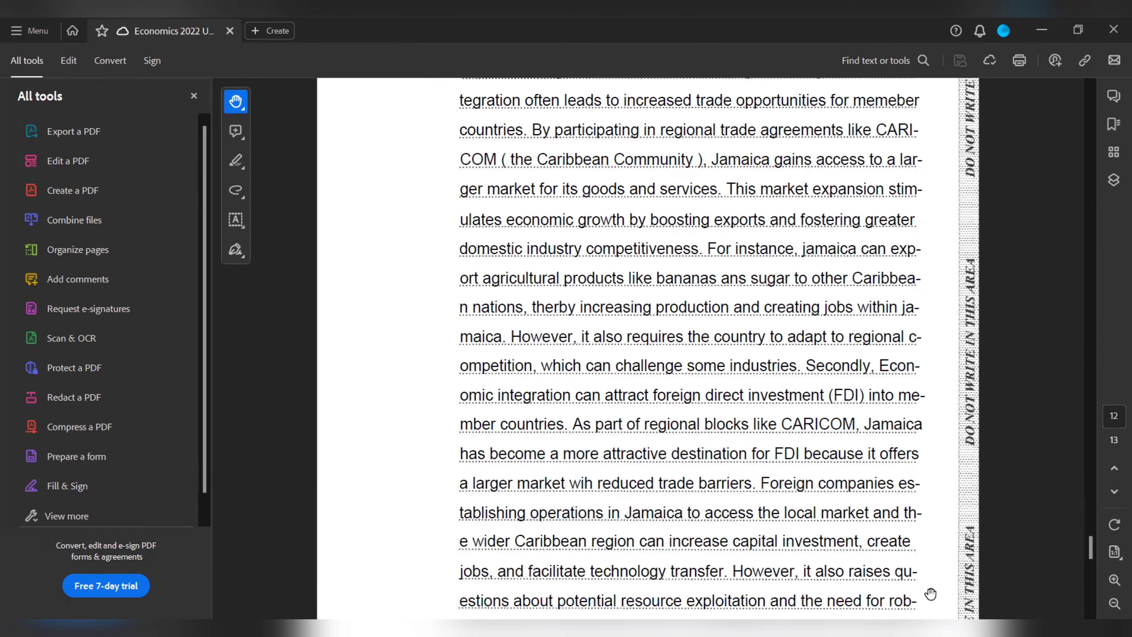
{"action": "scroll", "scroll_direction": "down", "scroll_amount": 3}
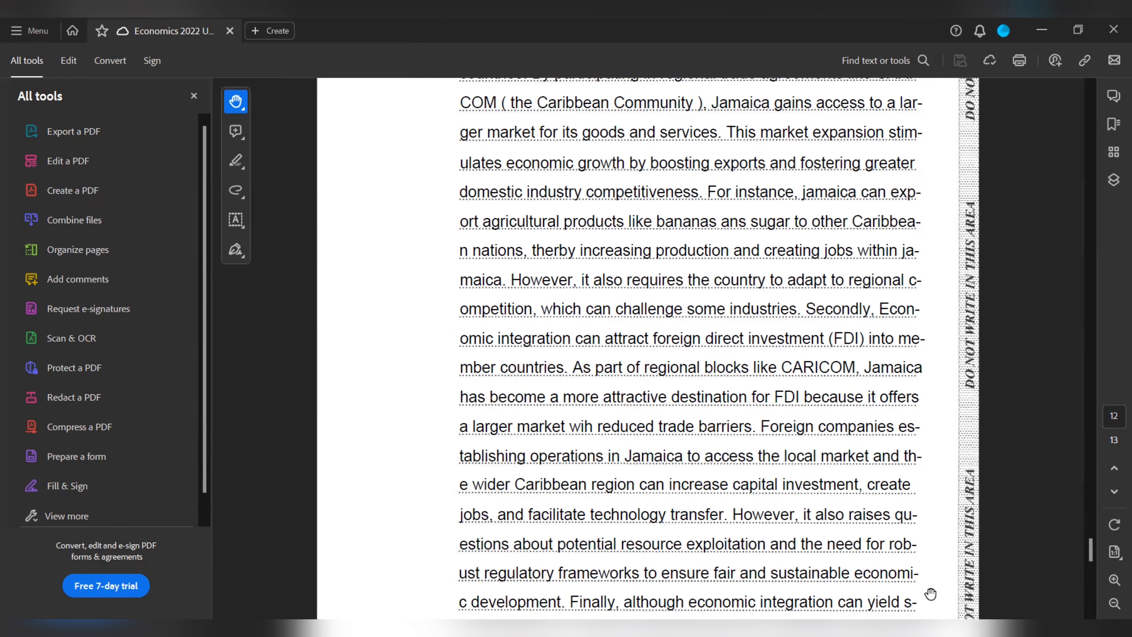
{"action": "scroll", "scroll_direction": "down", "scroll_amount": 3}
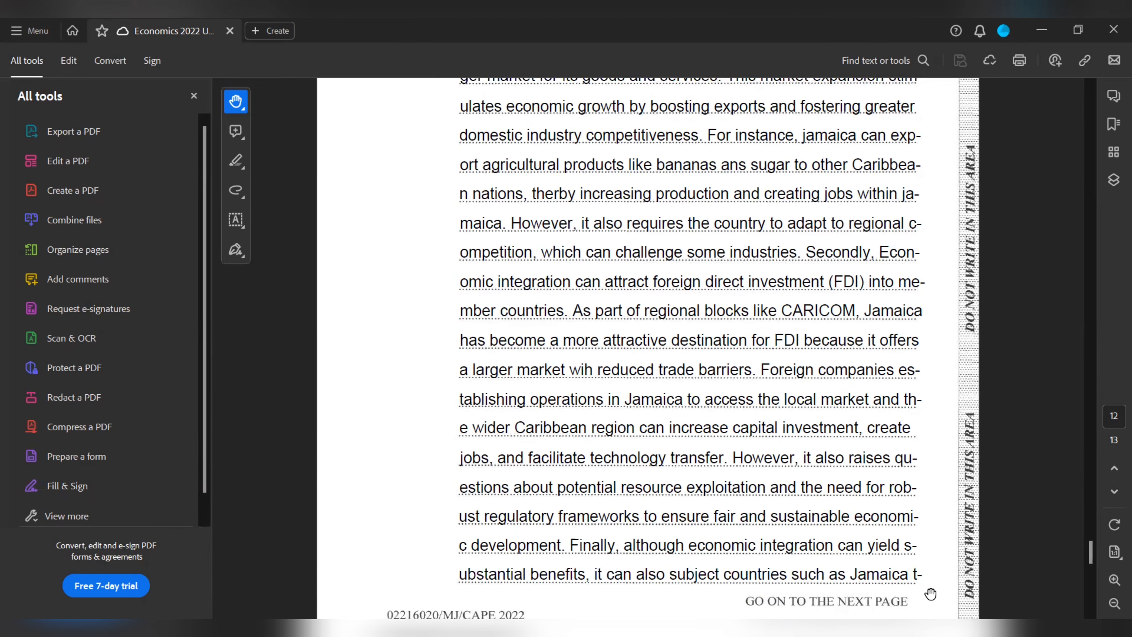
{"action": "scroll", "scroll_direction": "down", "scroll_amount": 3}
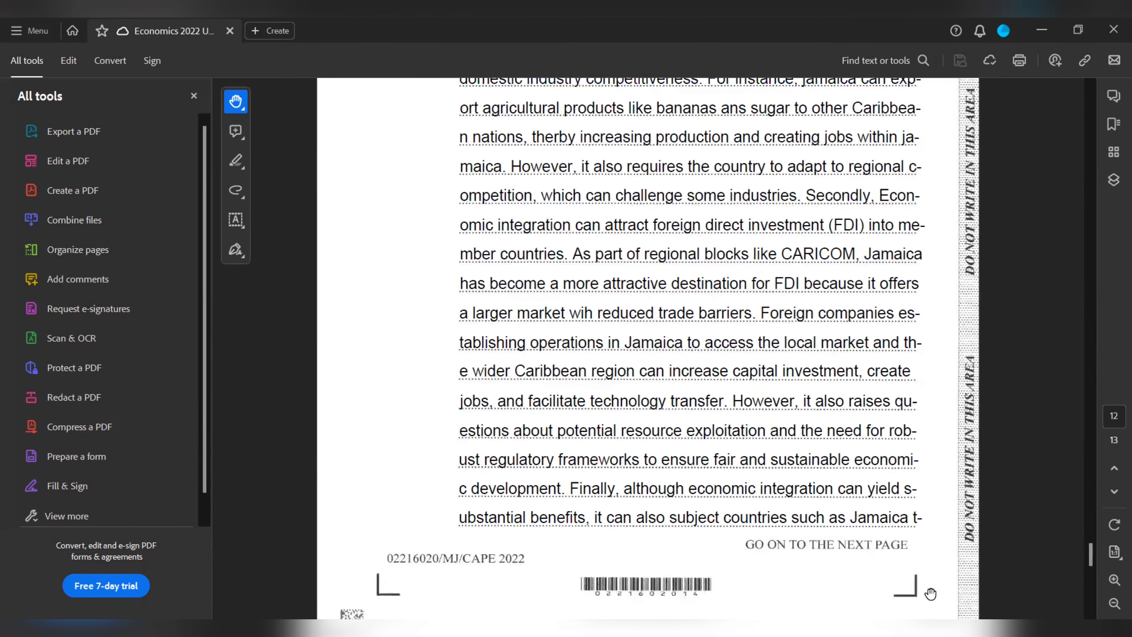
{"action": "scroll", "scroll_direction": "down", "scroll_amount": 3}
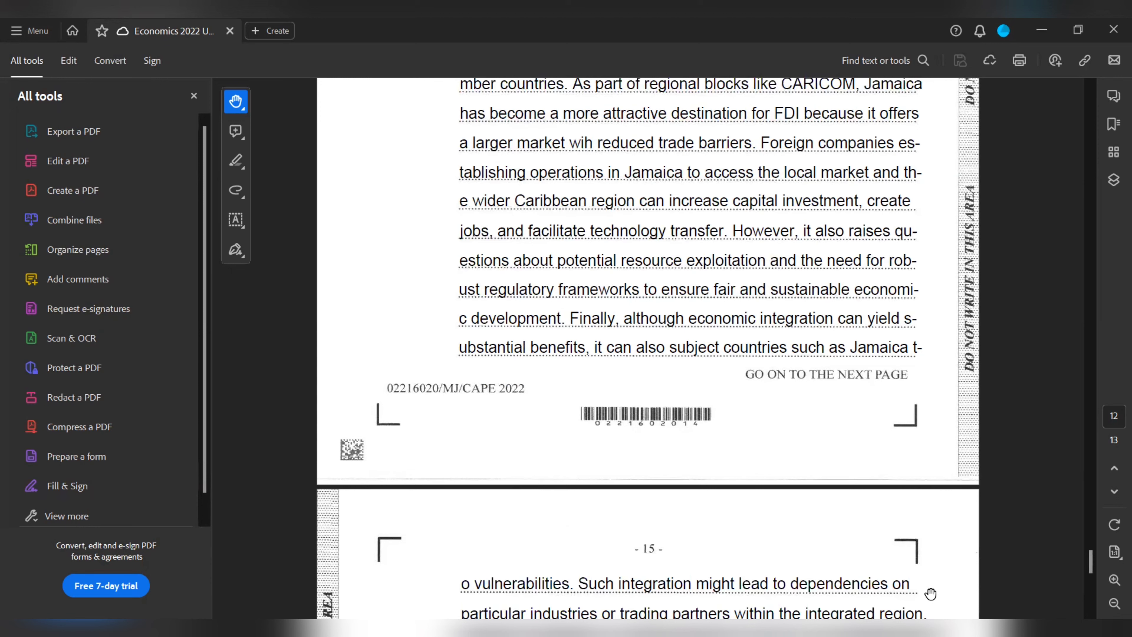
{"action": "scroll", "scroll_direction": "down", "scroll_amount": 3}
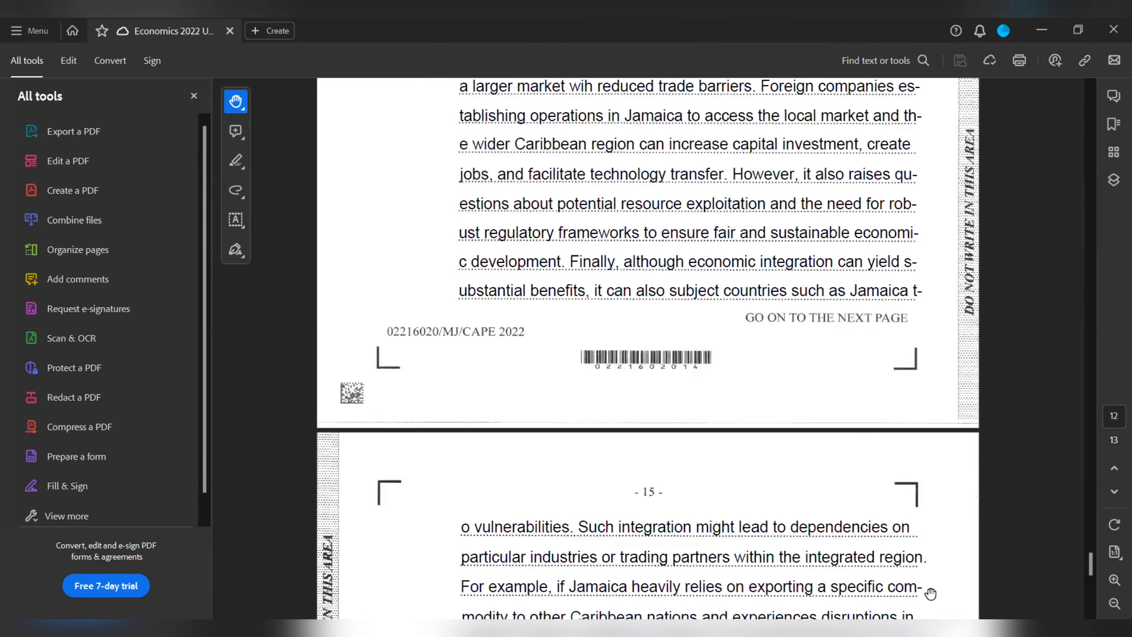
{"action": "scroll", "scroll_direction": "down", "scroll_amount": 3}
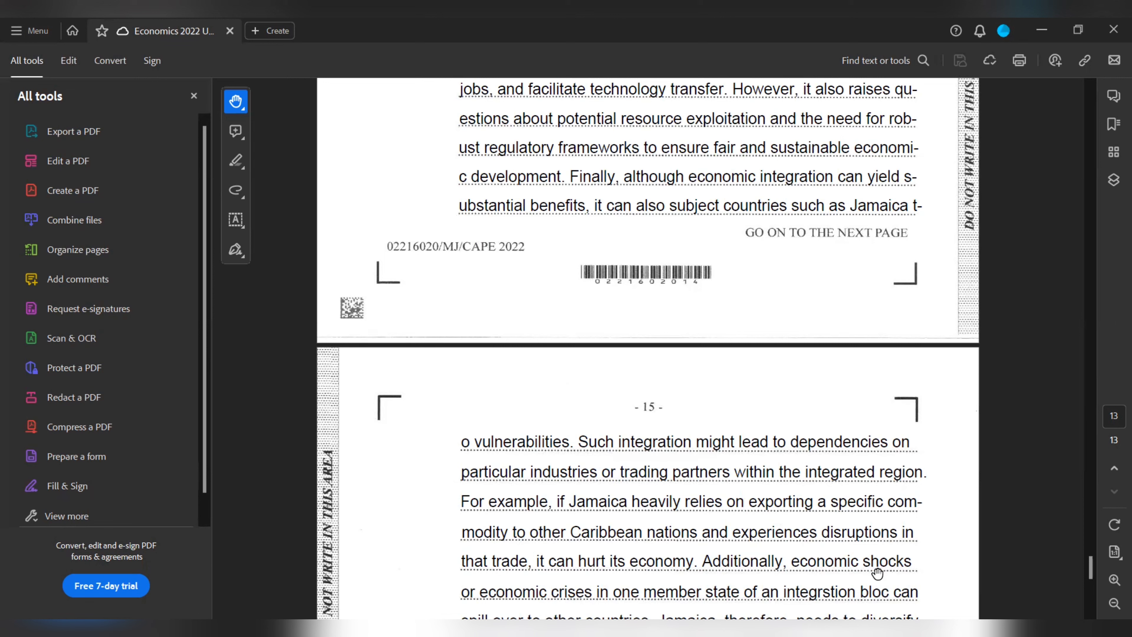
{"action": "scroll", "scroll_direction": "down", "scroll_amount": 3}
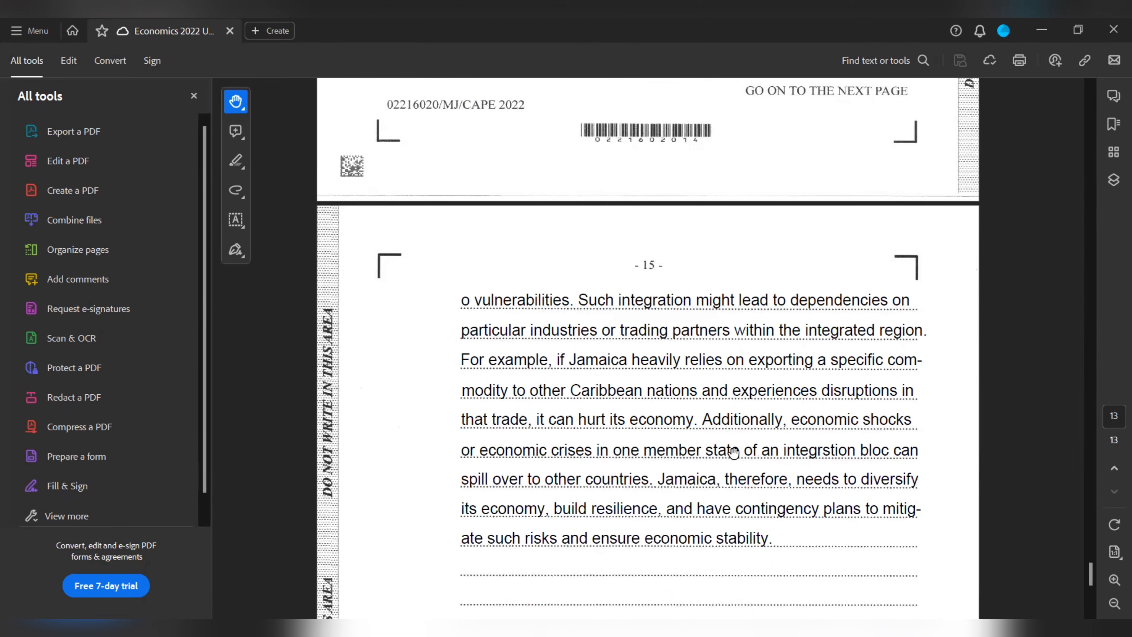
{"action": "mouse_move", "coordinate": [648, 116]}
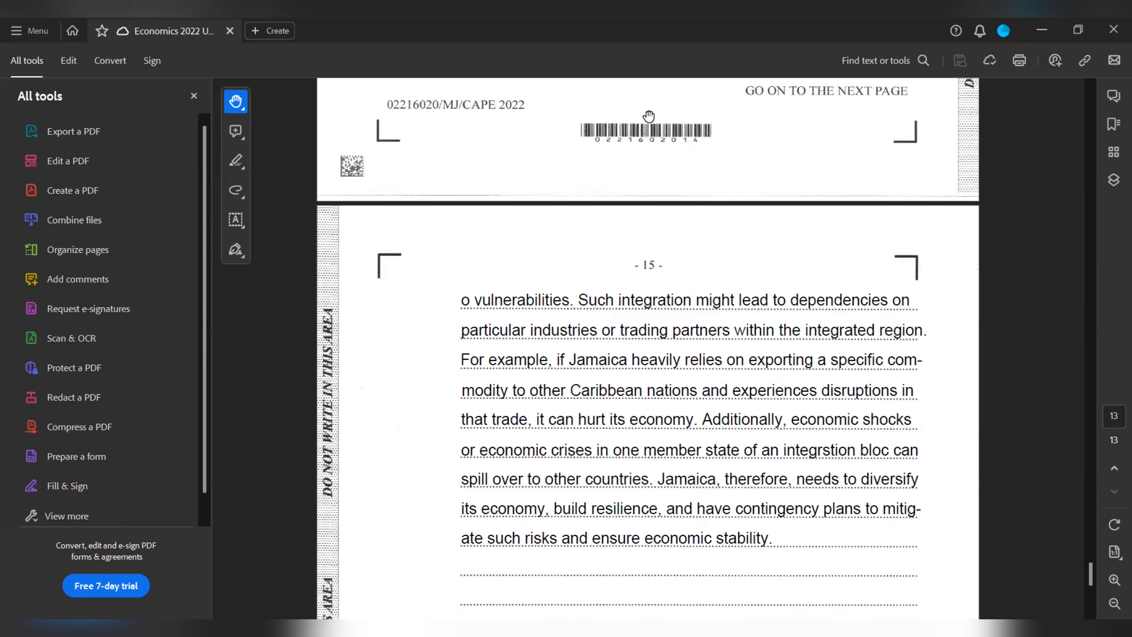
{"action": "mouse_move", "coordinate": [656, 84]}
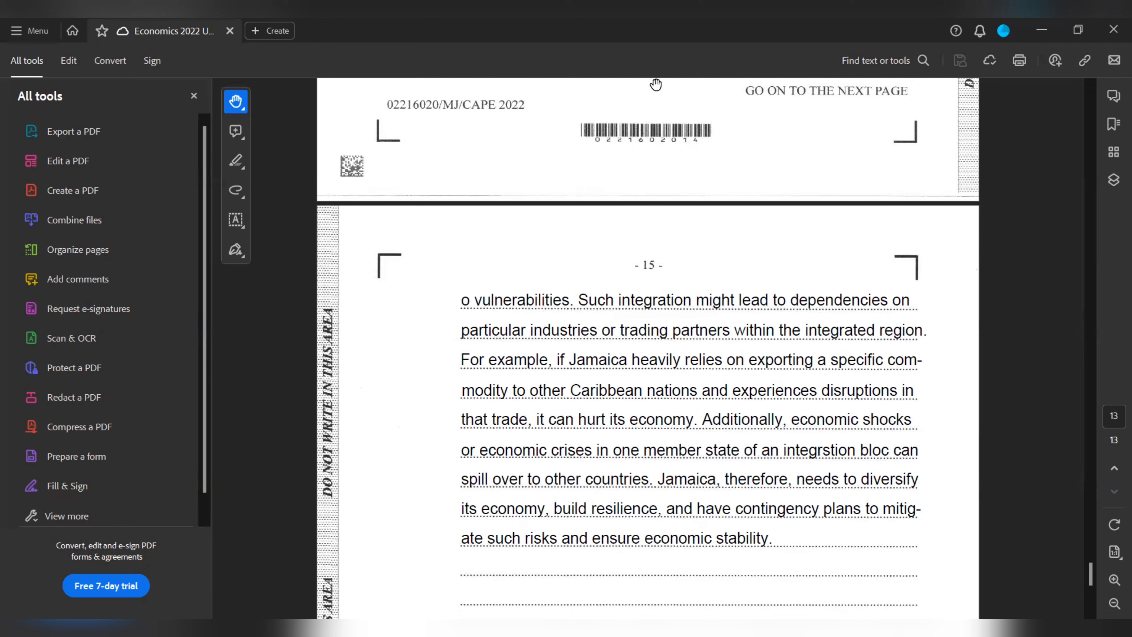